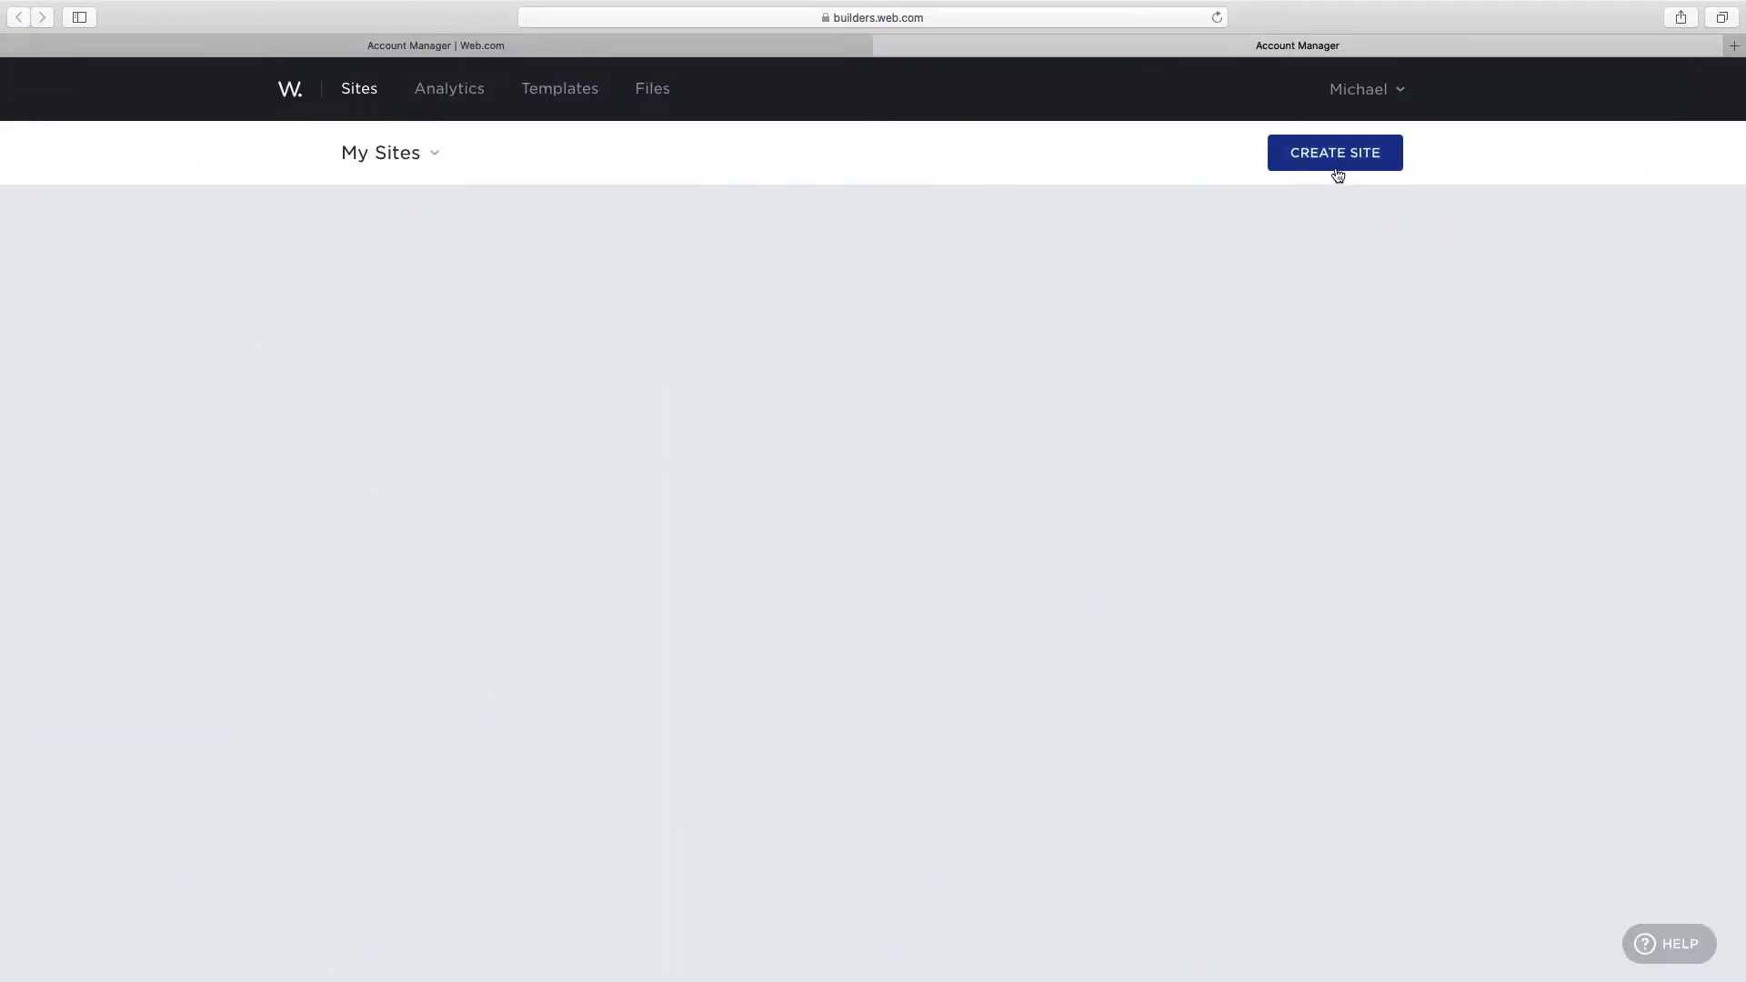
Start a new site and create it from the Luxury Home Builders template
click(1335, 153)
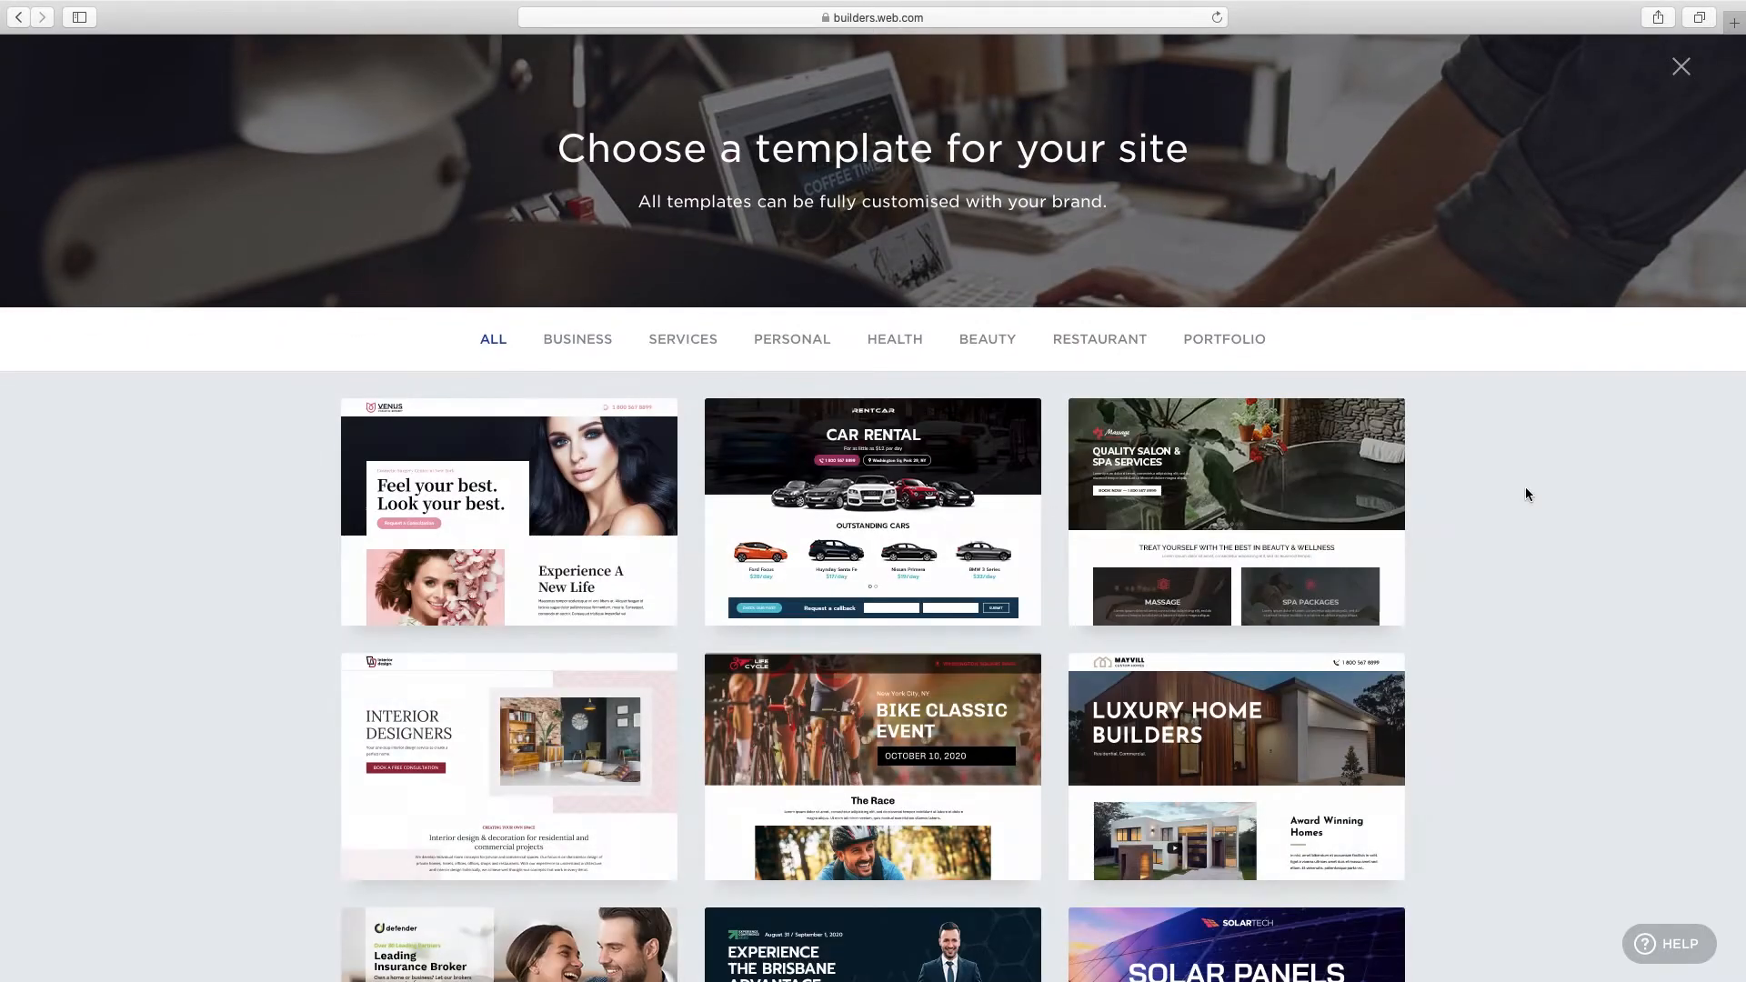
scroll(down, 3)
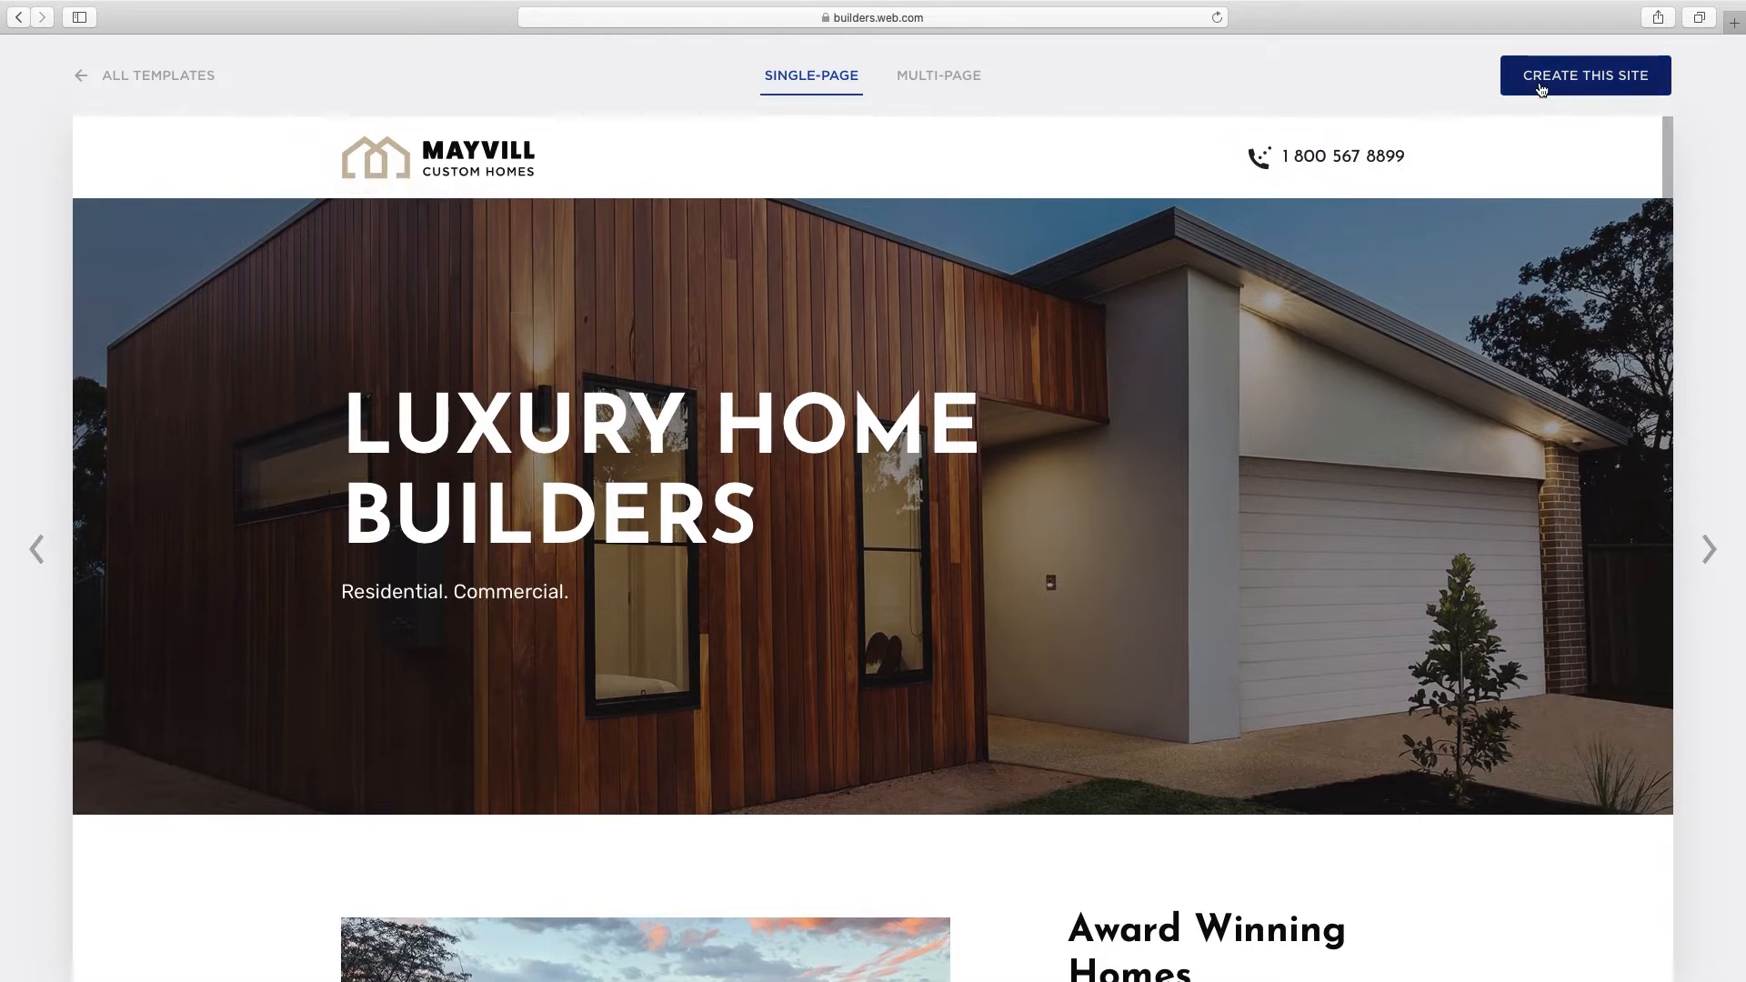
click(1586, 76)
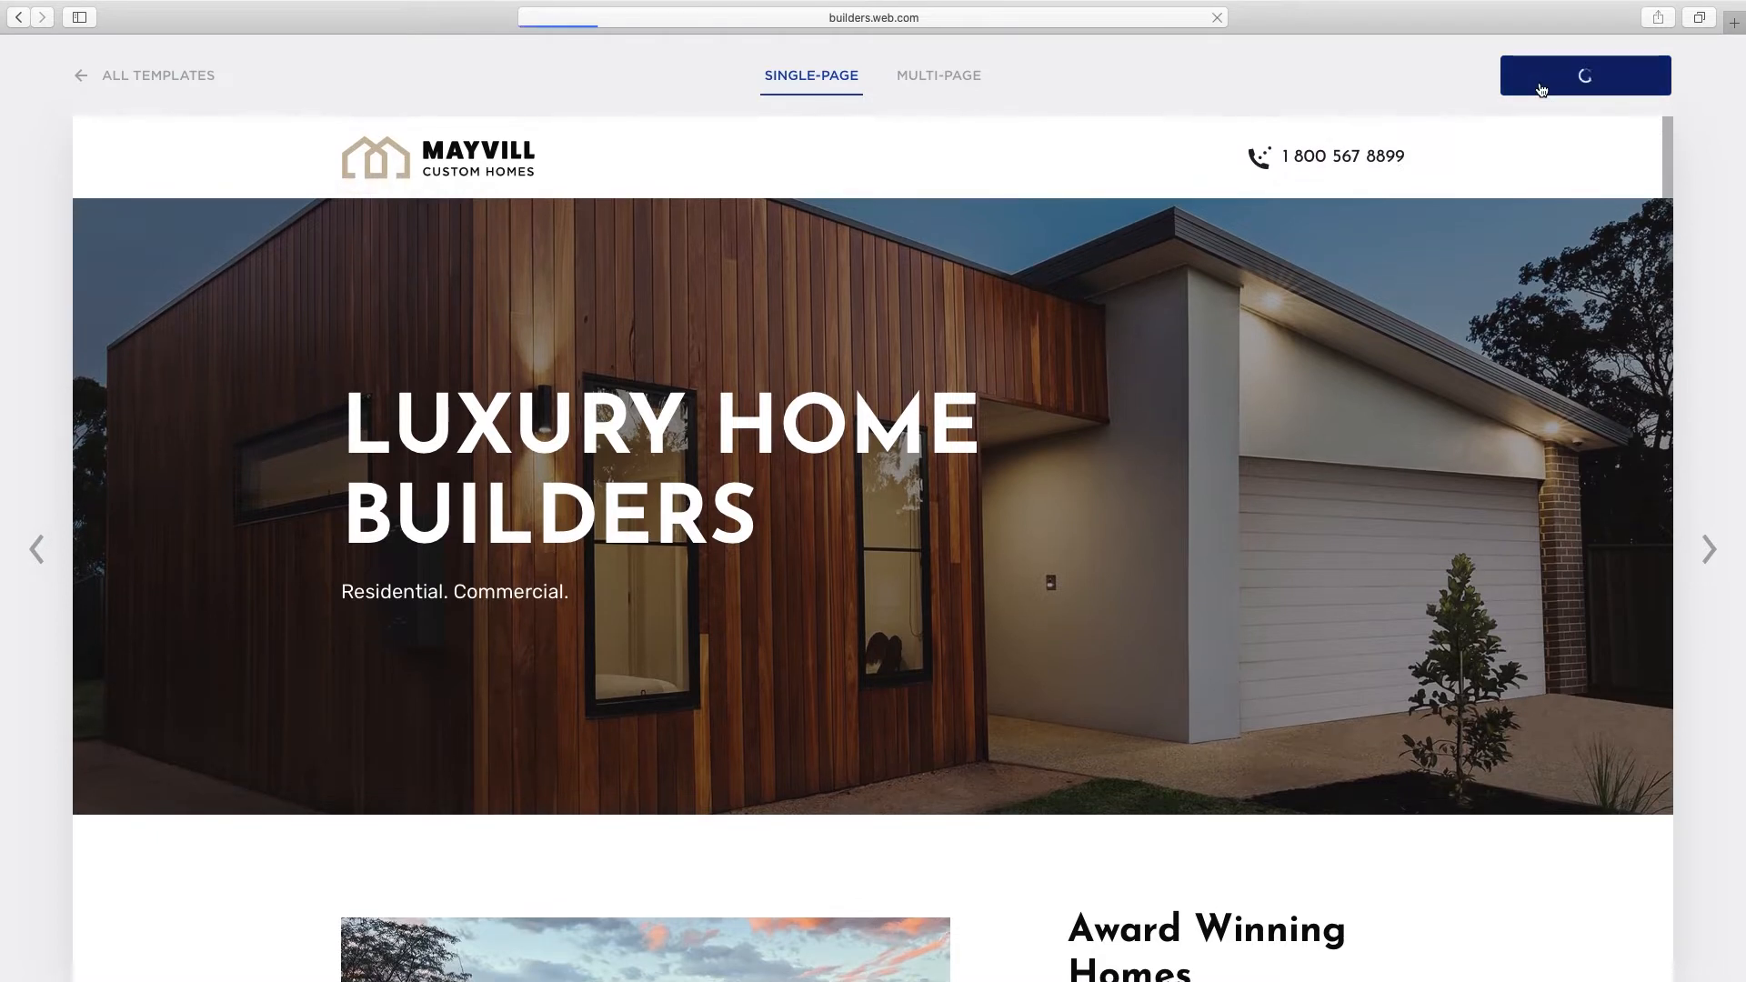
Swap the Mayvill header logo for the KAD Design image and confirm it
click(1586, 77)
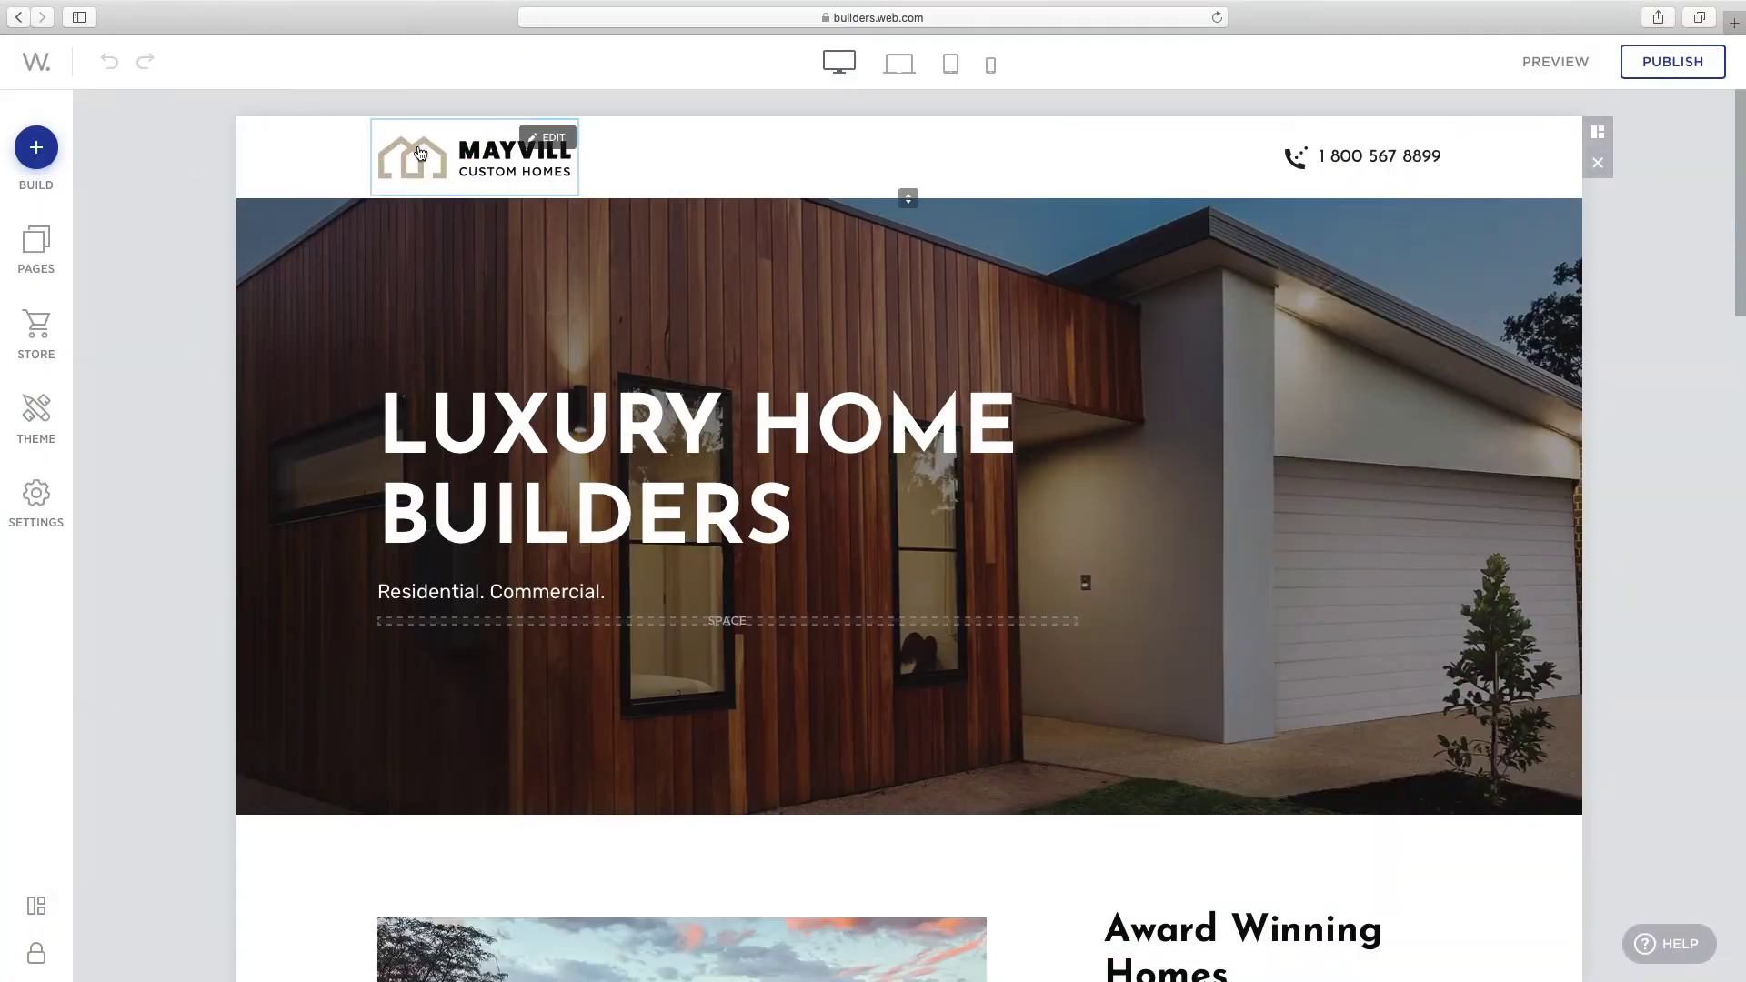
click(545, 138)
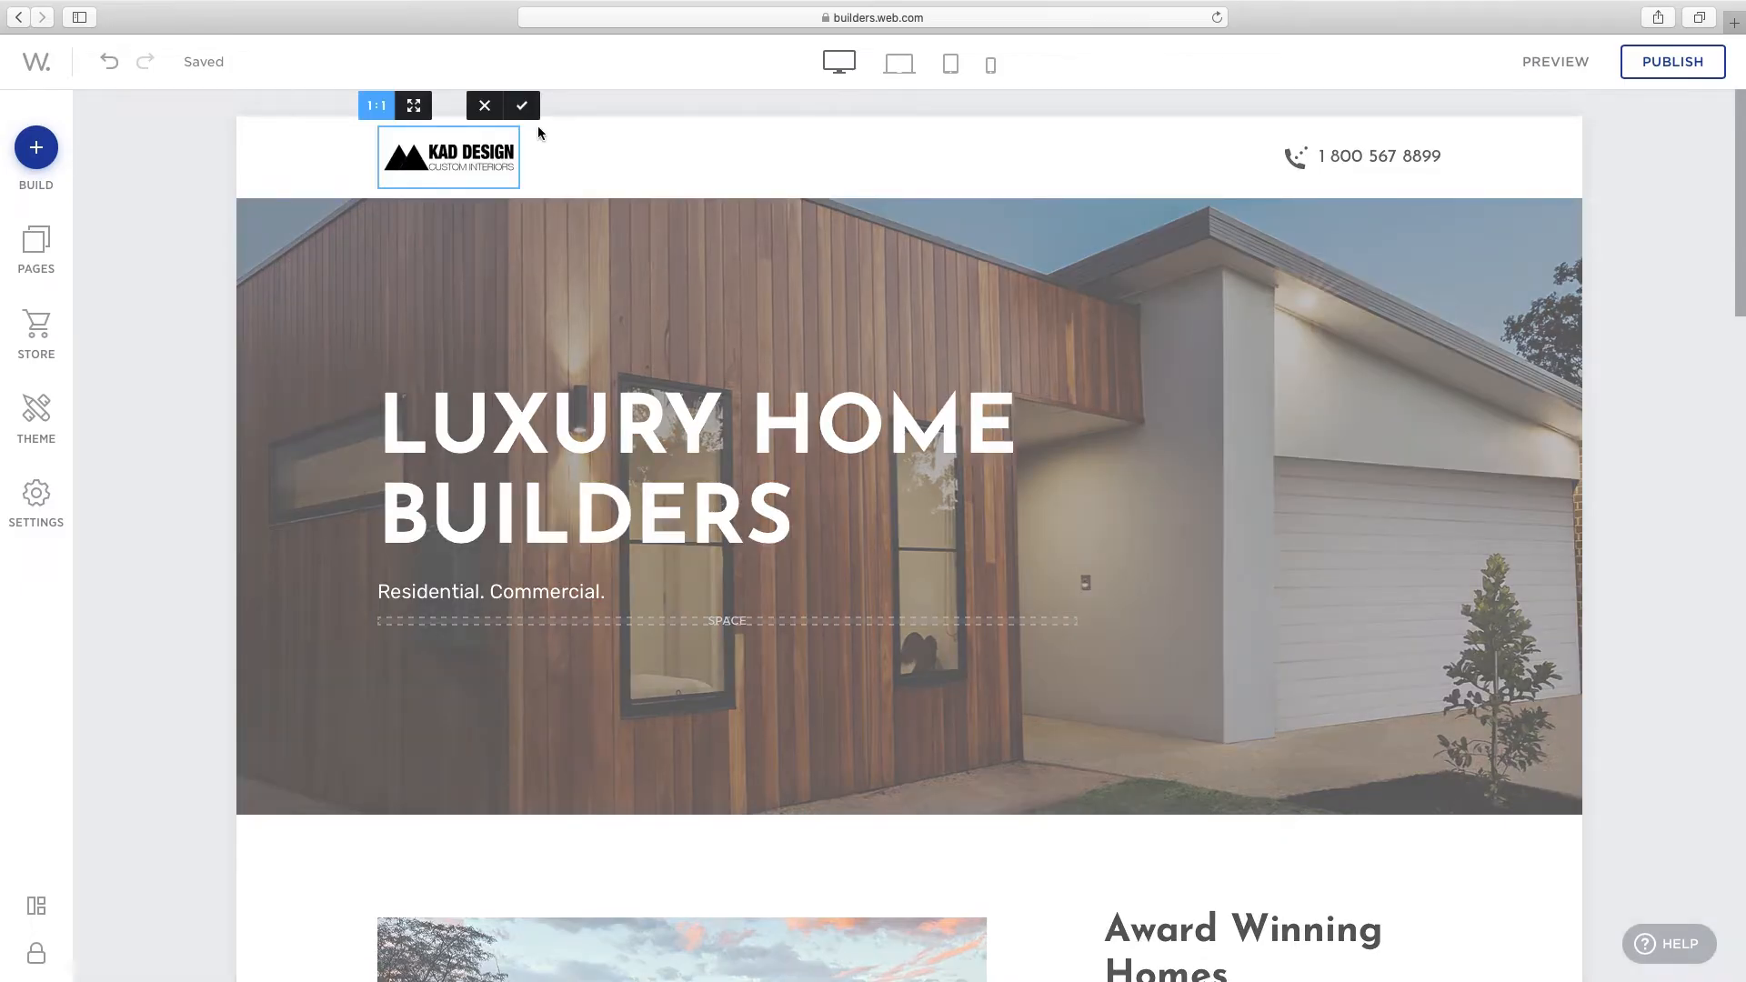
click(520, 105)
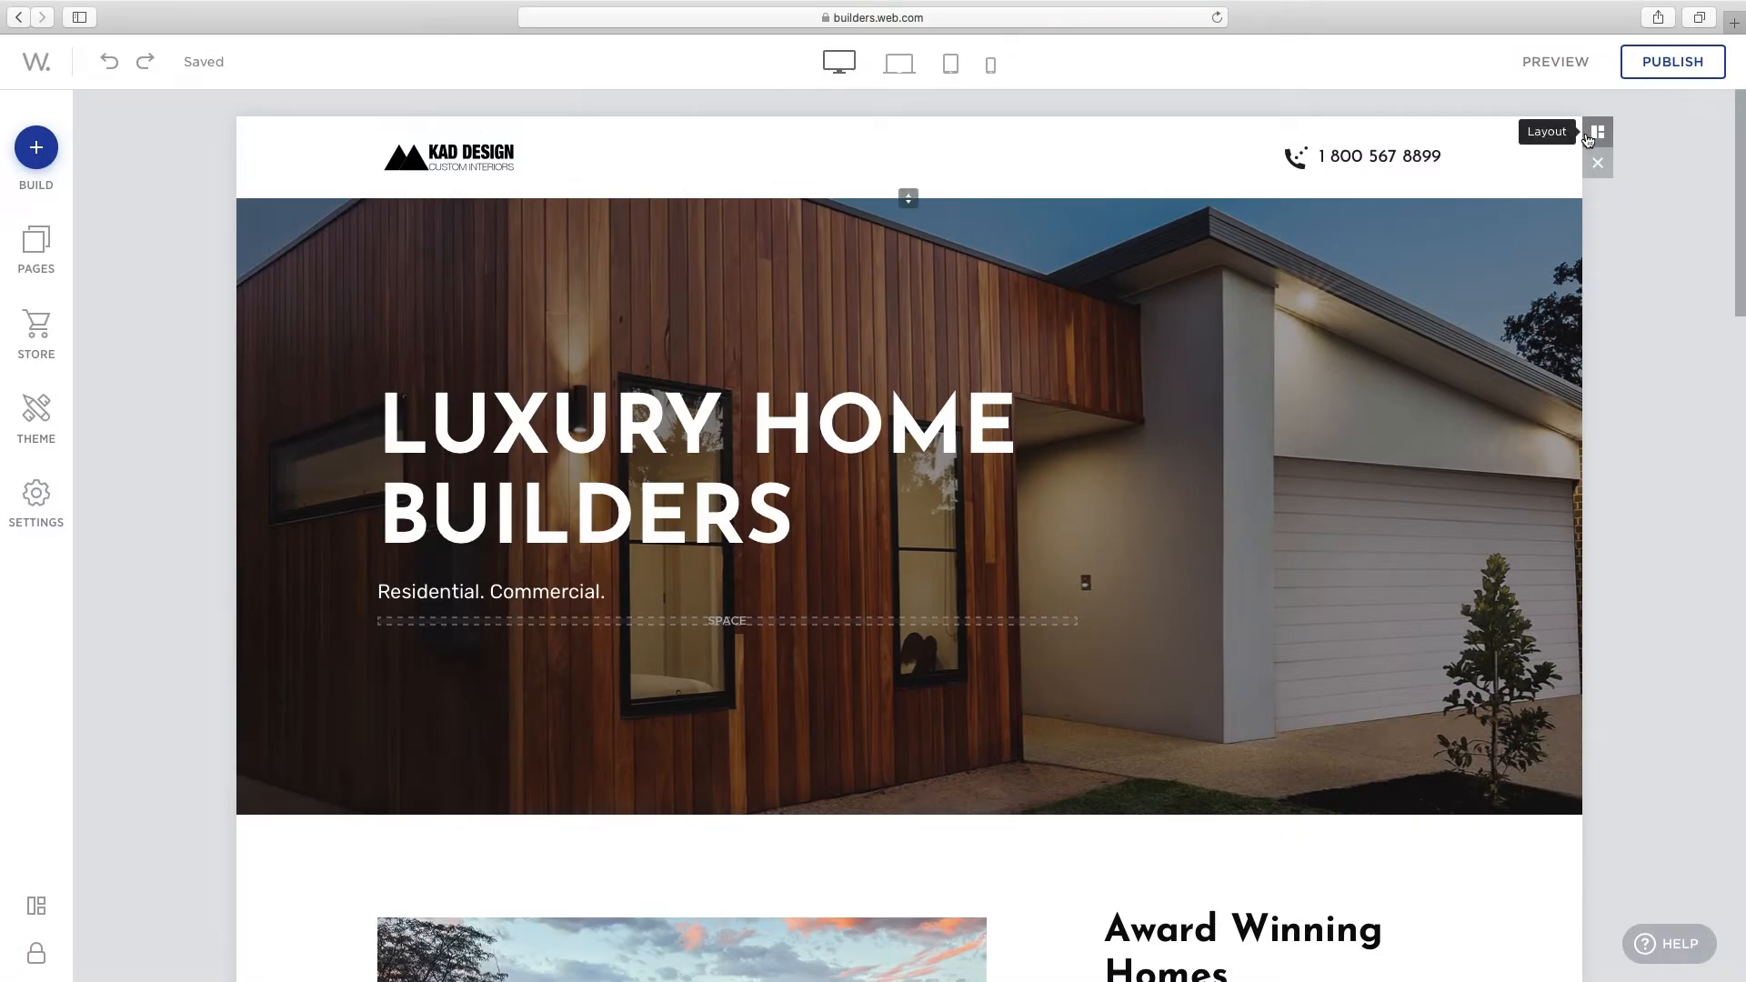
Add Social Buttons to the header layout, review its design options, and close the settings
click(1596, 131)
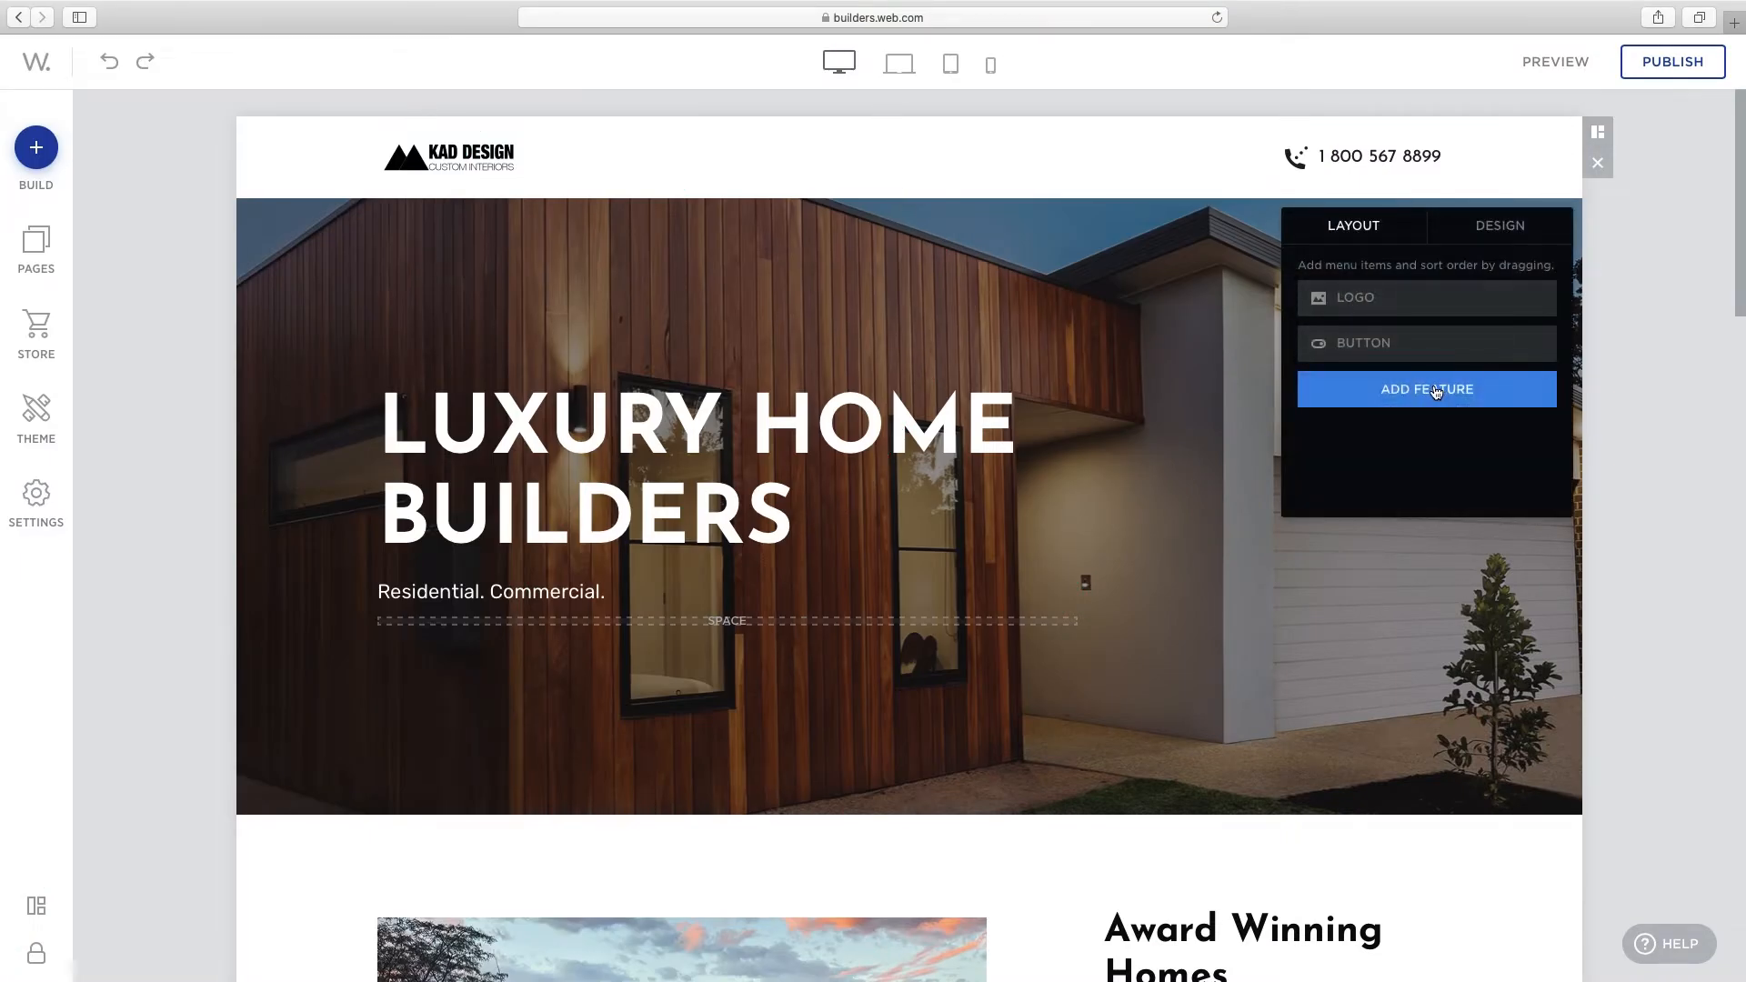
click(1426, 389)
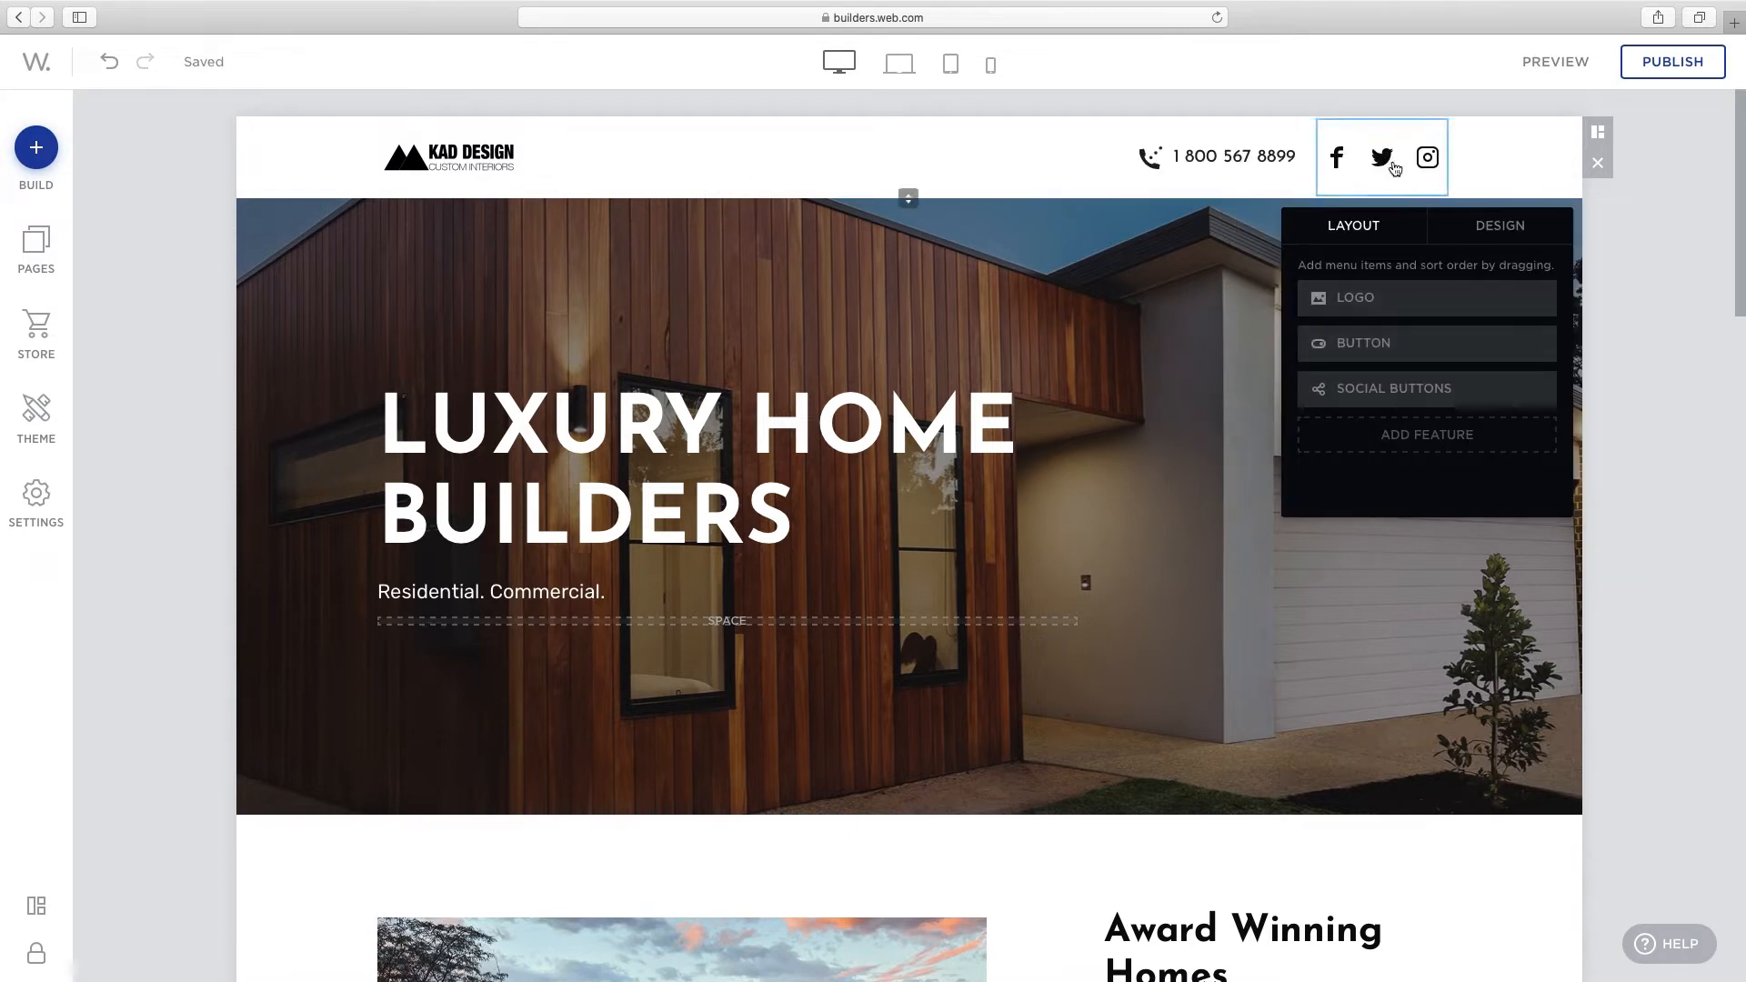
click(1499, 225)
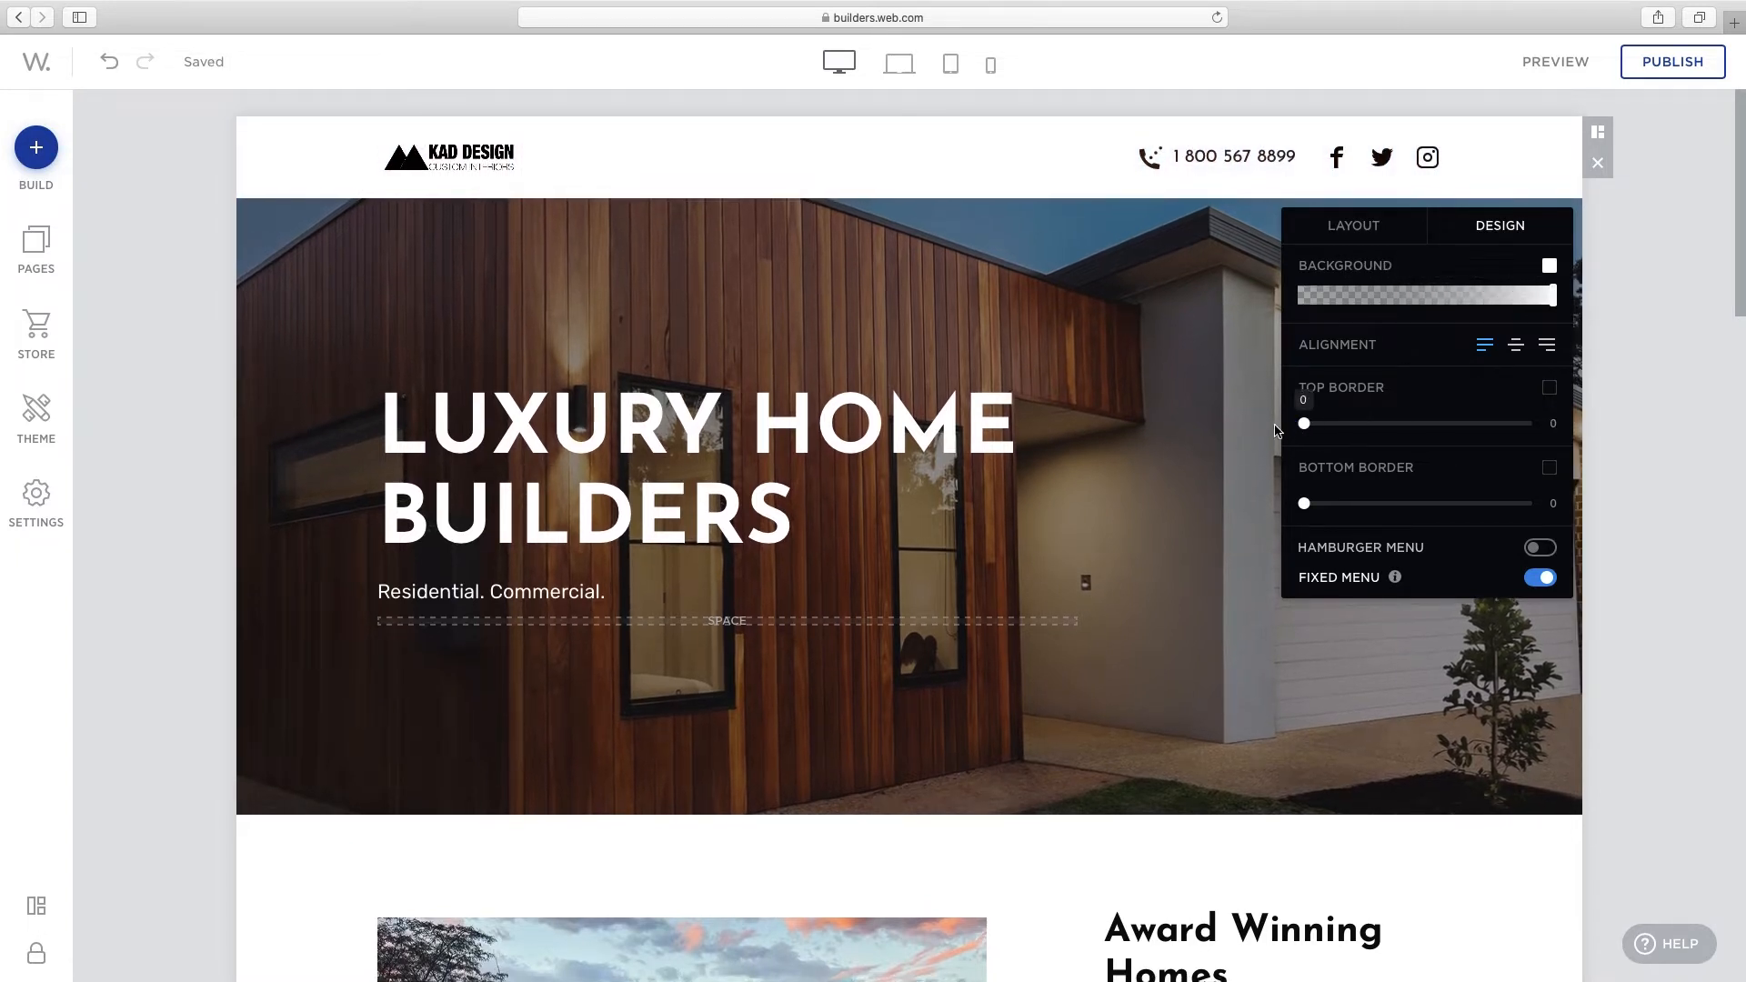
click(494, 513)
text(AMAZING DESIGN SITE)
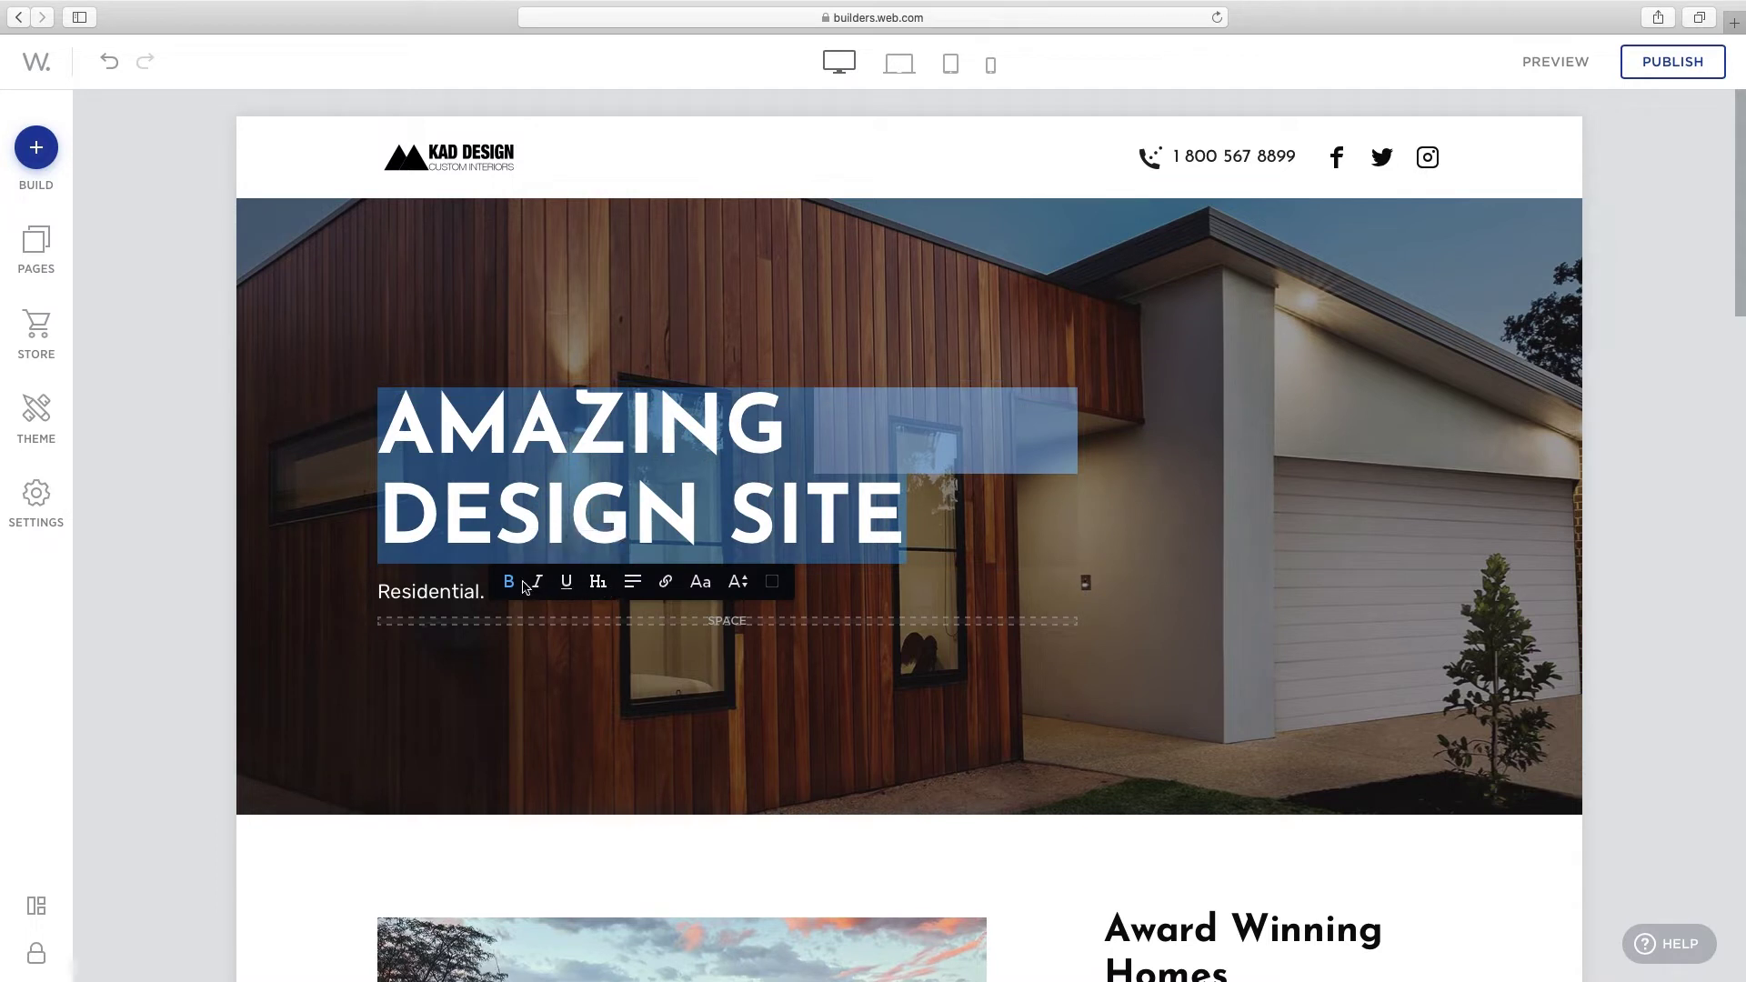
Finish the hero headline as AMAZING DESIGN SITE and leave text editing
click(633, 582)
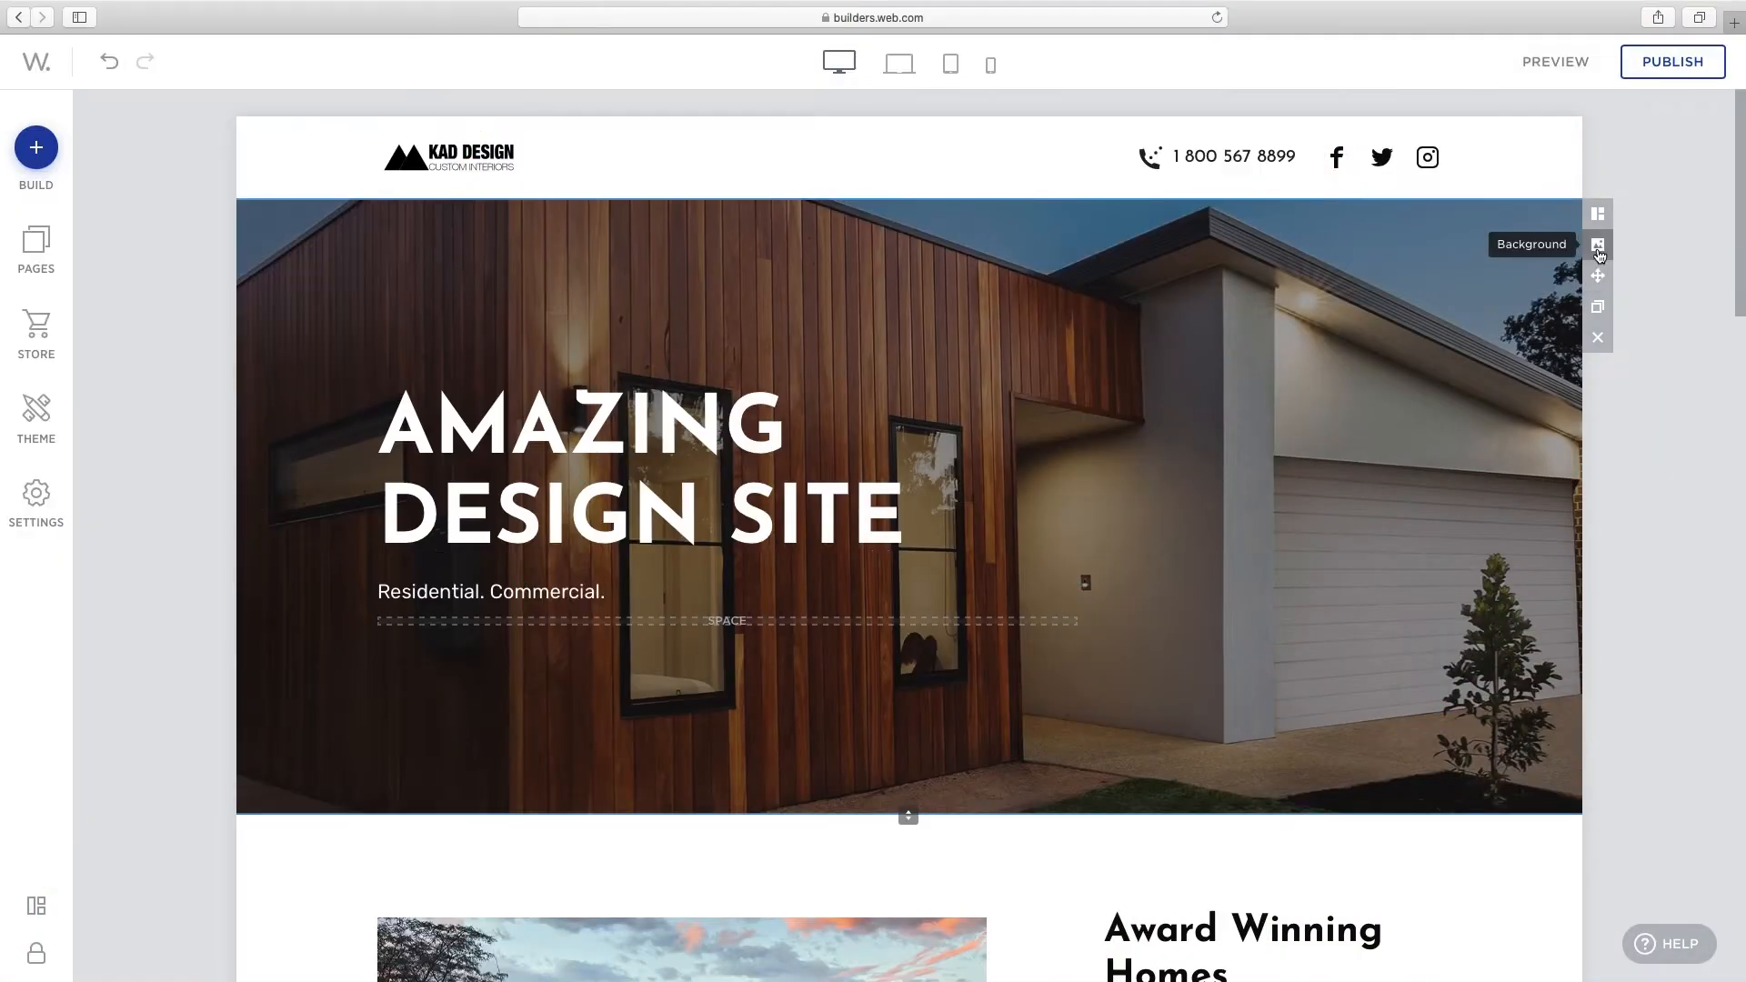
Set the hero background to the free Architecture photo of a triangular concrete ceiling
click(1597, 243)
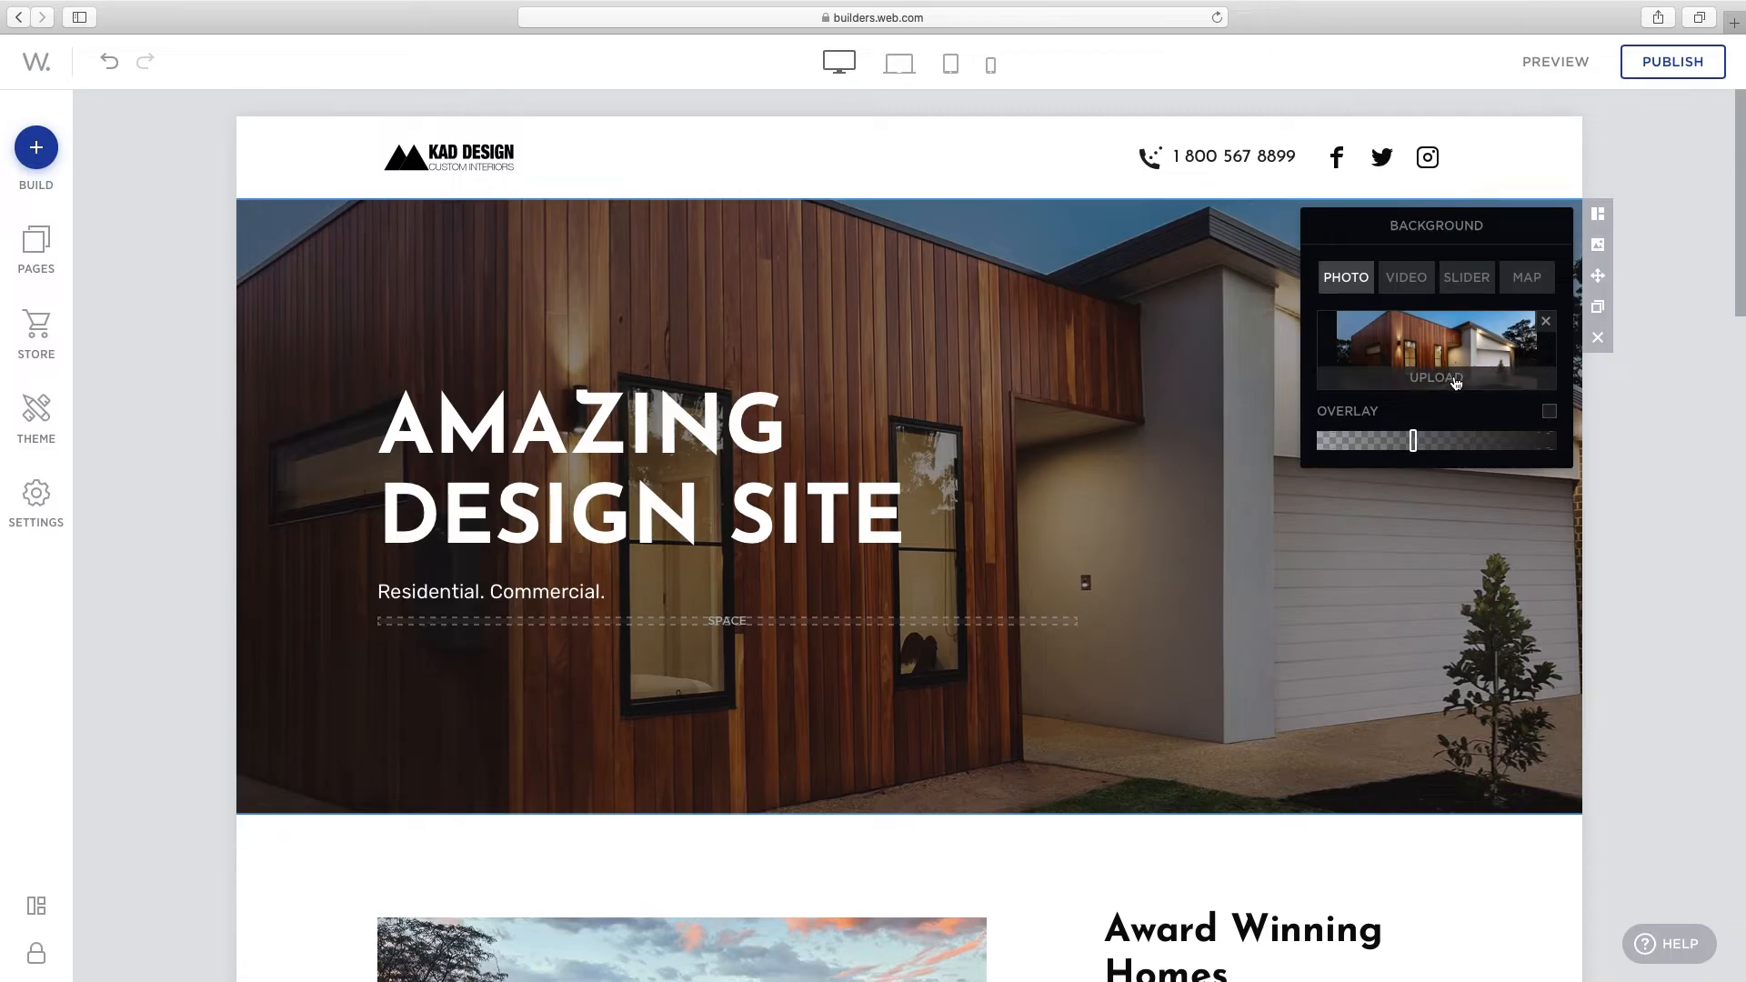
click(1437, 378)
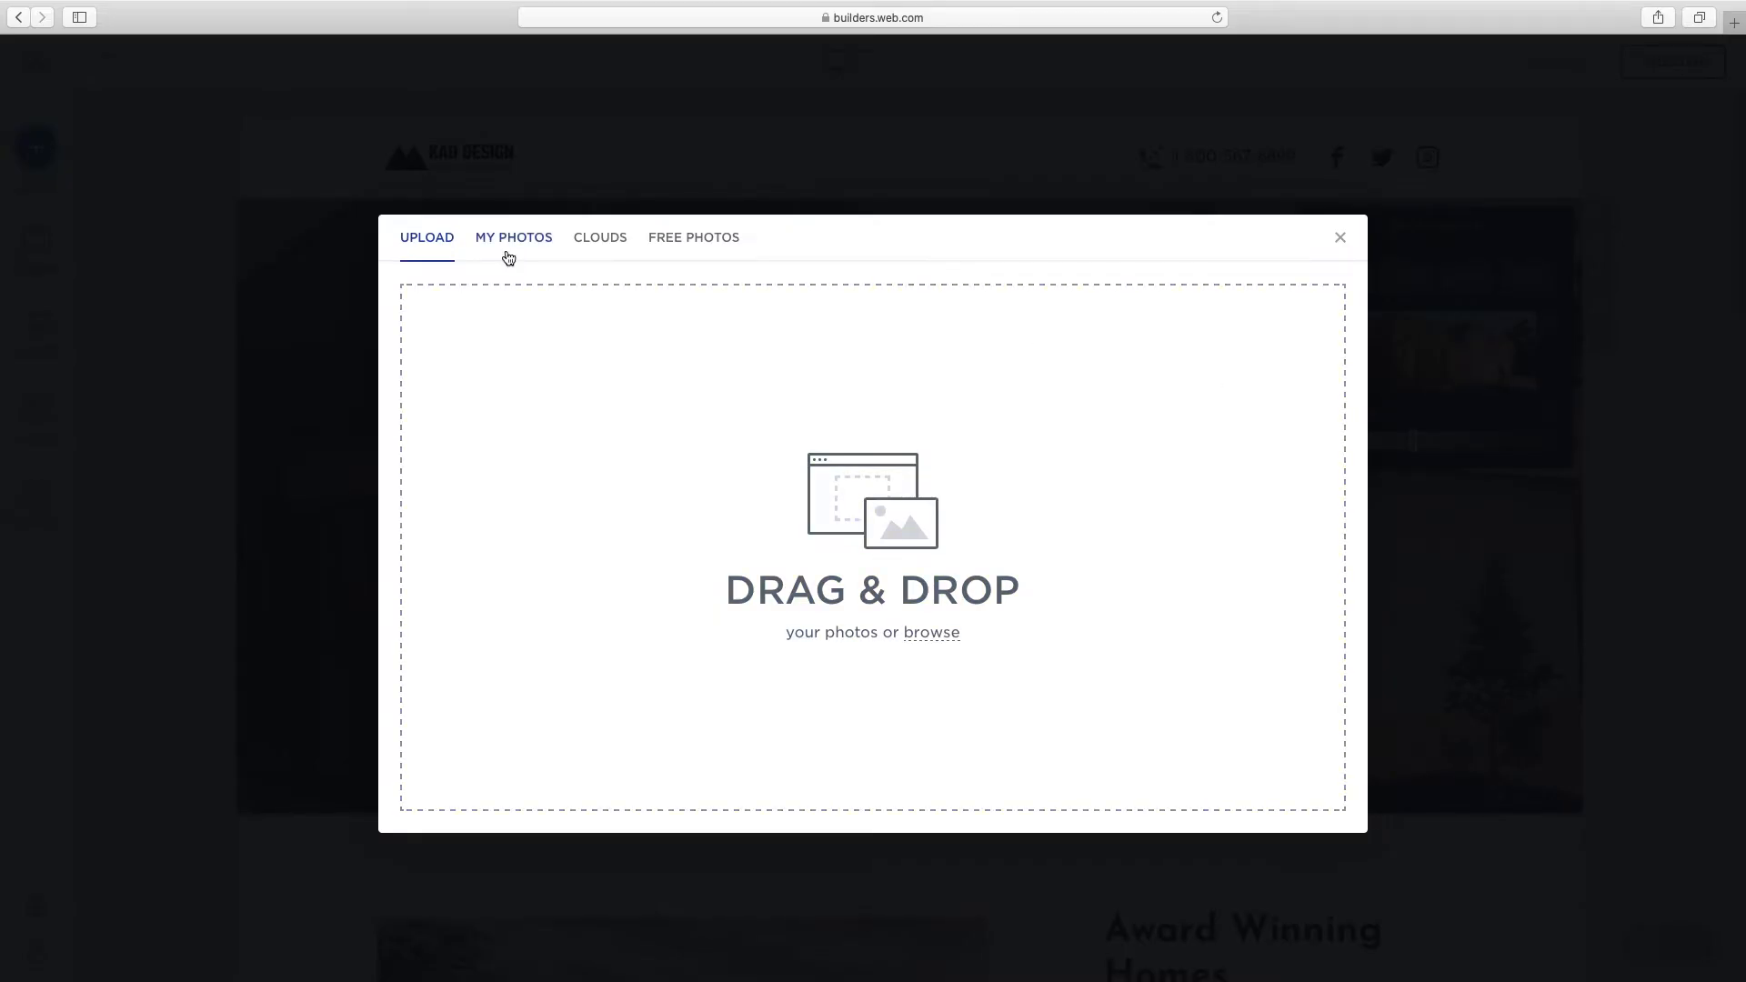
click(512, 236)
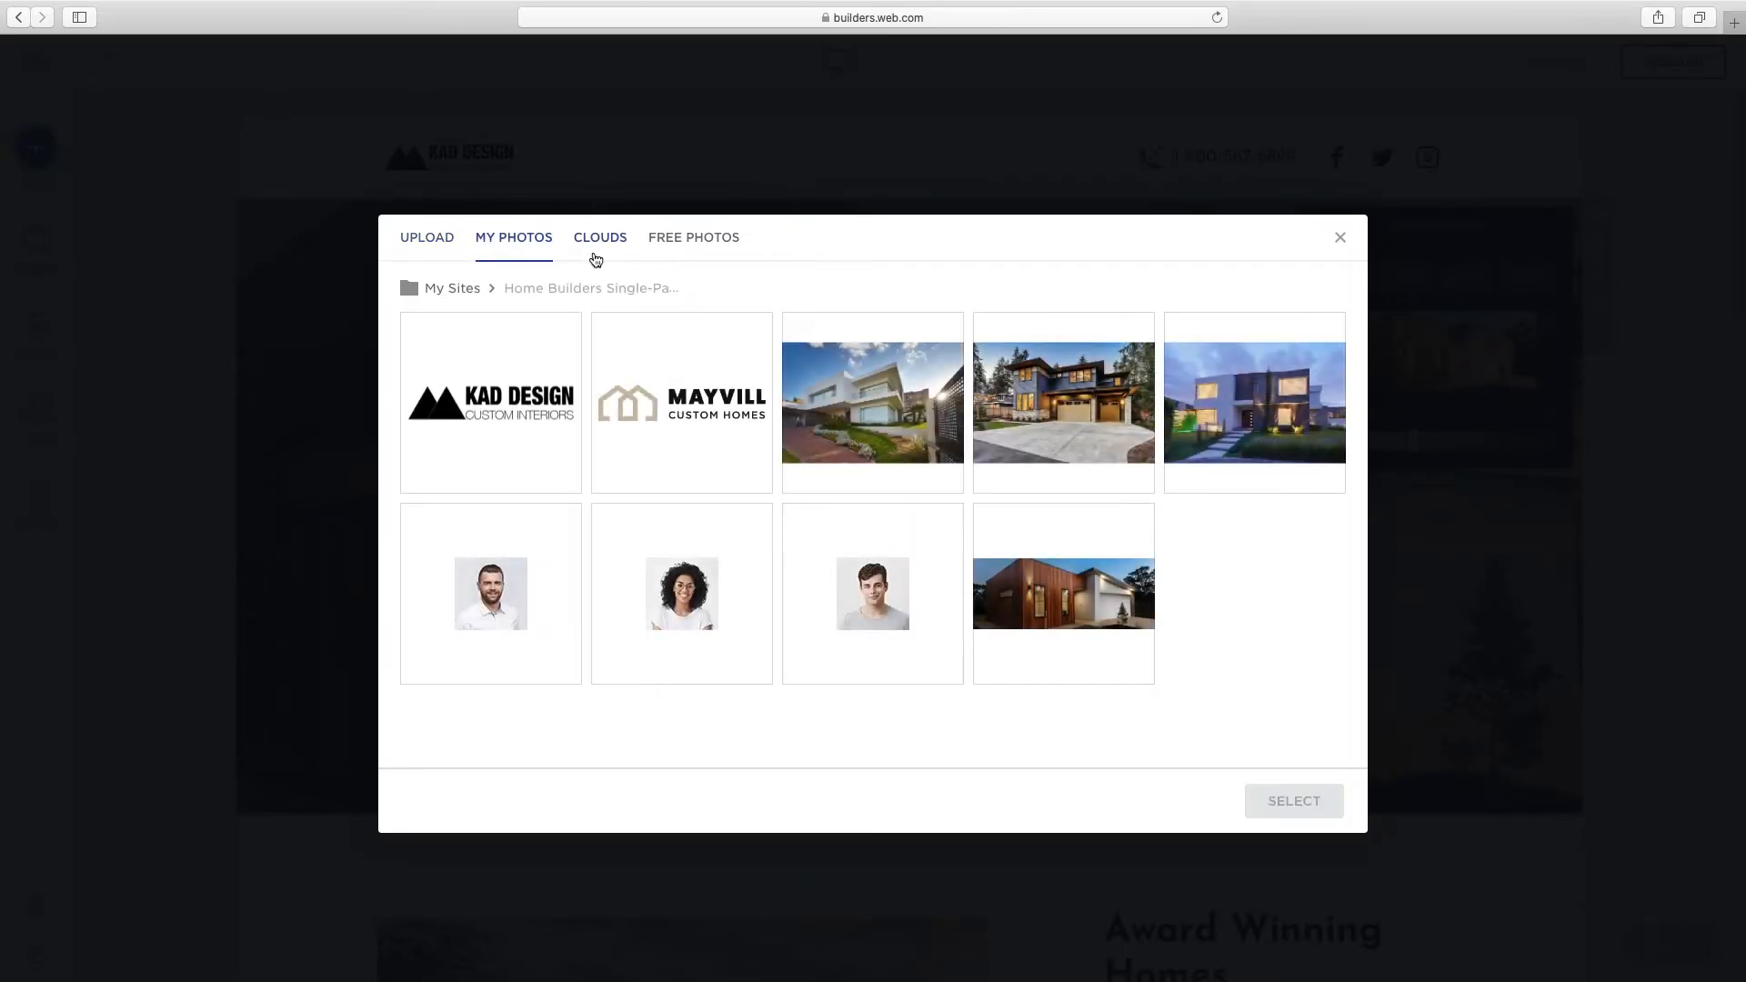
click(695, 236)
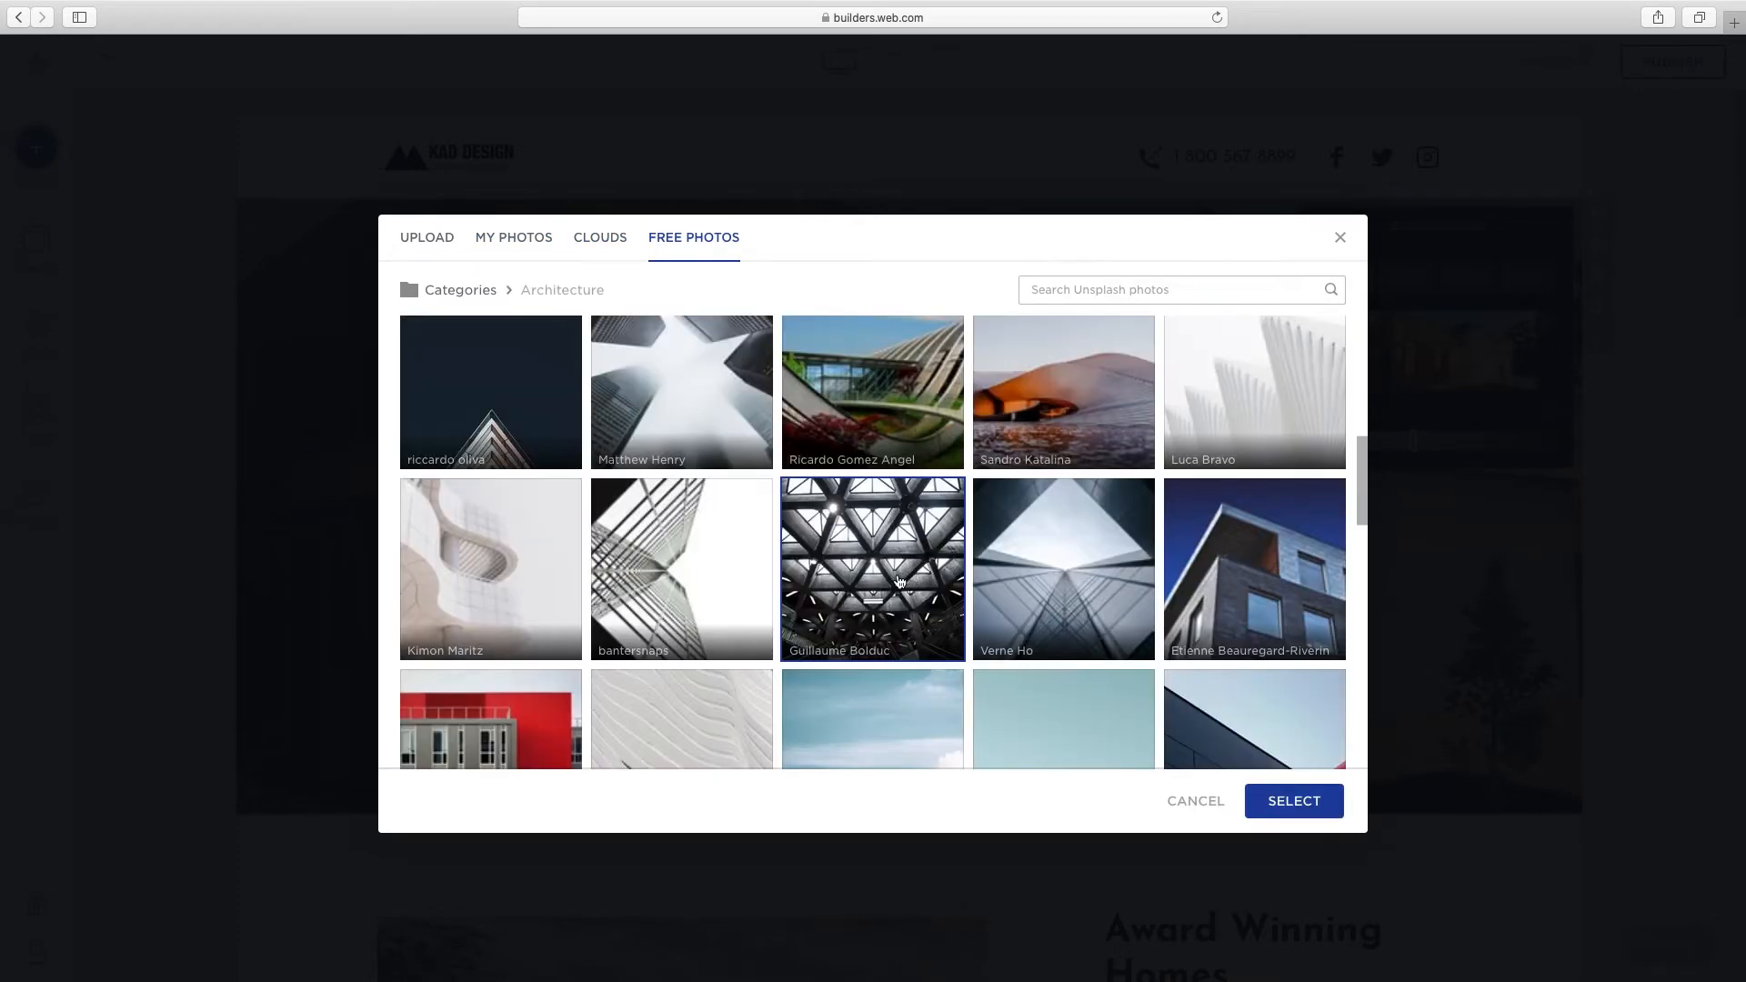
click(1295, 800)
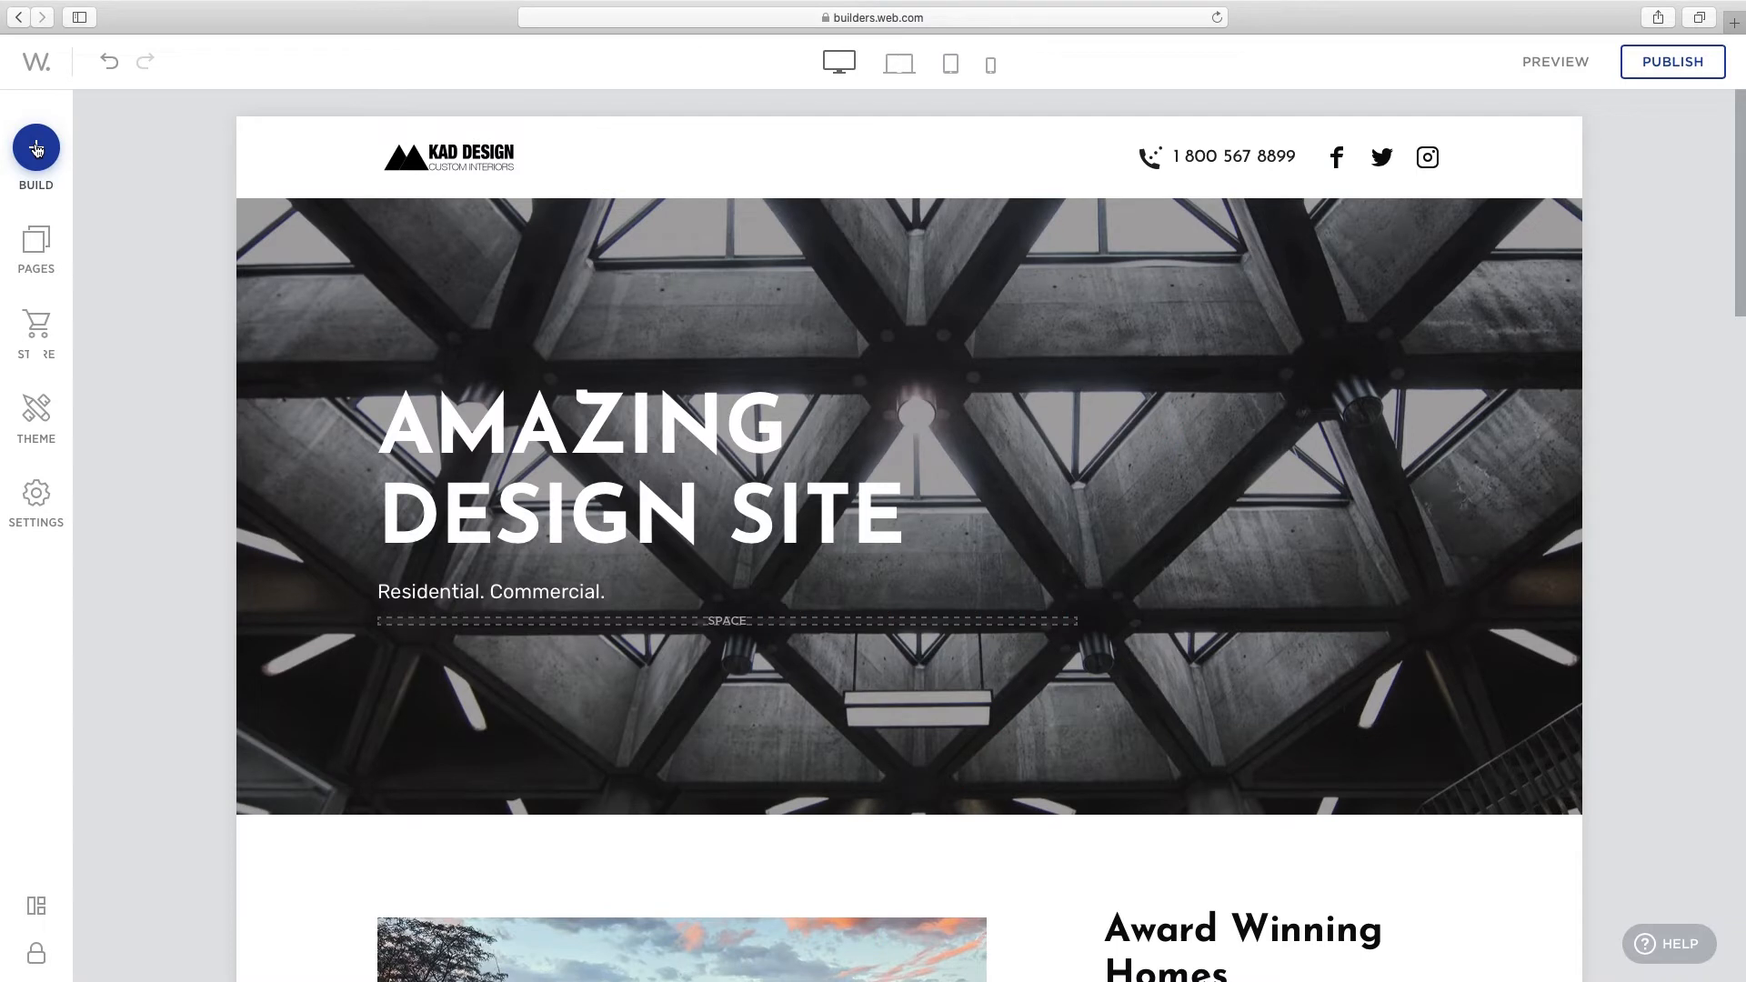
Show the Build element library's Layout elements to place a Panel below the listings
click(36, 145)
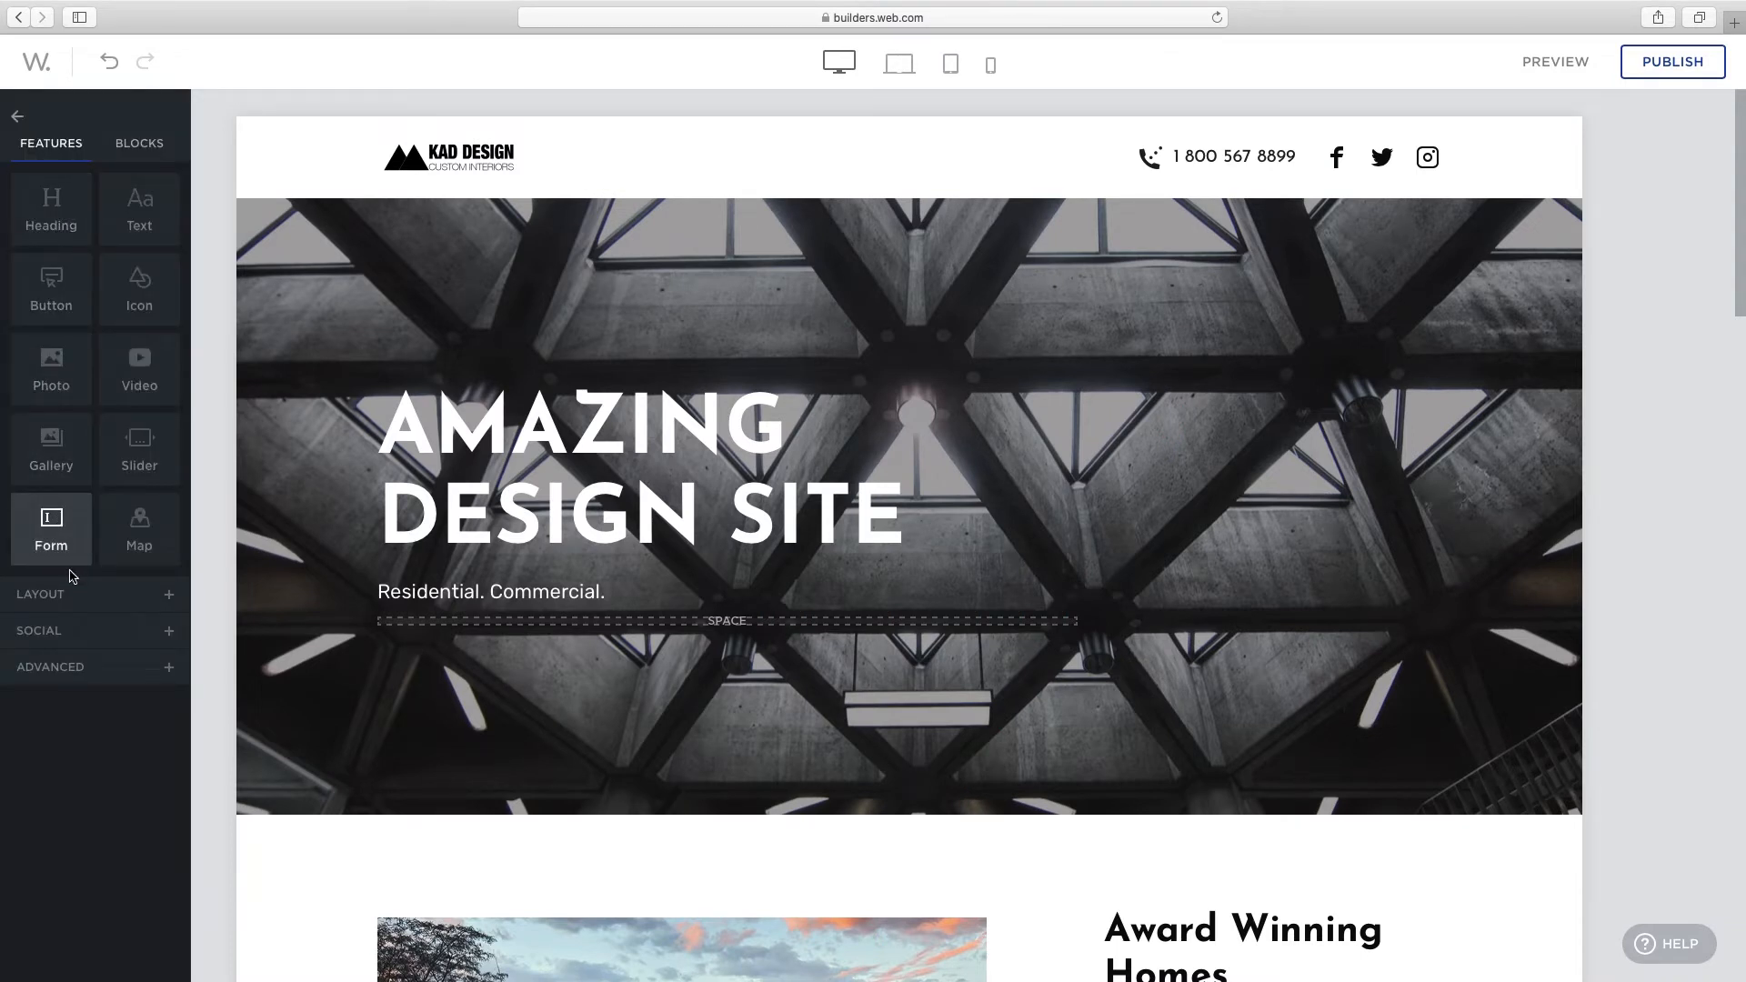
click(91, 630)
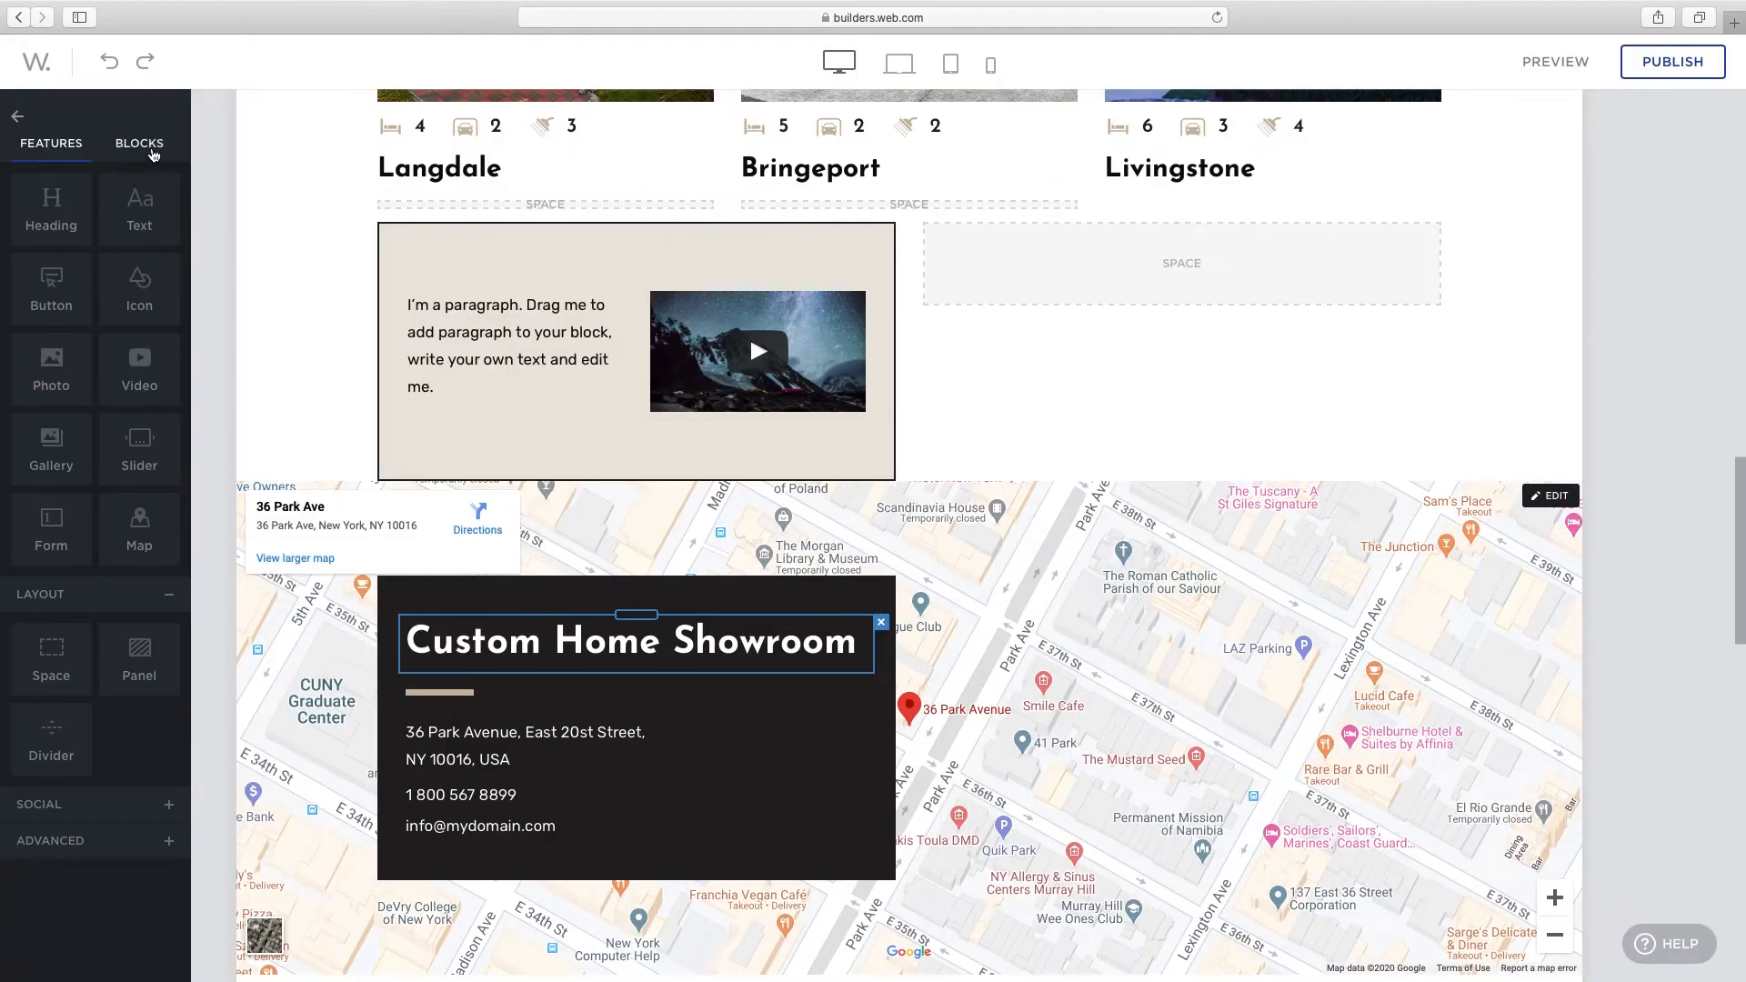
Browse Getting Started, Cover, Banners and Gallery blocks and add a gallery block below the panel
click(140, 143)
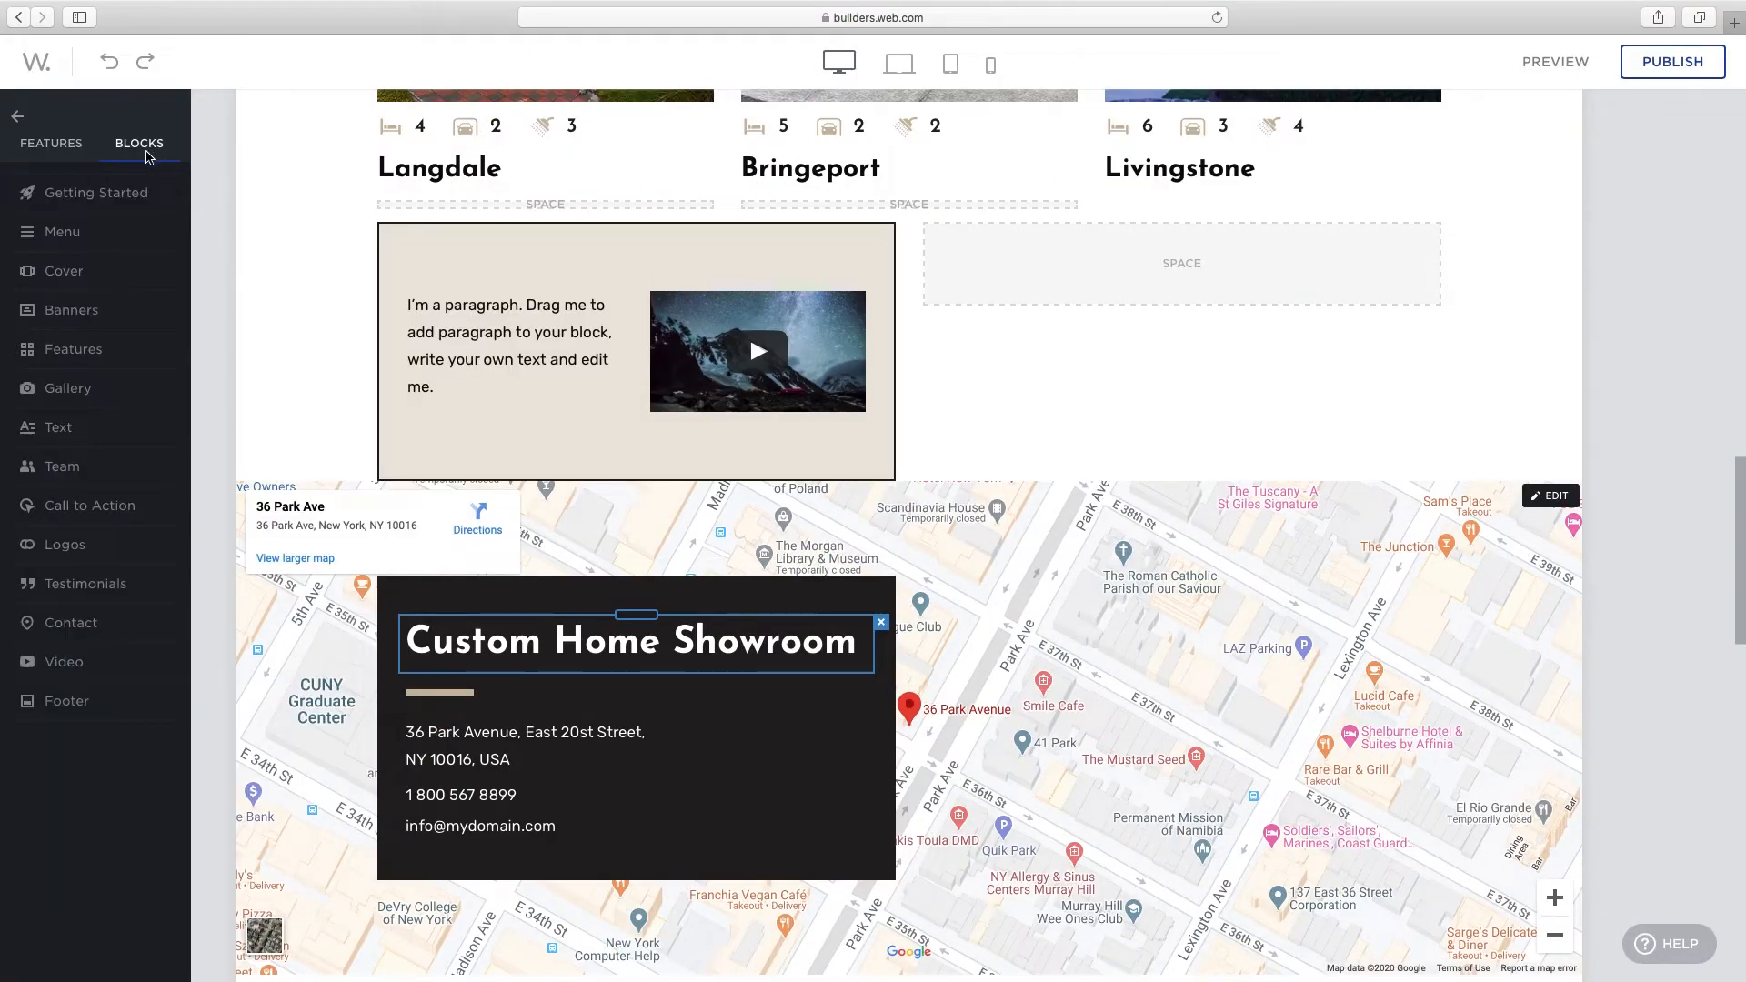
click(96, 193)
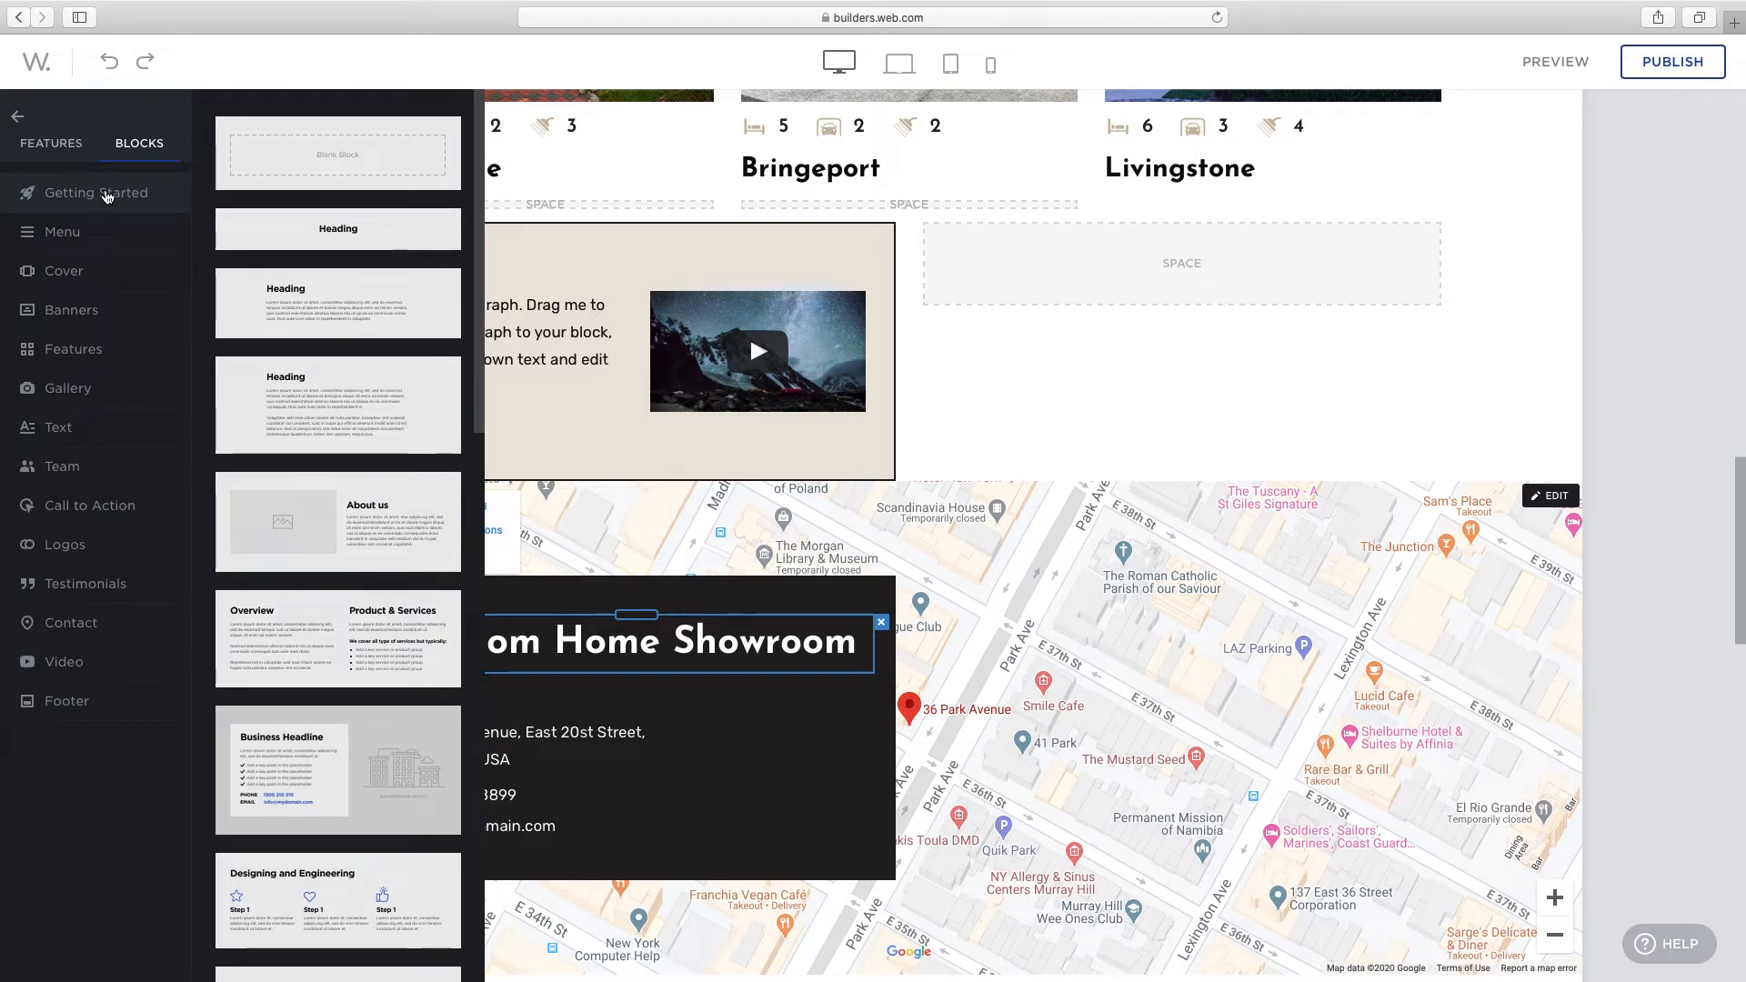
click(64, 270)
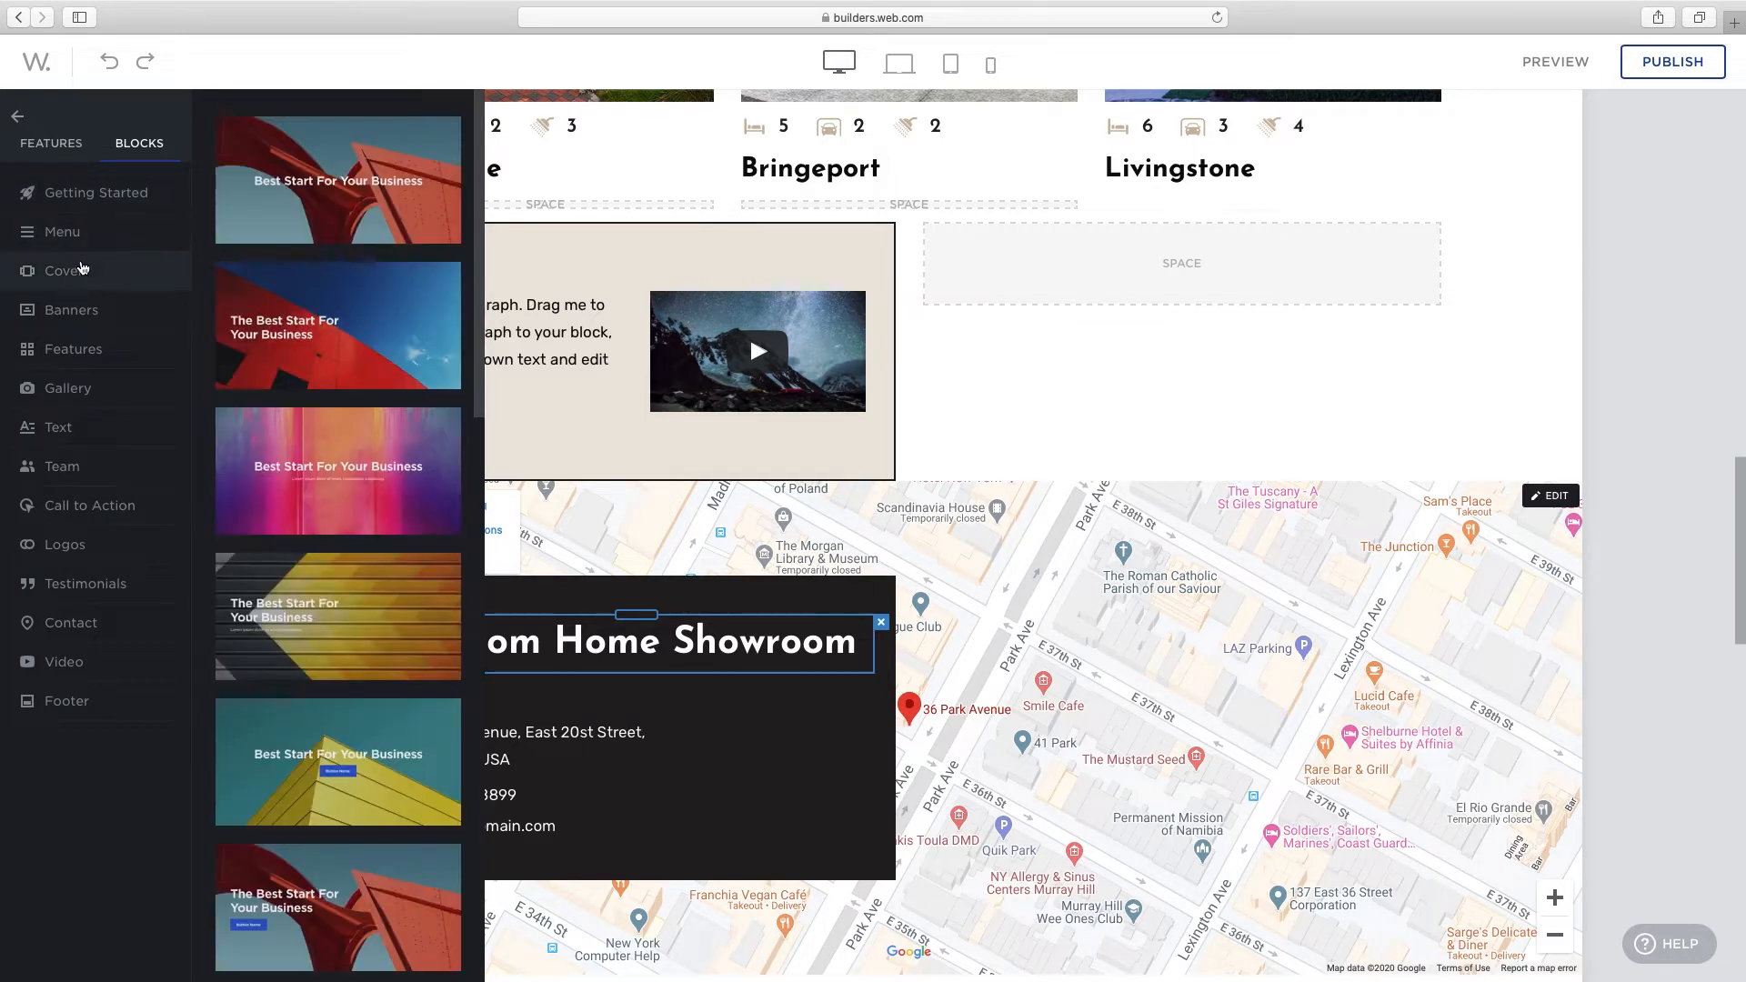
click(71, 309)
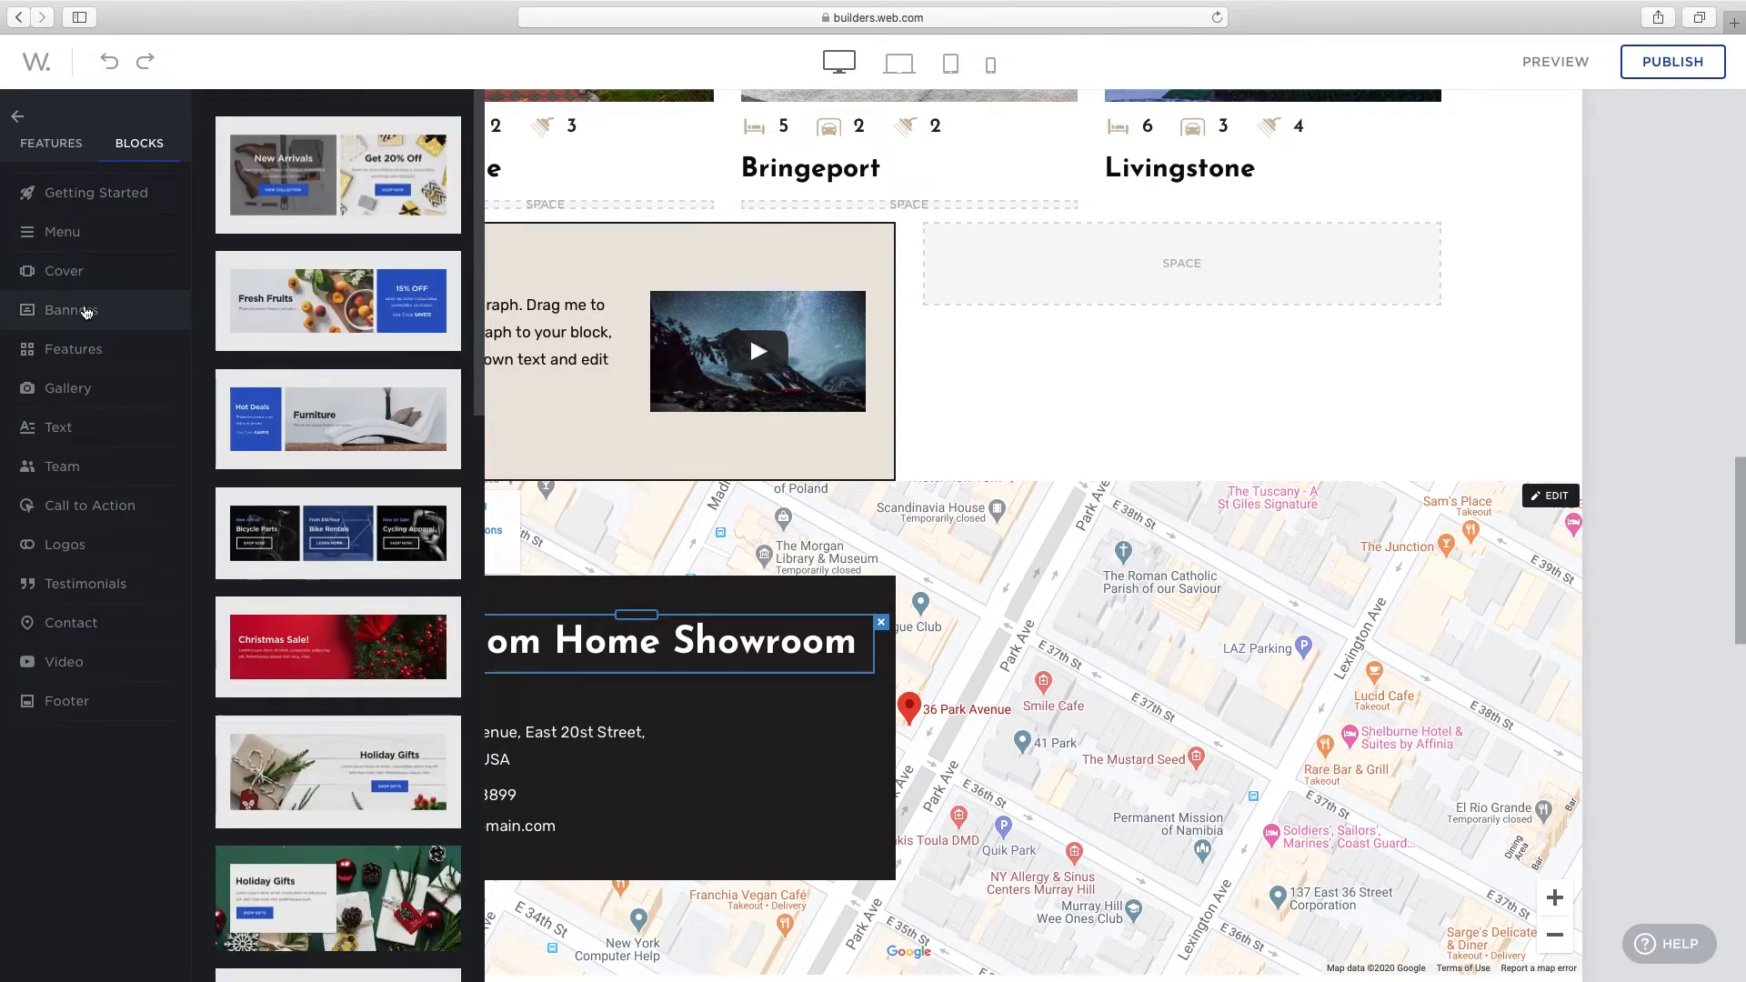
click(67, 387)
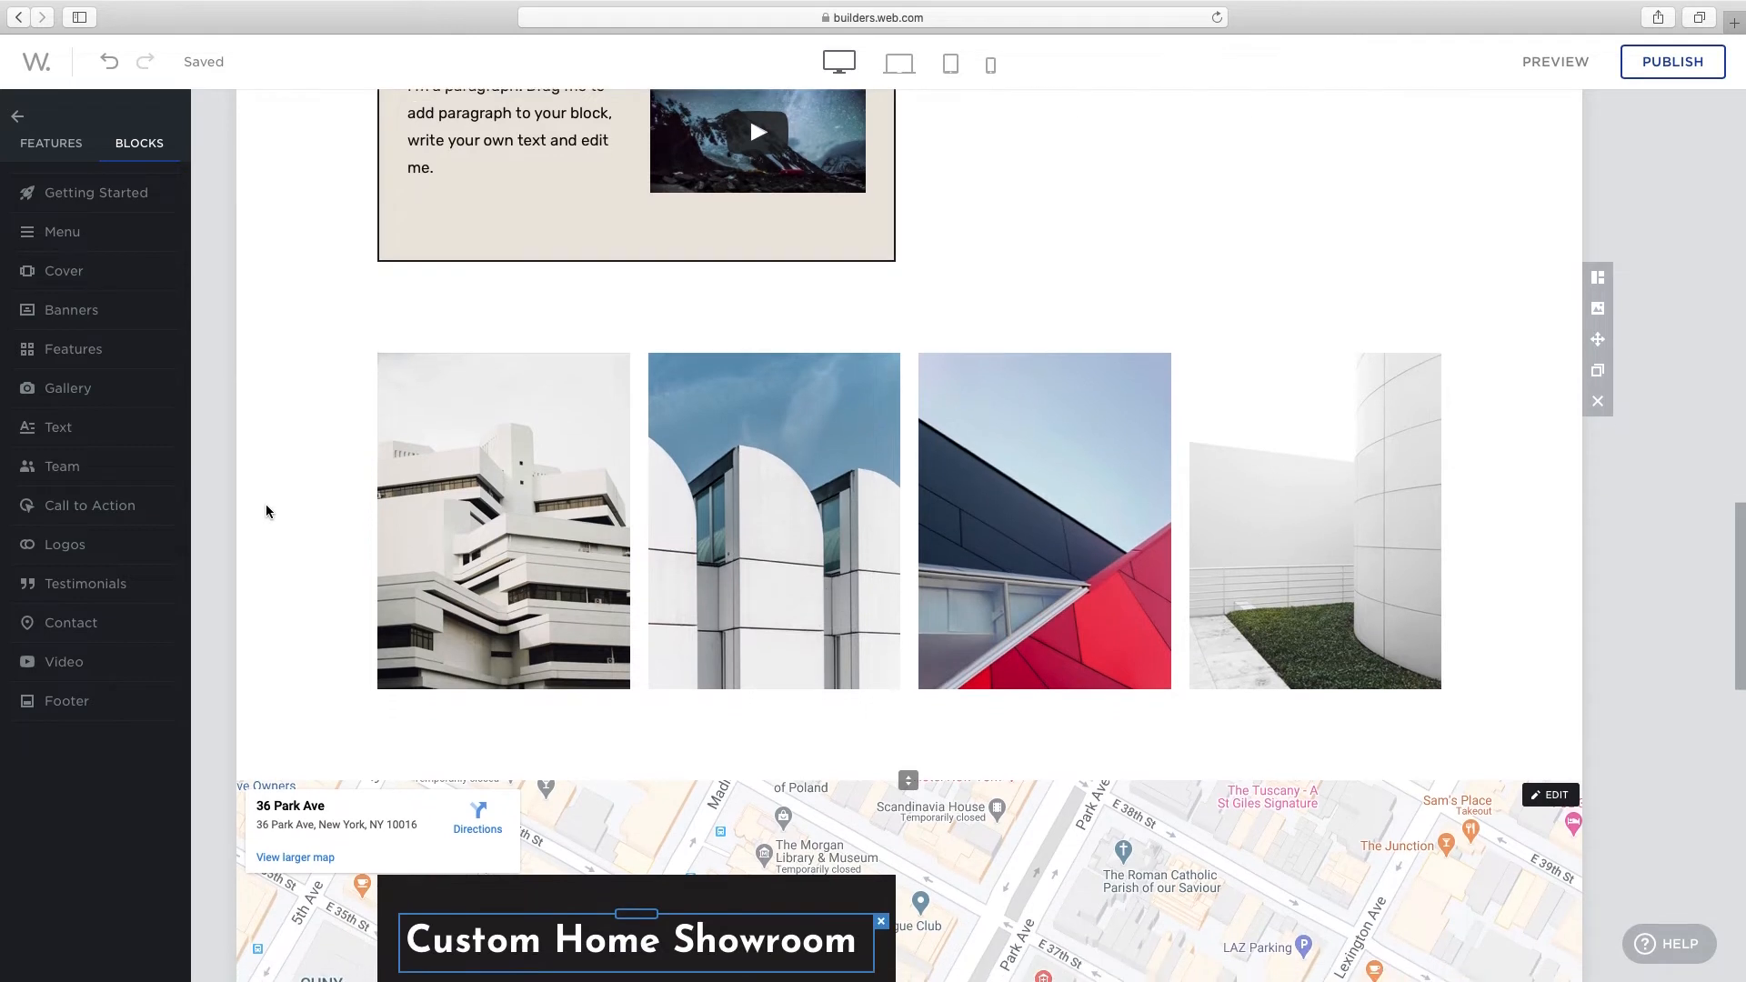
scroll(down, 3)
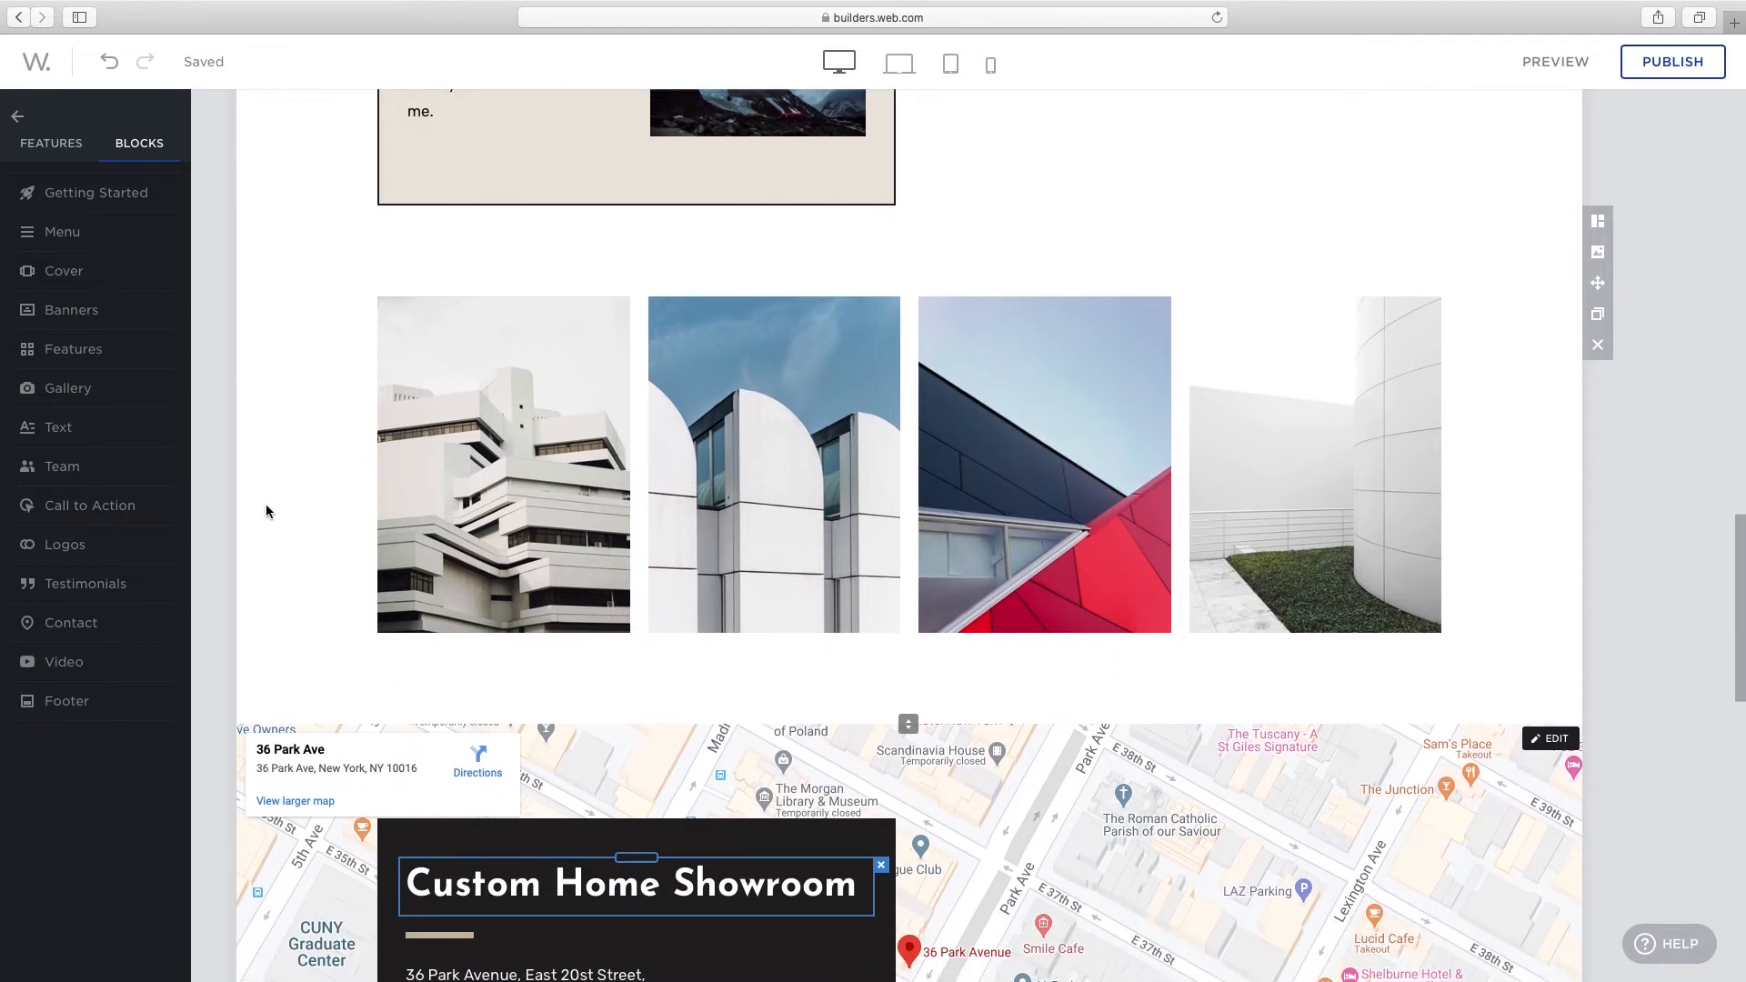
click(51, 142)
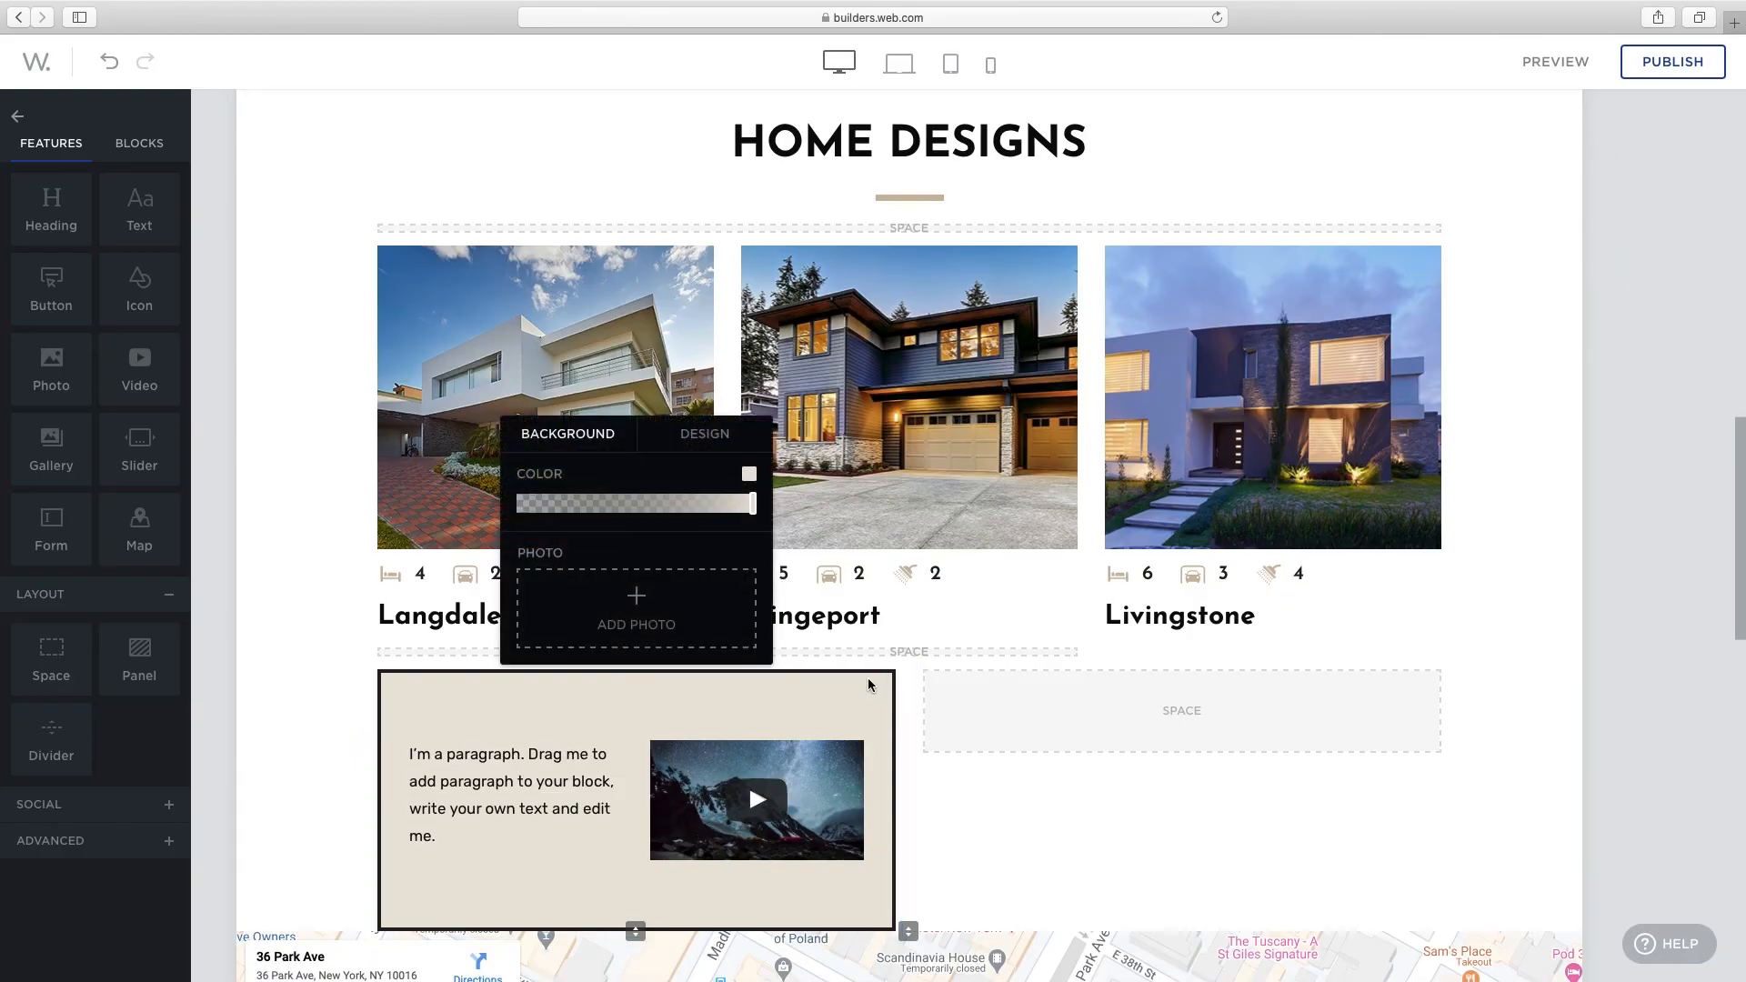
Lower the block's background colour opacity to 65% and close its settings
drag(753, 504, 667, 503)
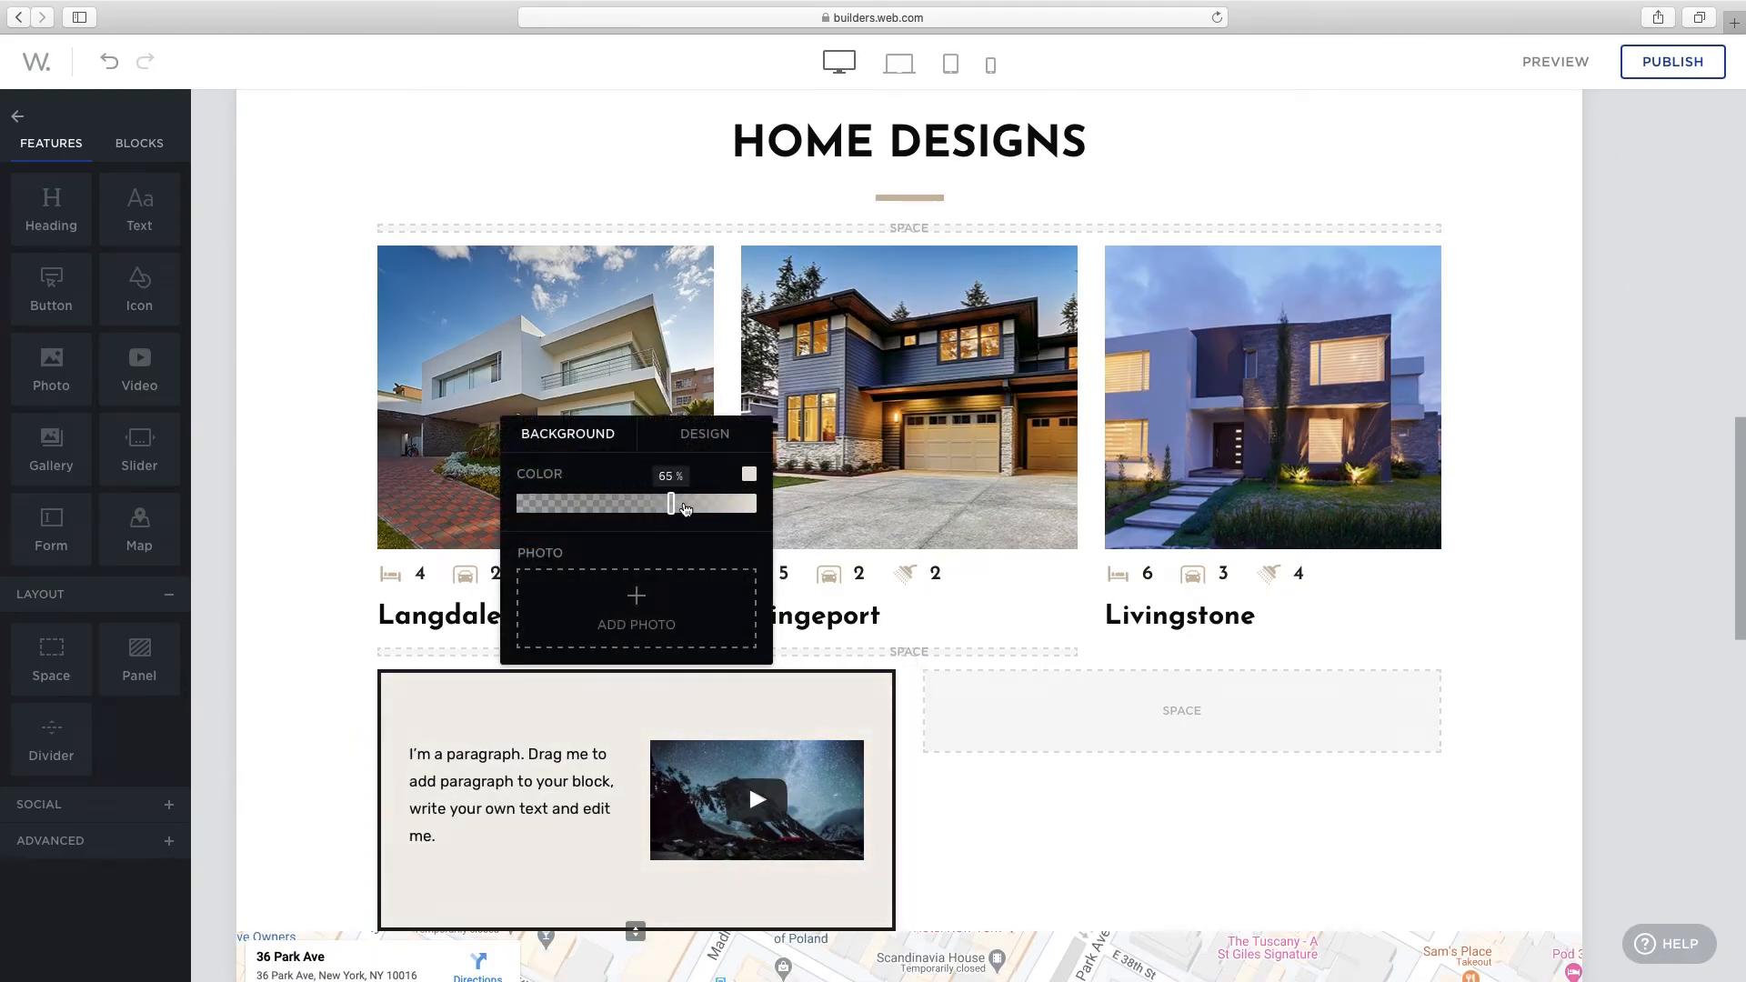
click(706, 462)
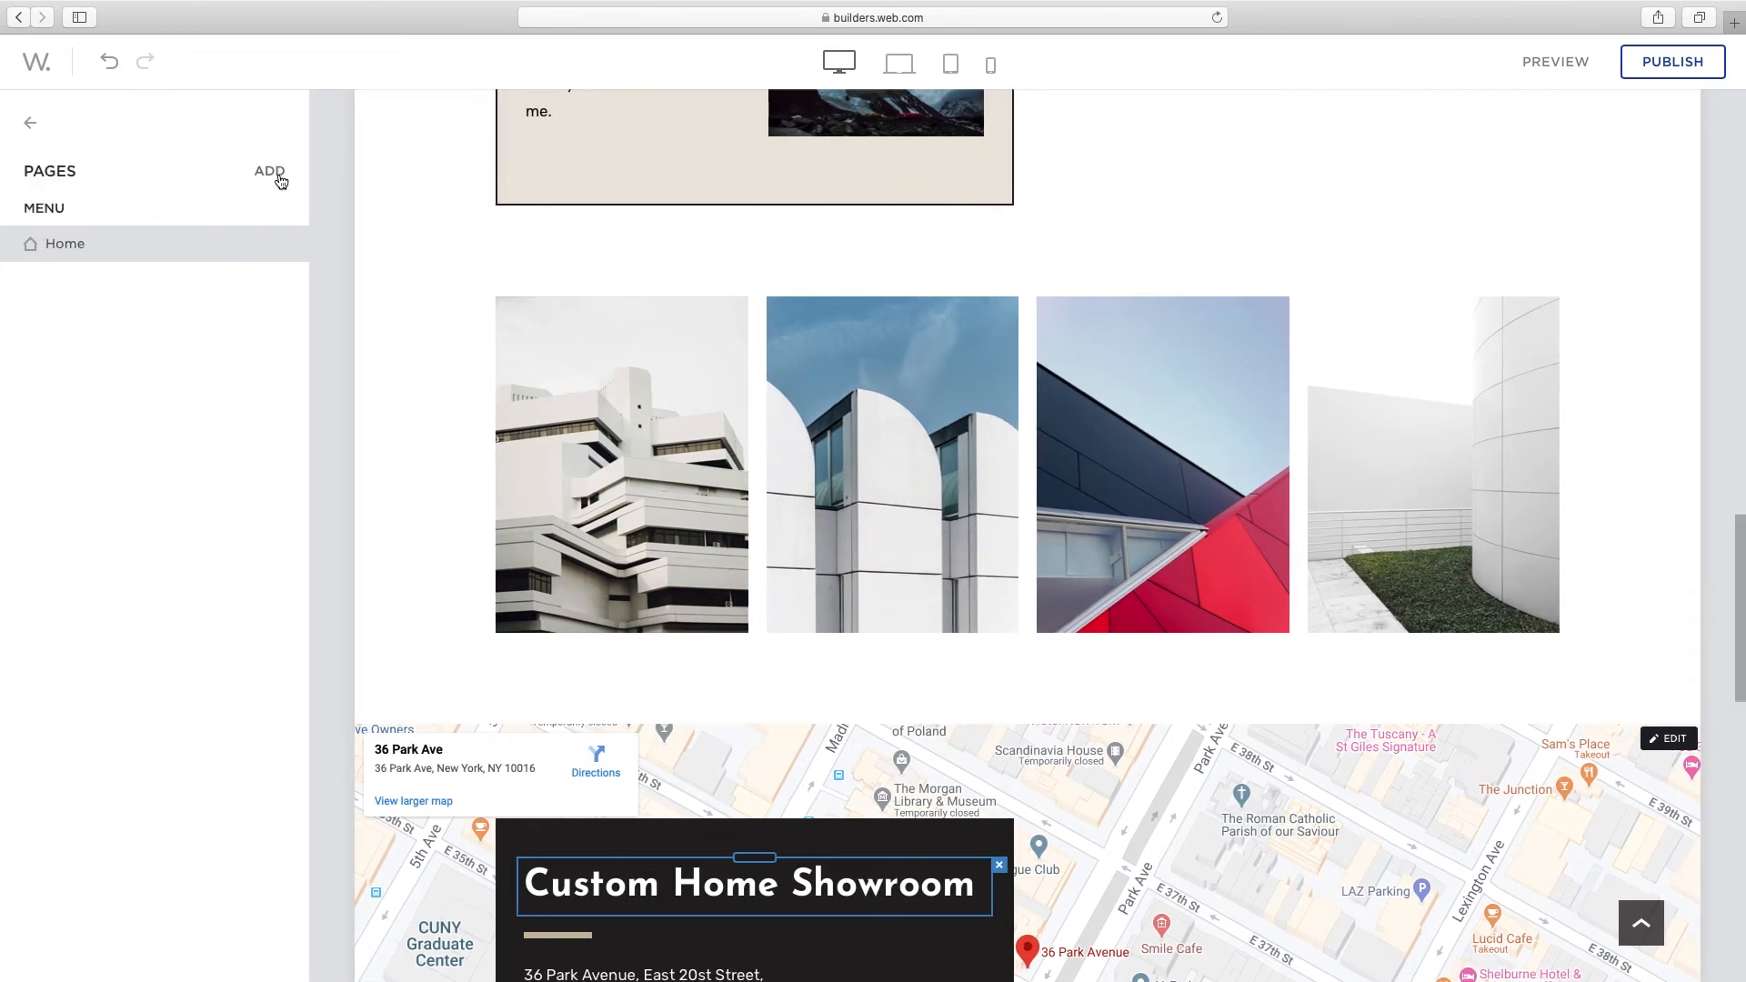
View the Page/Folder/Link add options, then cancel adding a new page
click(269, 171)
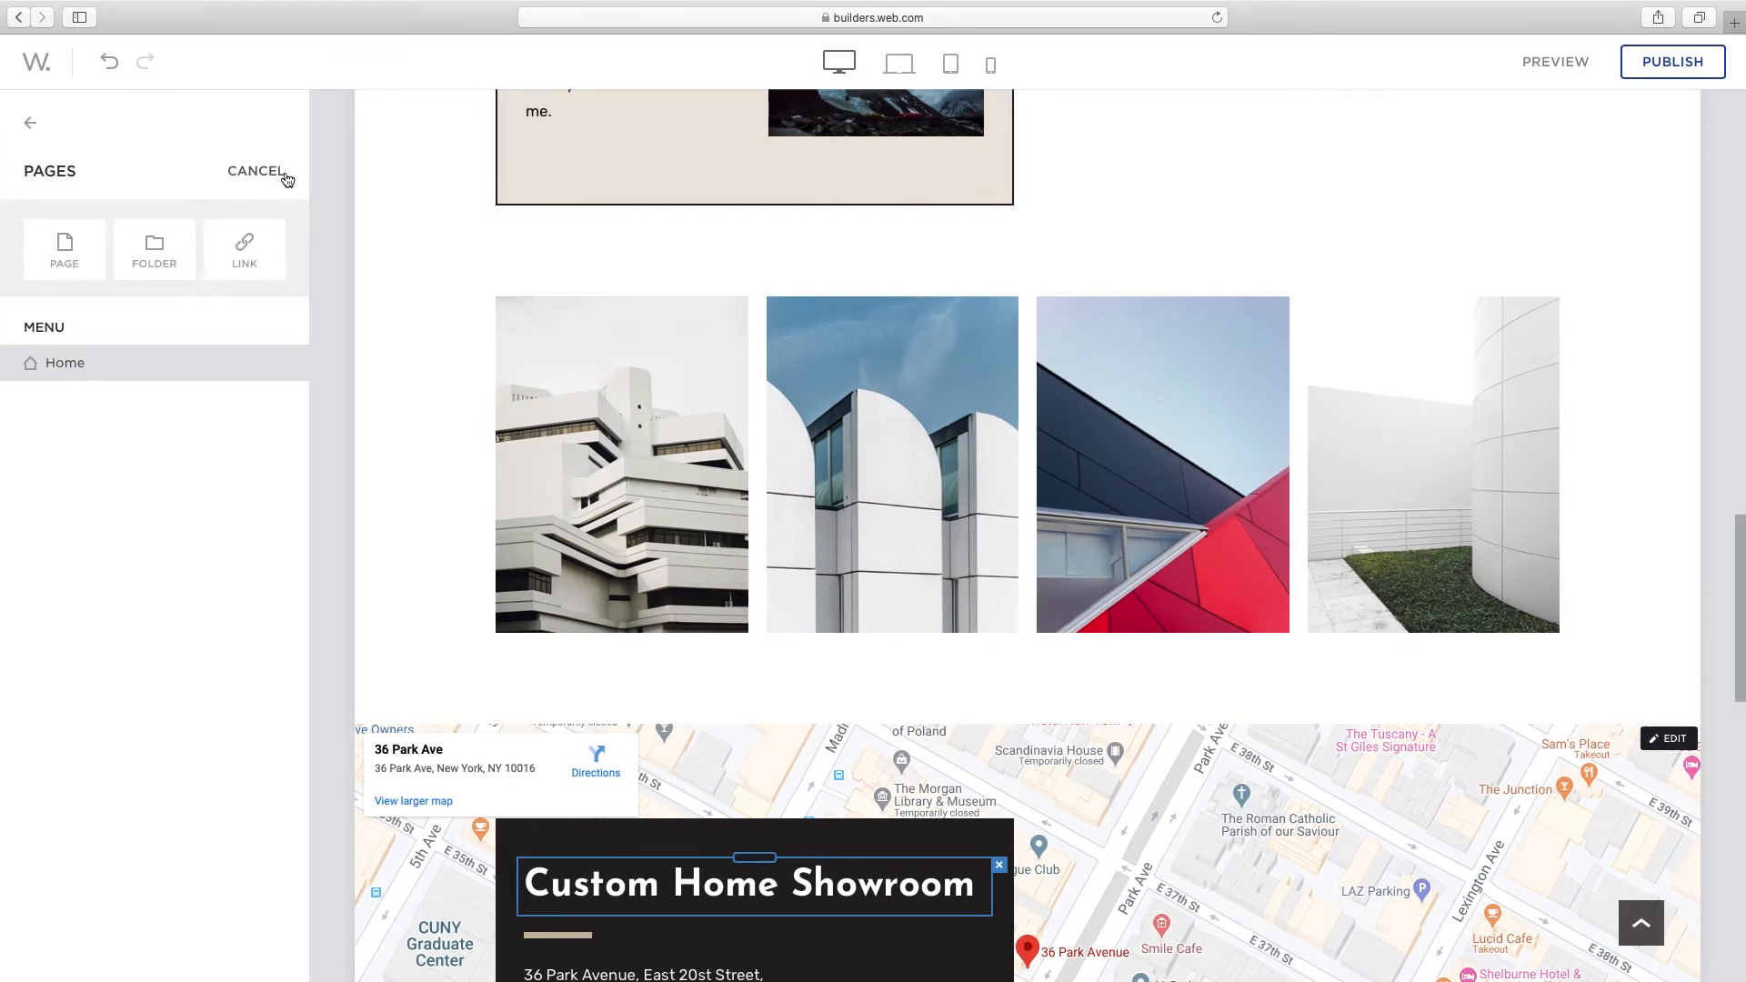
click(64, 249)
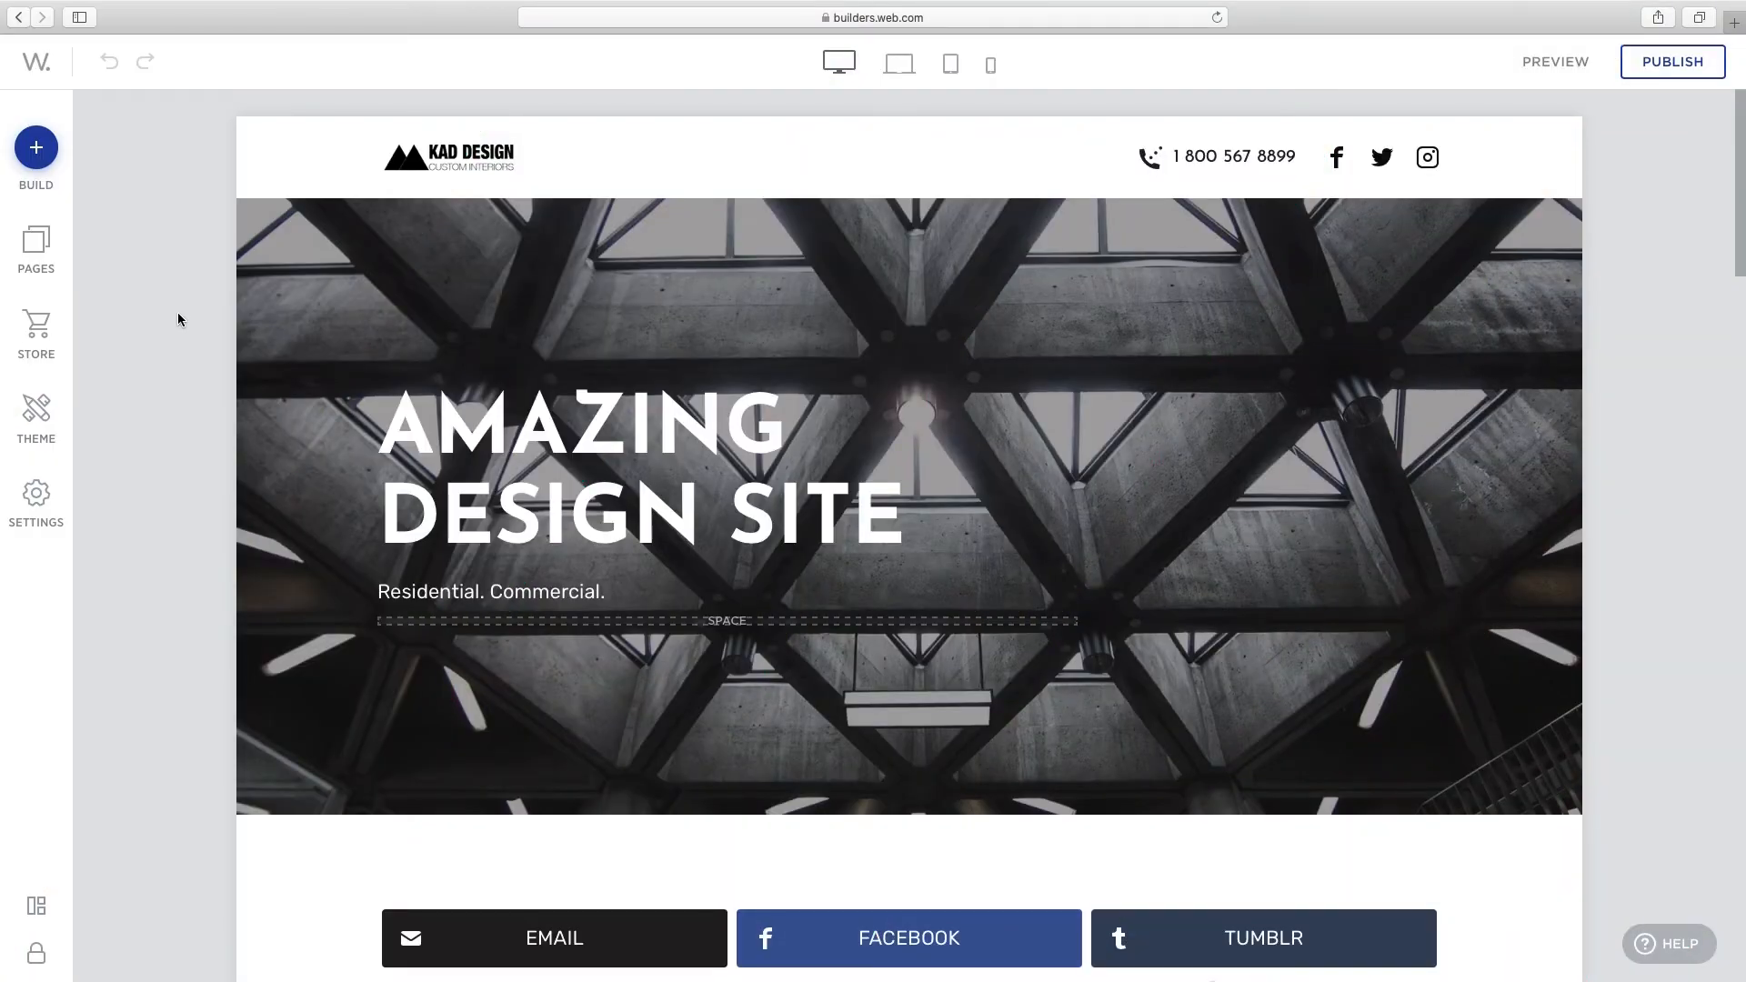
mouse_move(32, 426)
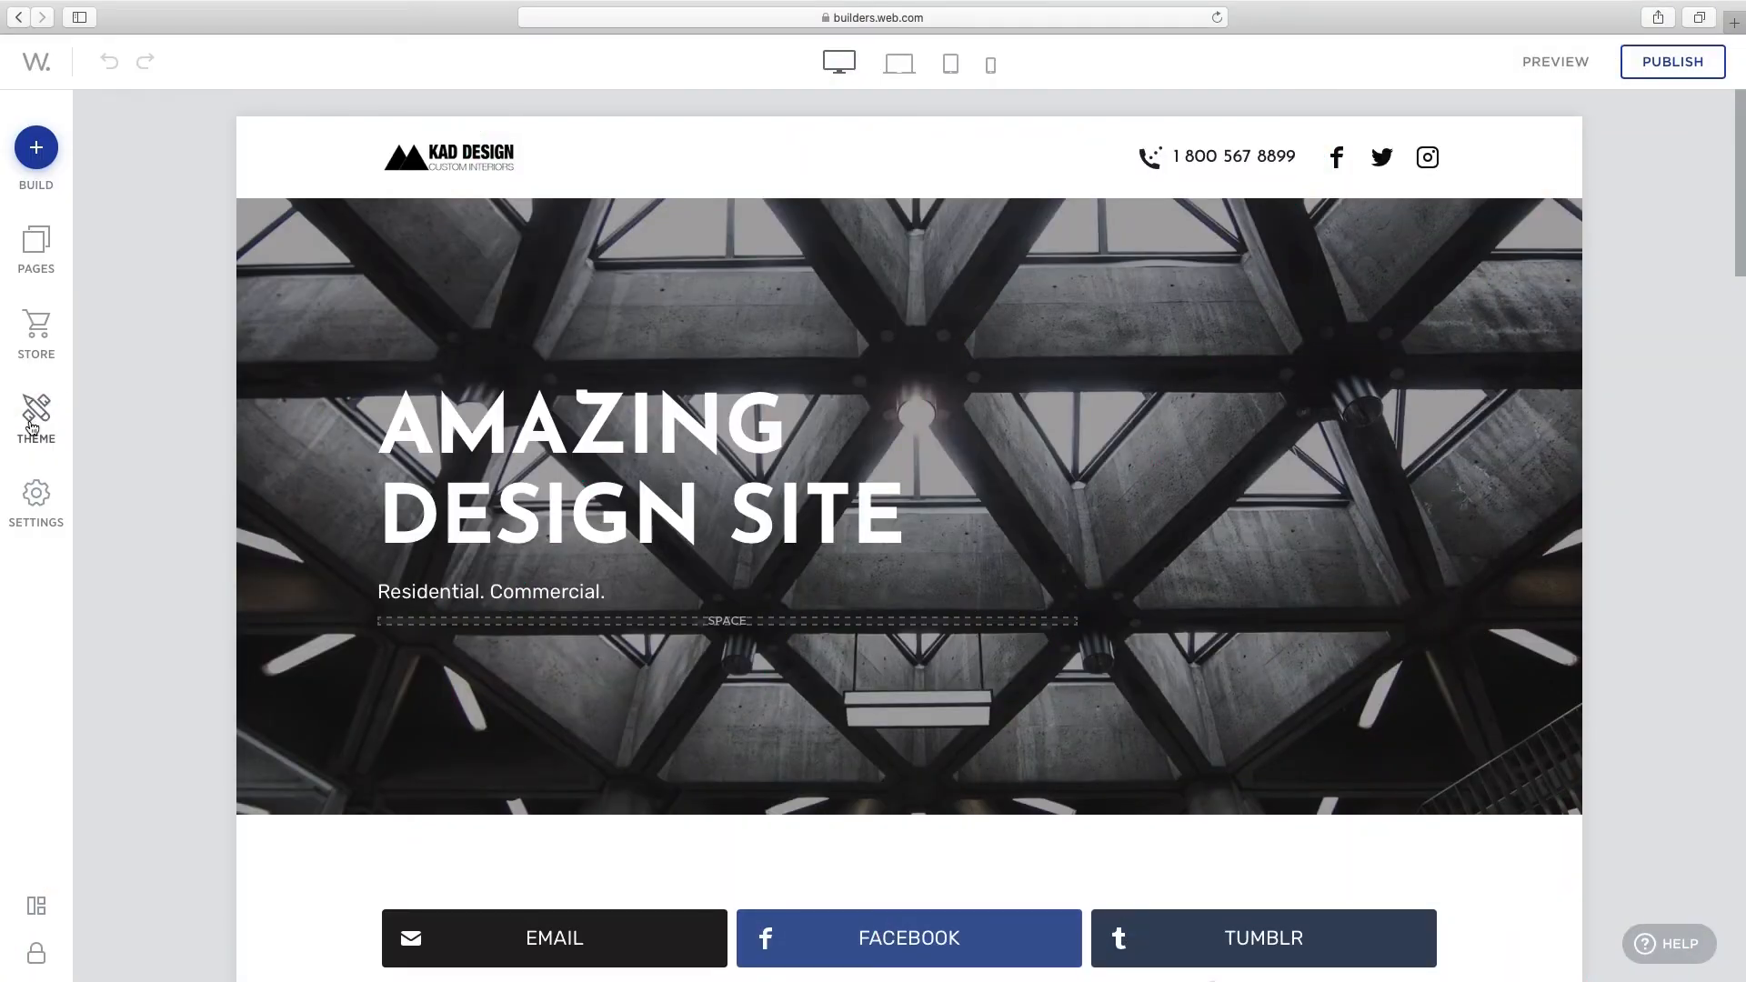
Show the Theme settings for colours, fonts, headings, links, buttons, quotes and divider
click(37, 411)
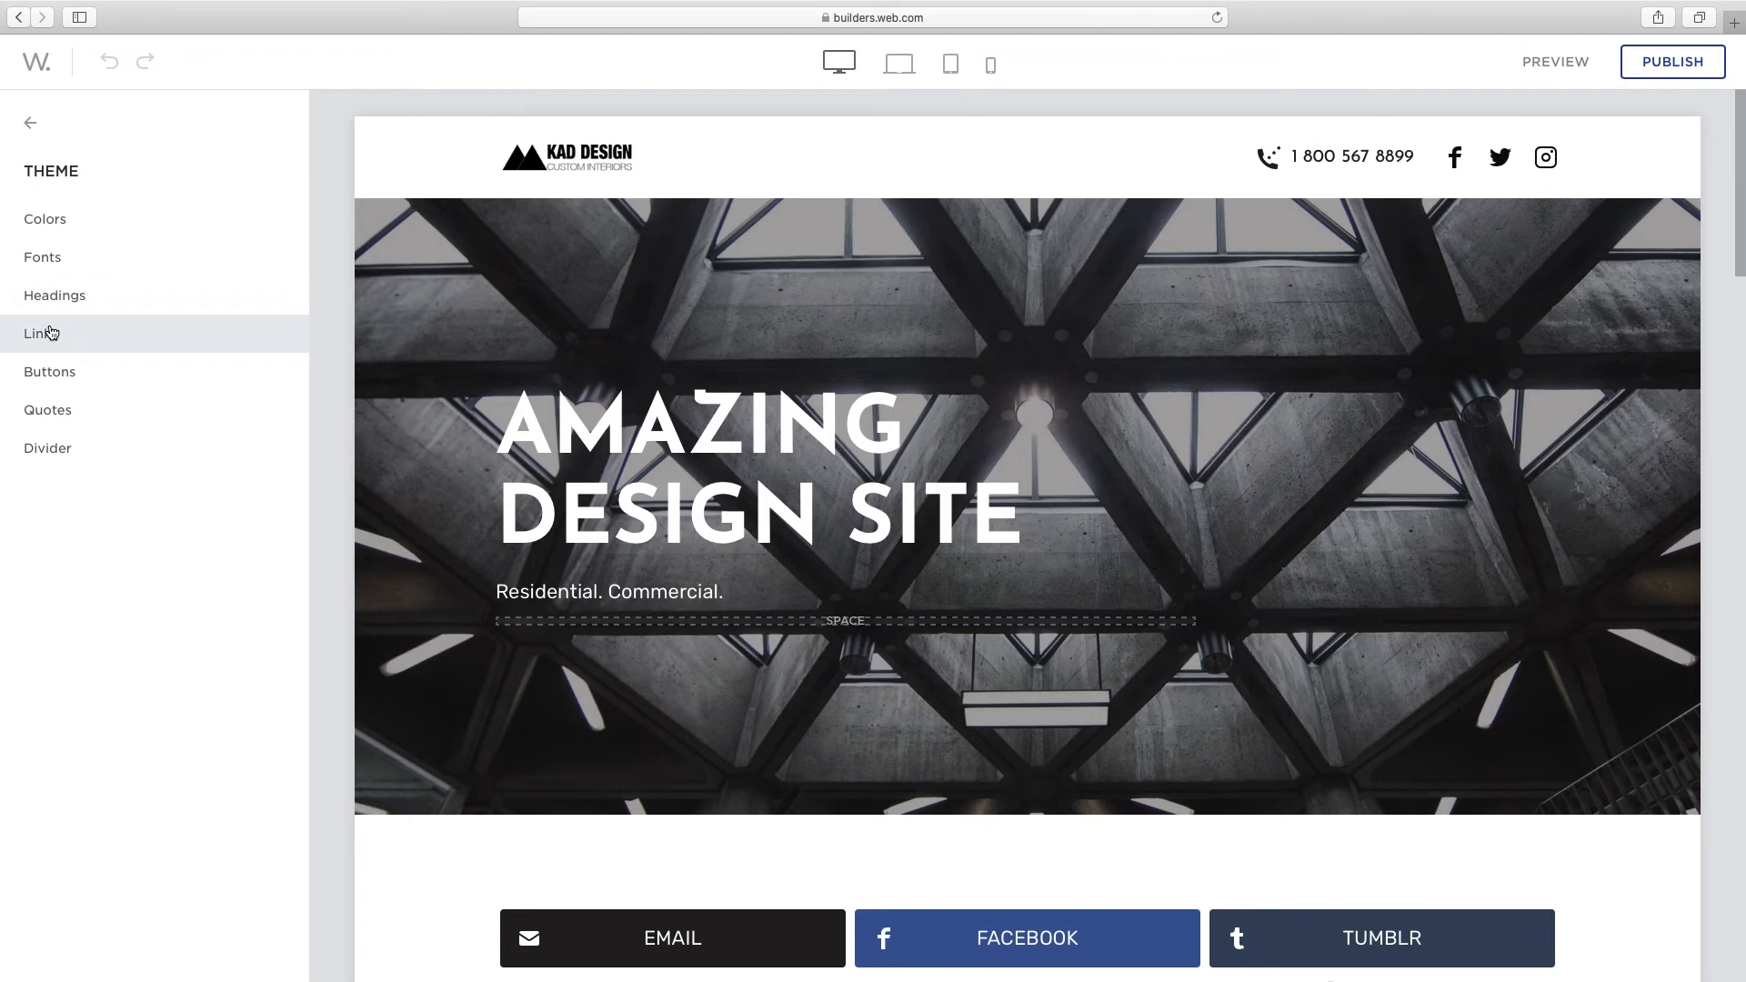
mouse_move(55, 407)
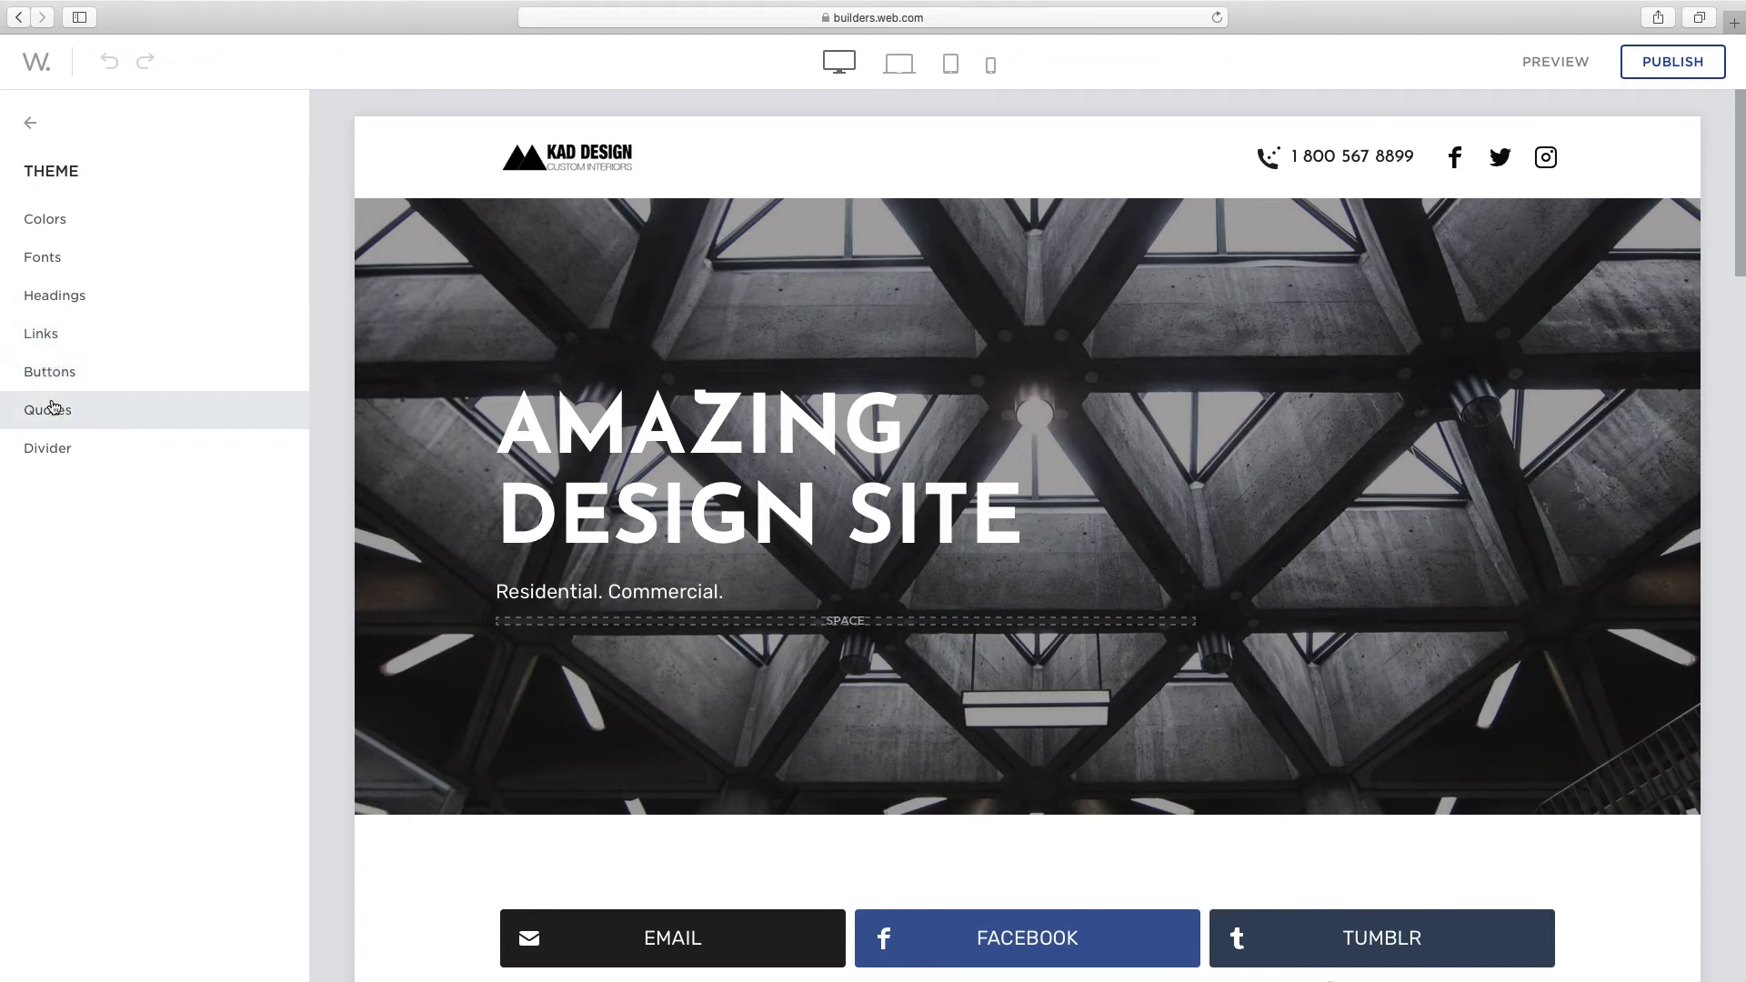
mouse_move(64, 509)
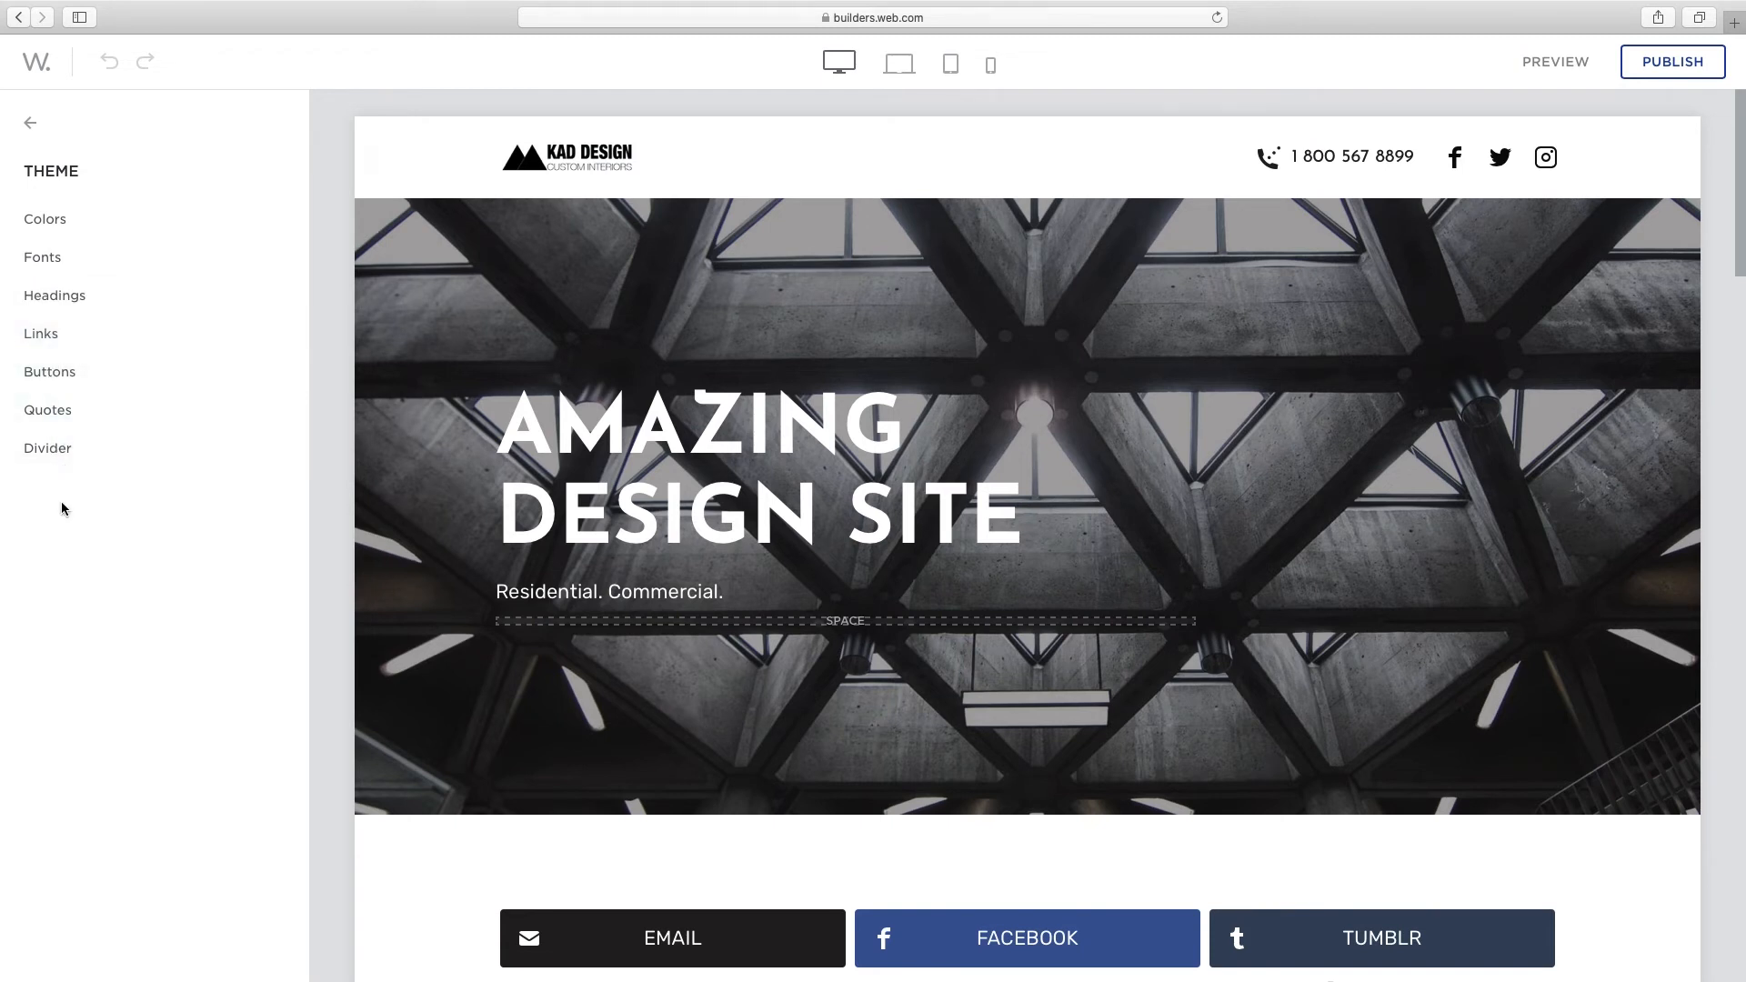
Try purple as the Primary theme colour and discard the change
click(44, 219)
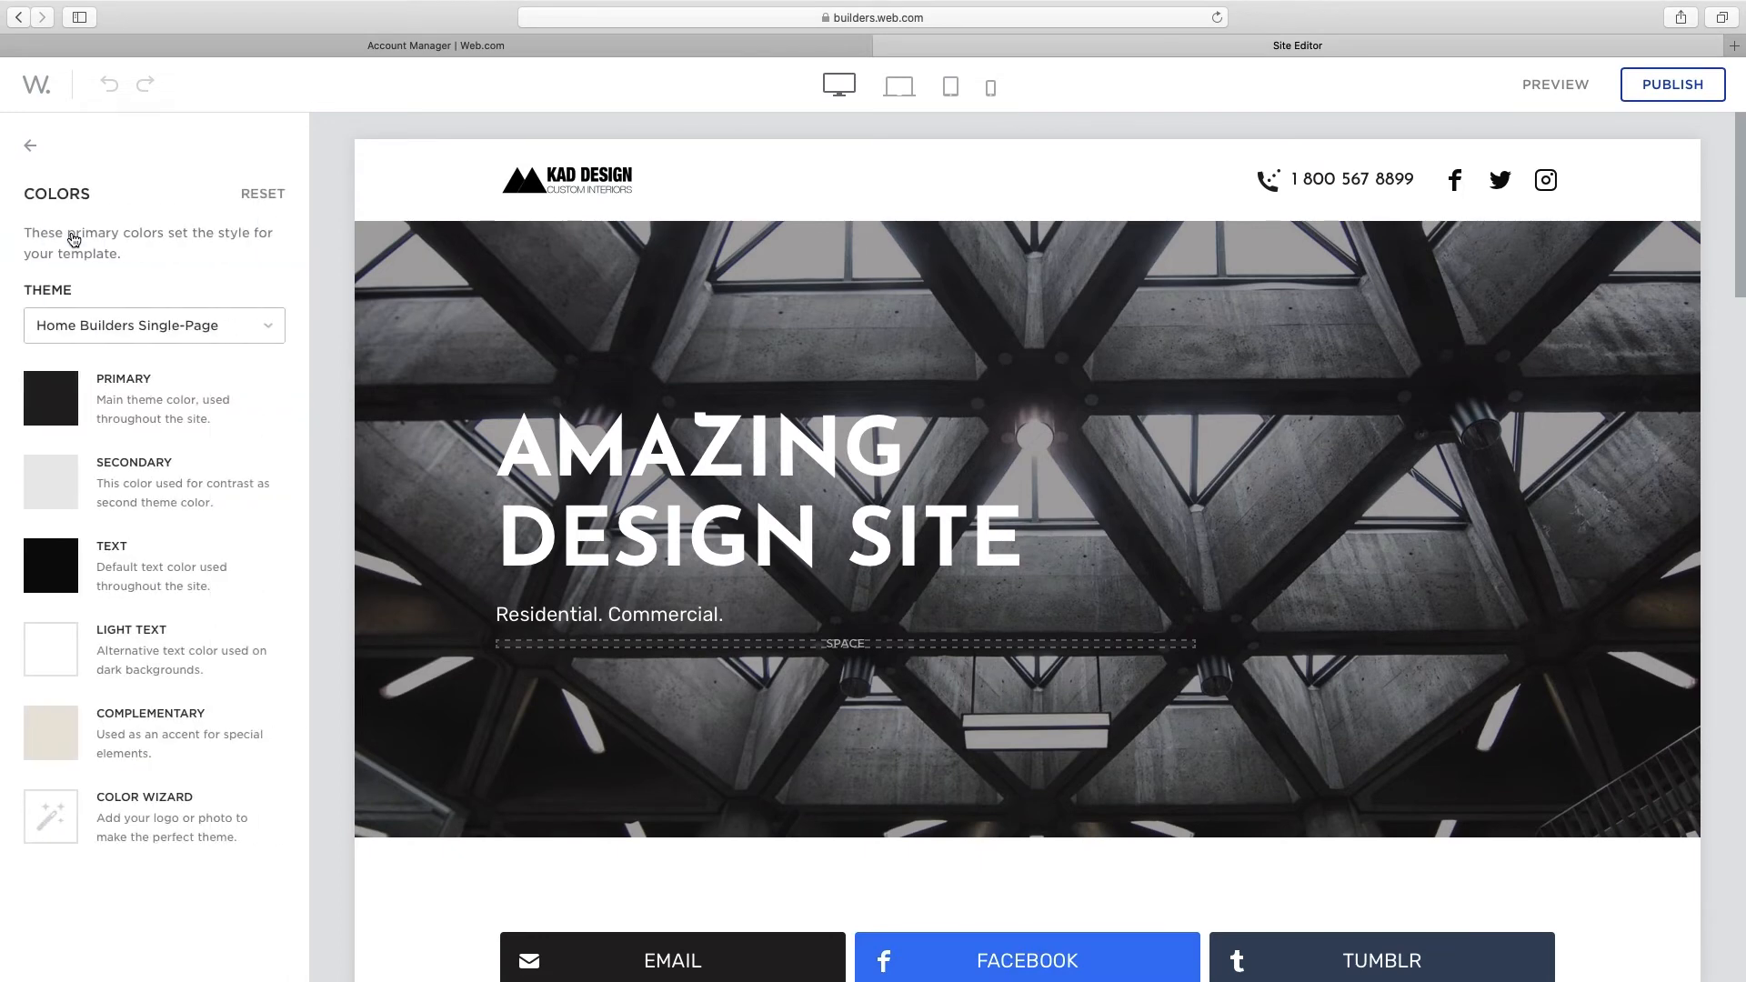
click(51, 397)
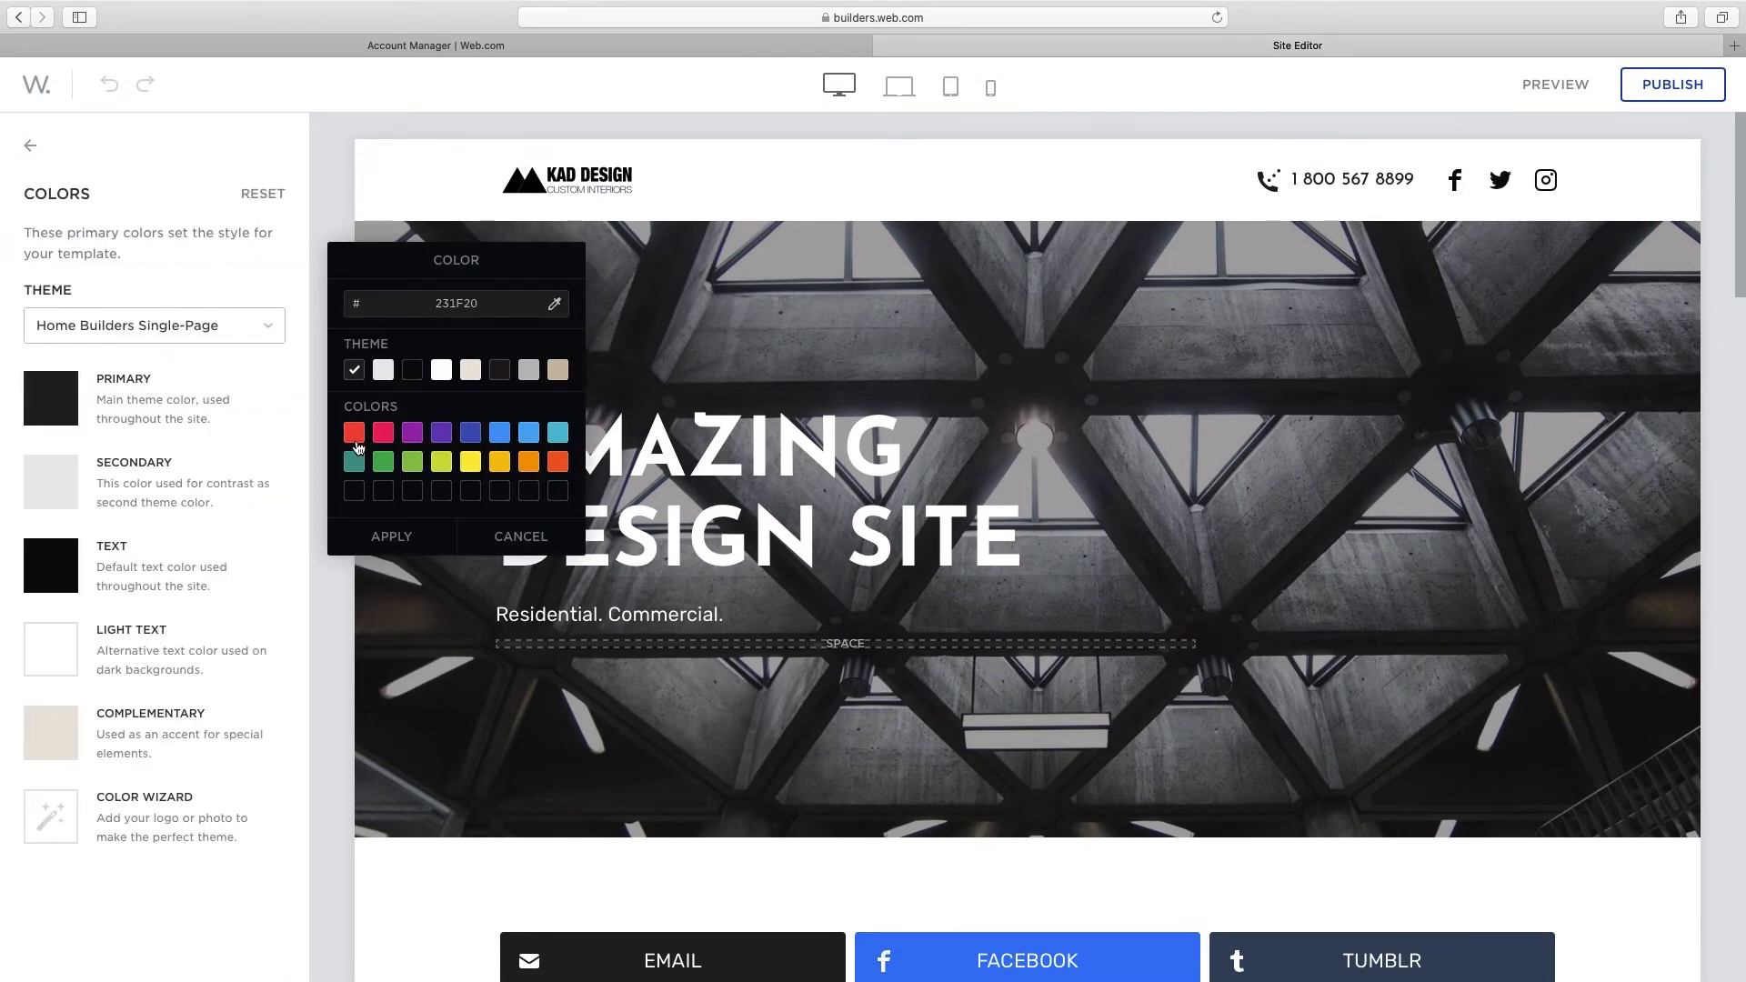
click(410, 433)
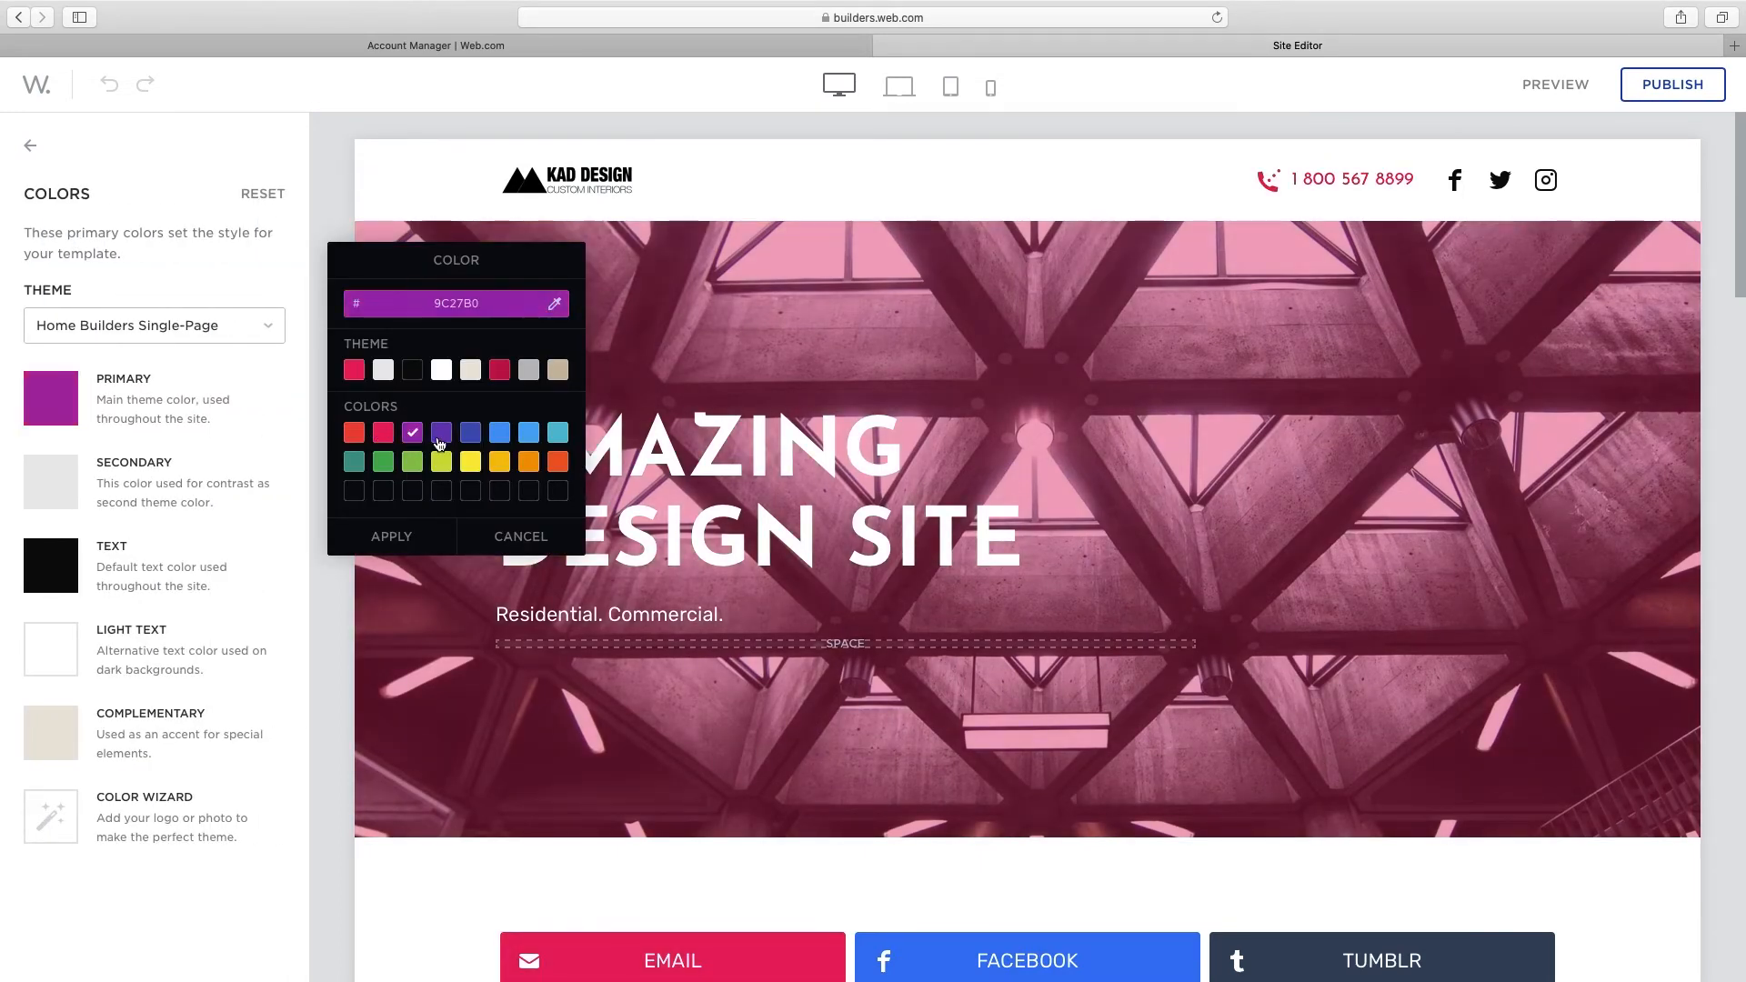
click(498, 433)
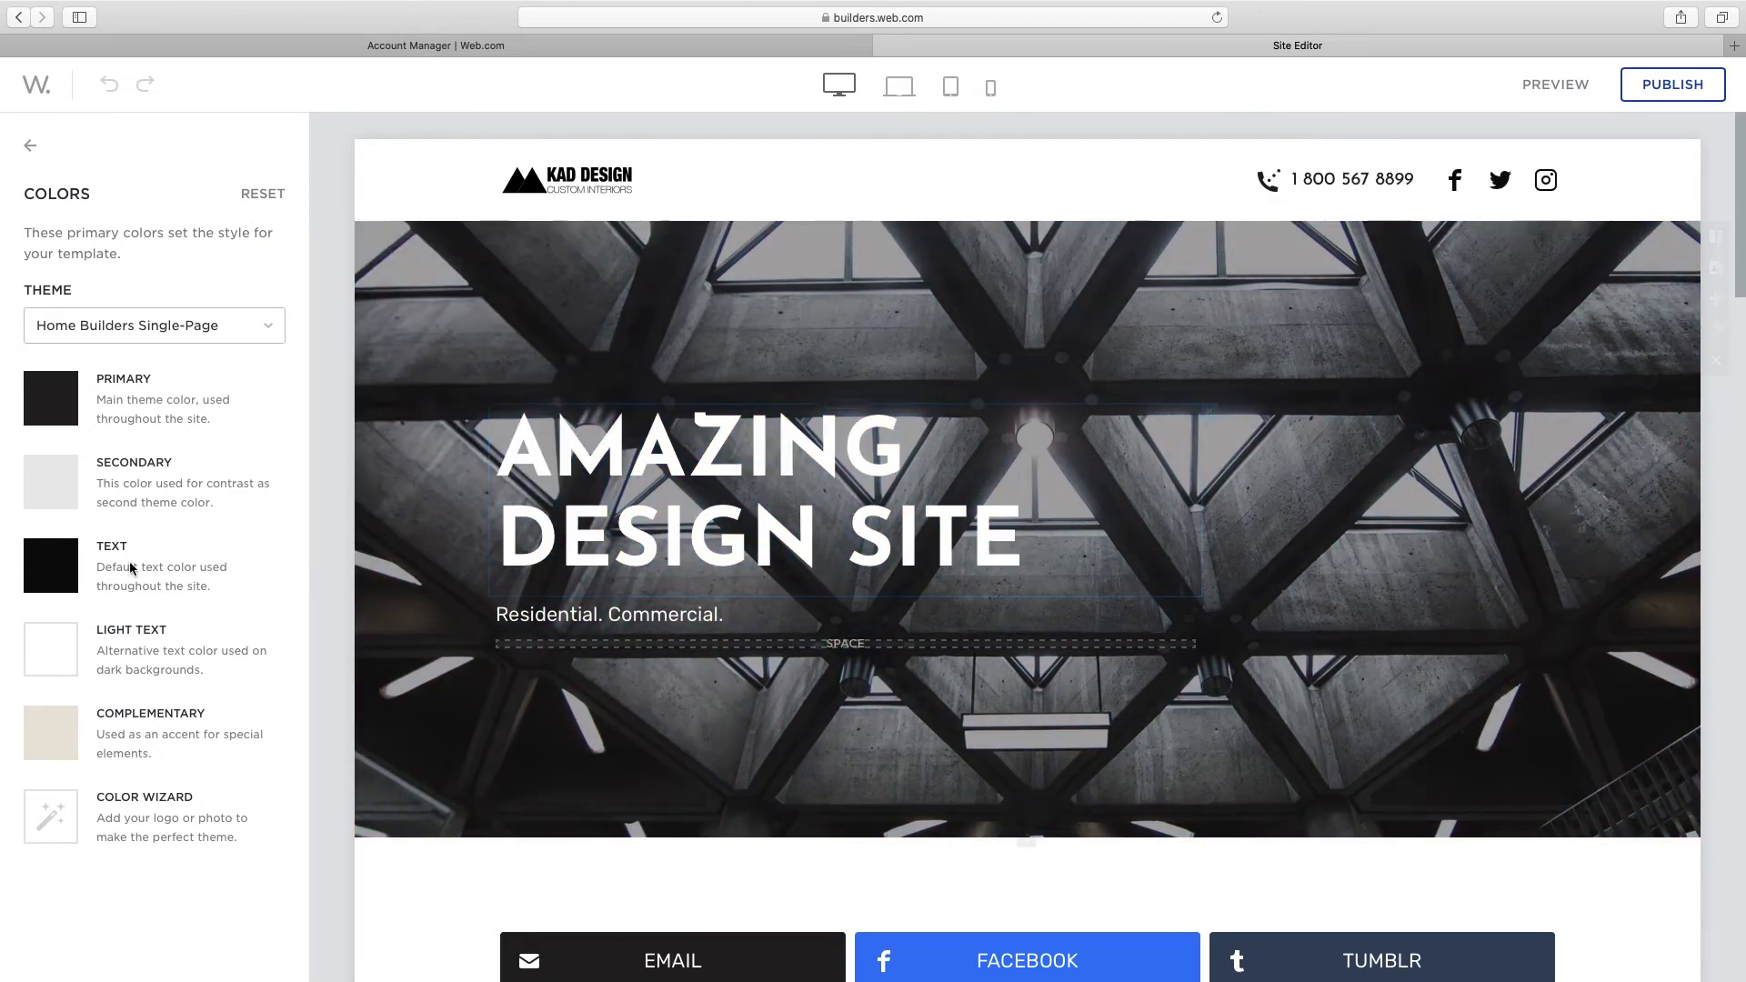
Try purple, yellow and orange for Light Text, discard them, and leave the colour settings
click(51, 648)
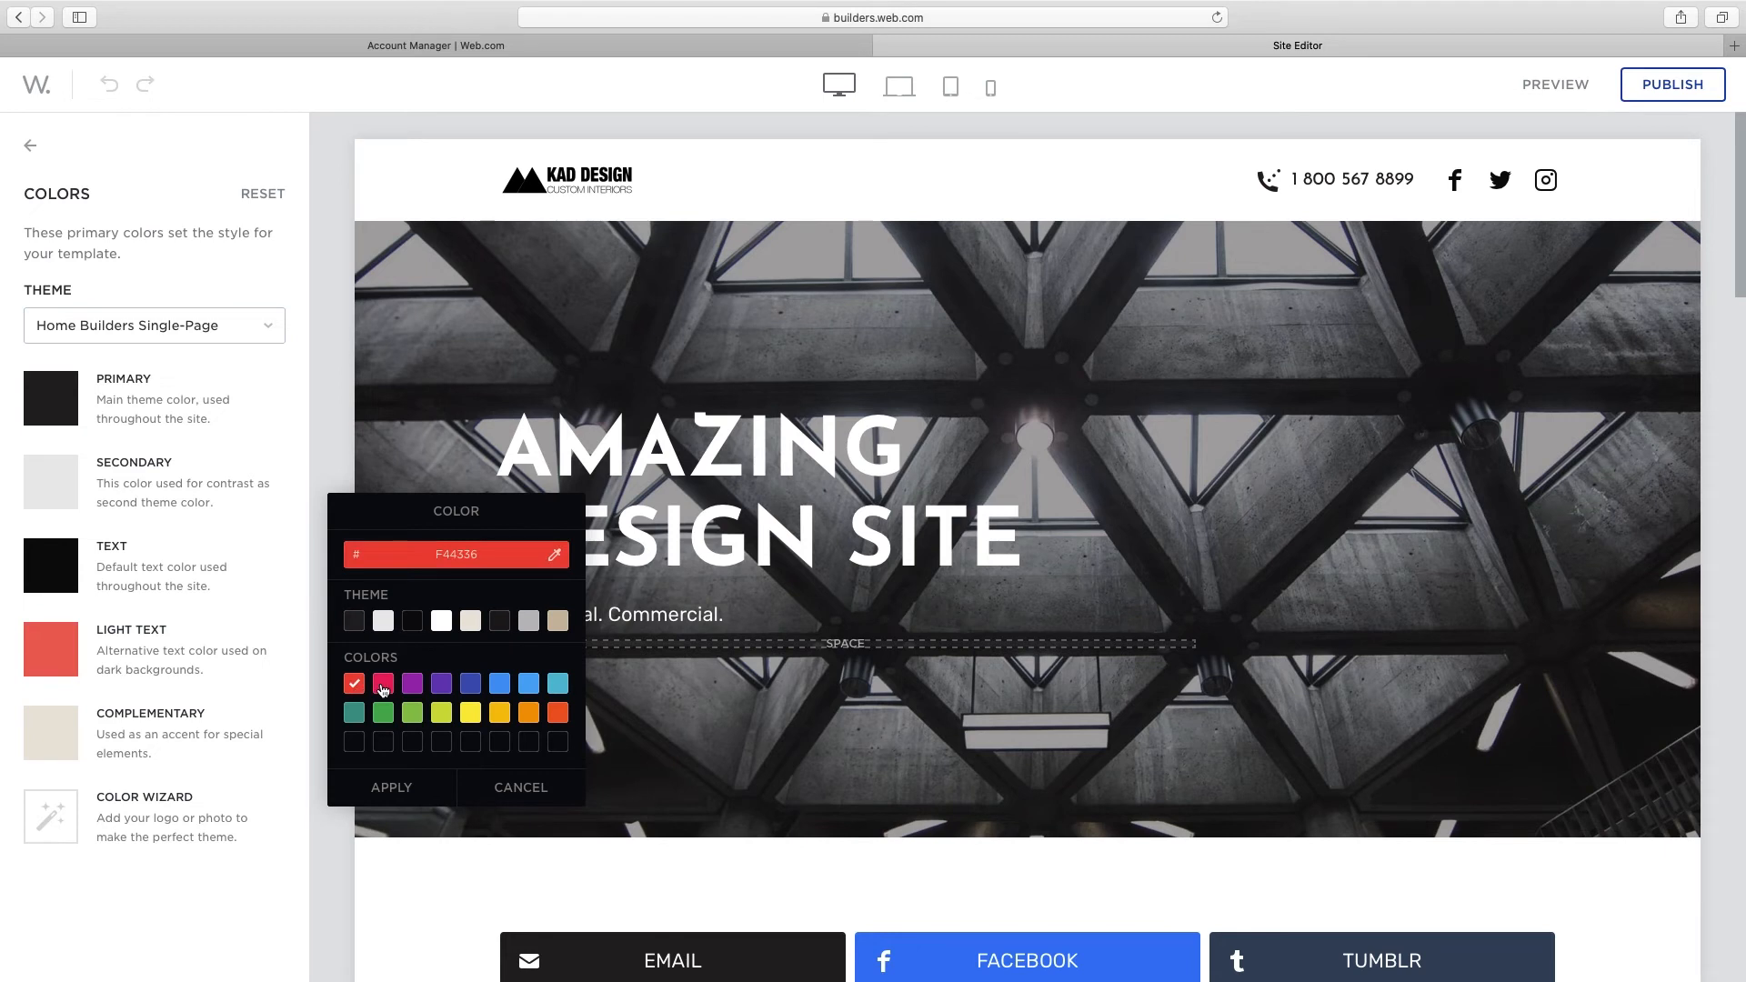
click(440, 682)
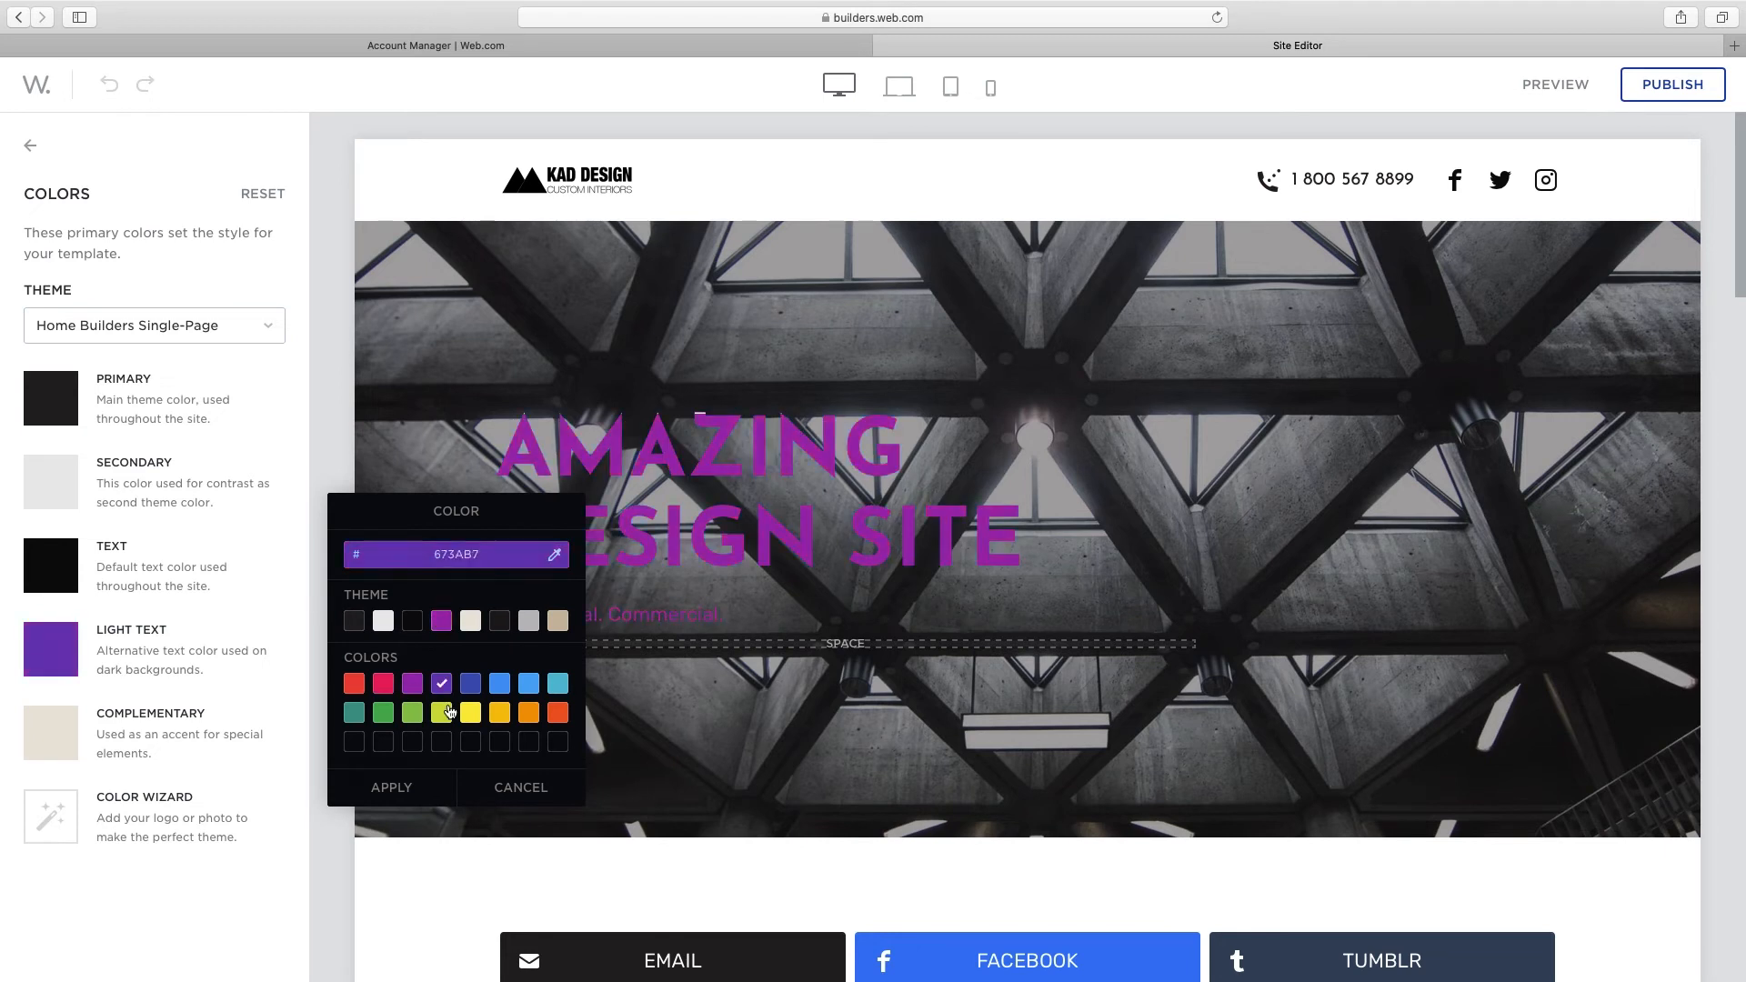
click(498, 713)
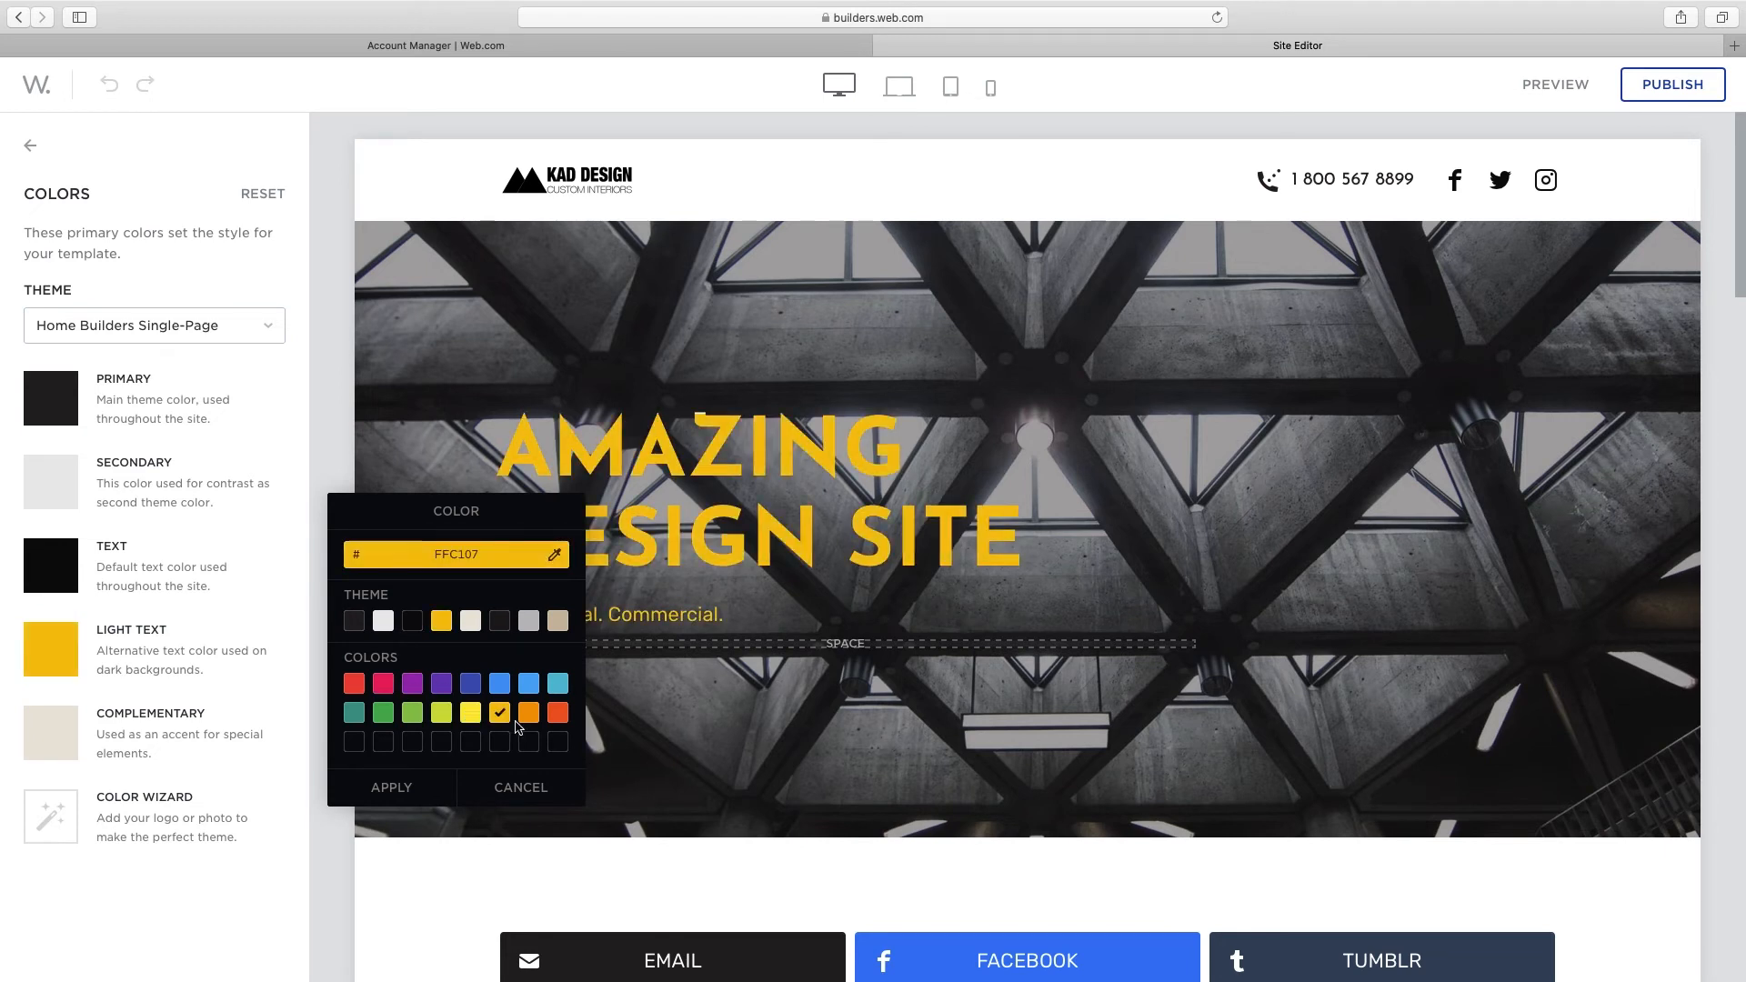
click(557, 713)
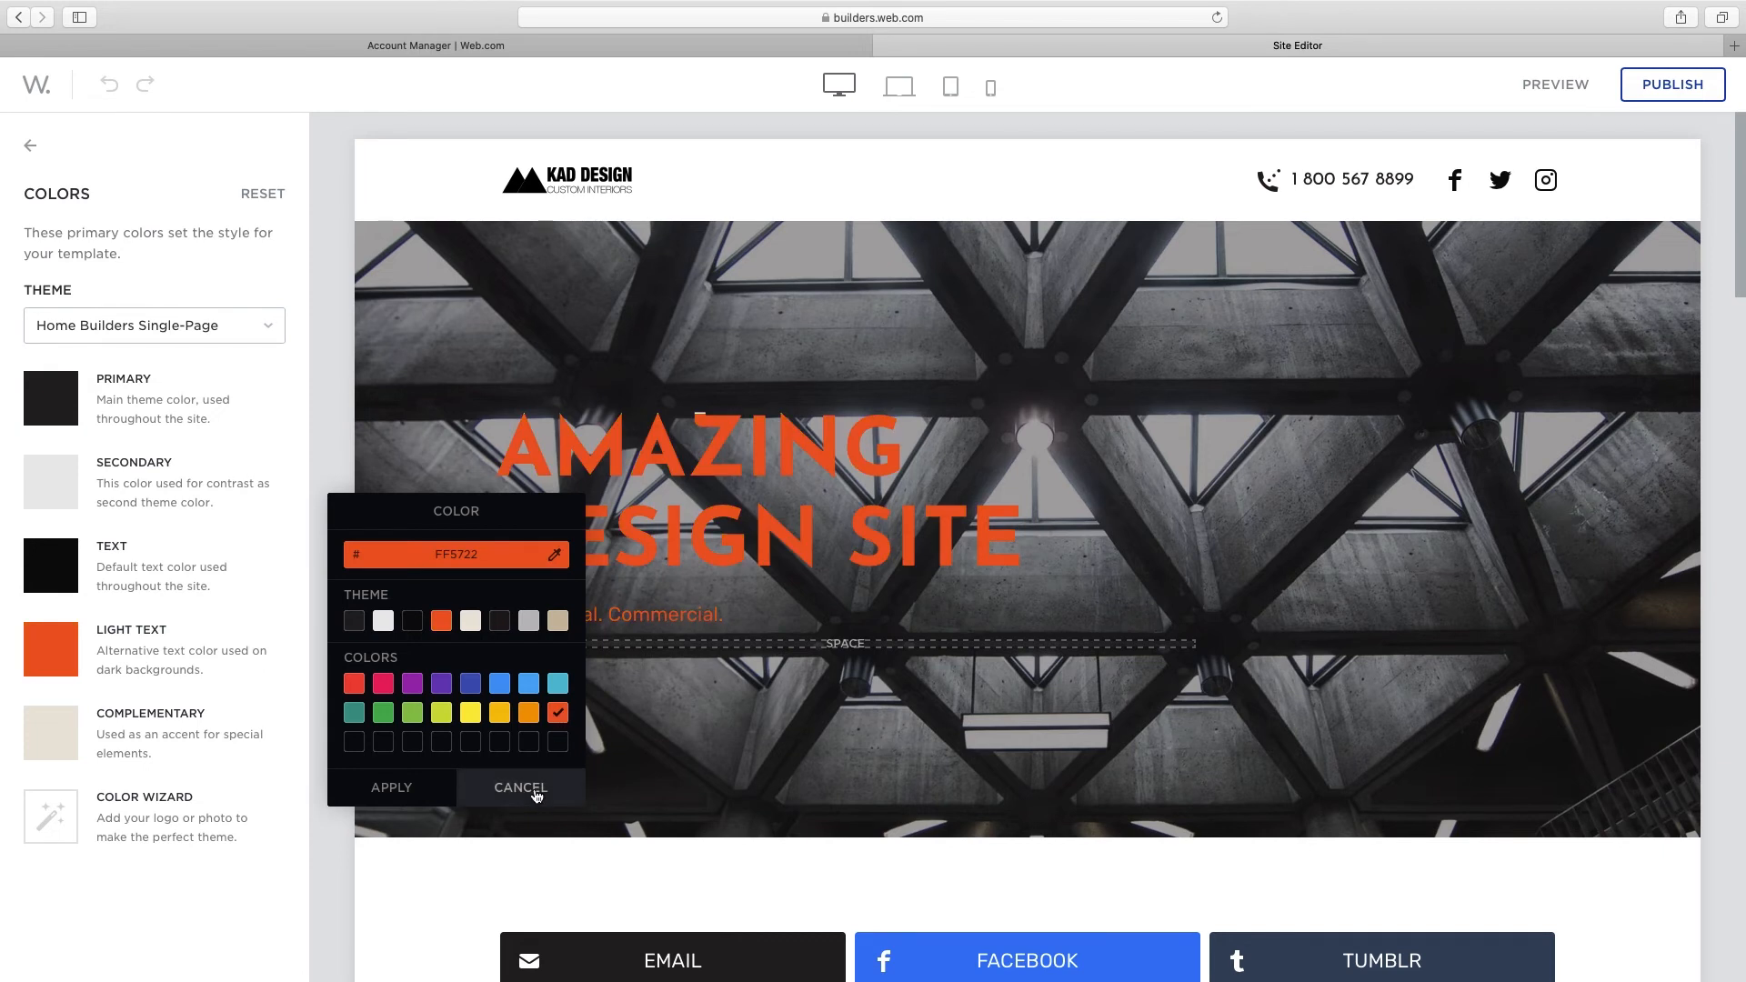
click(520, 788)
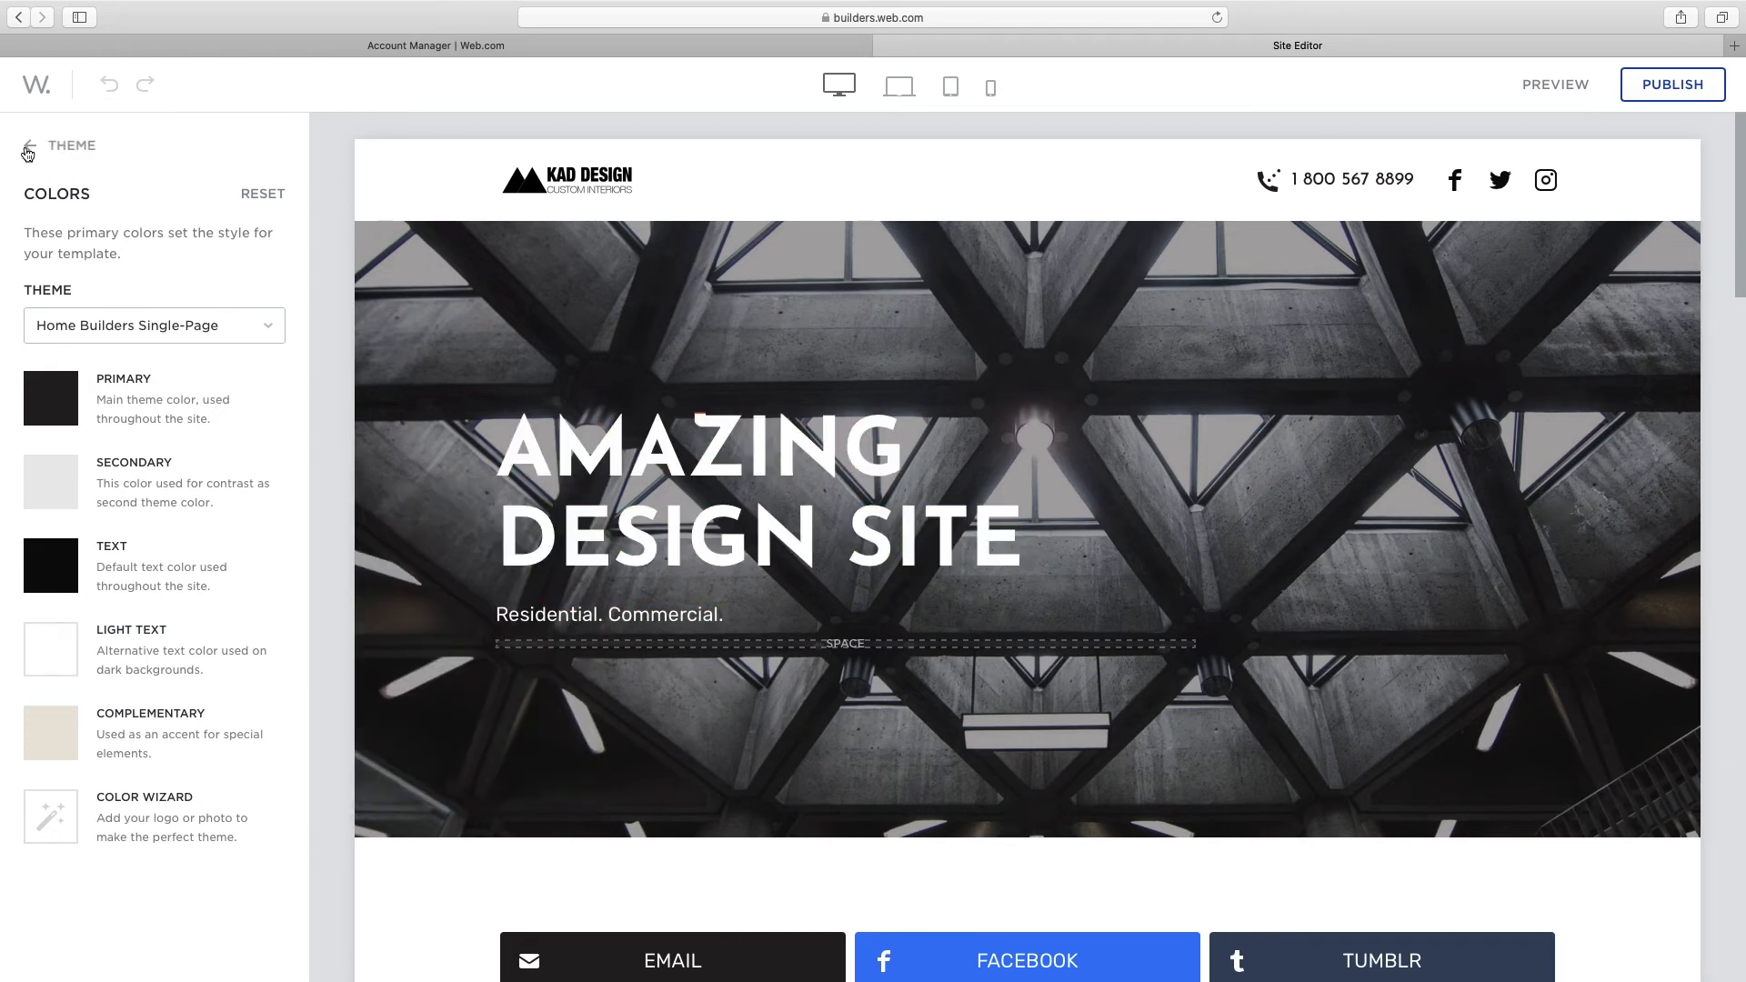
click(27, 146)
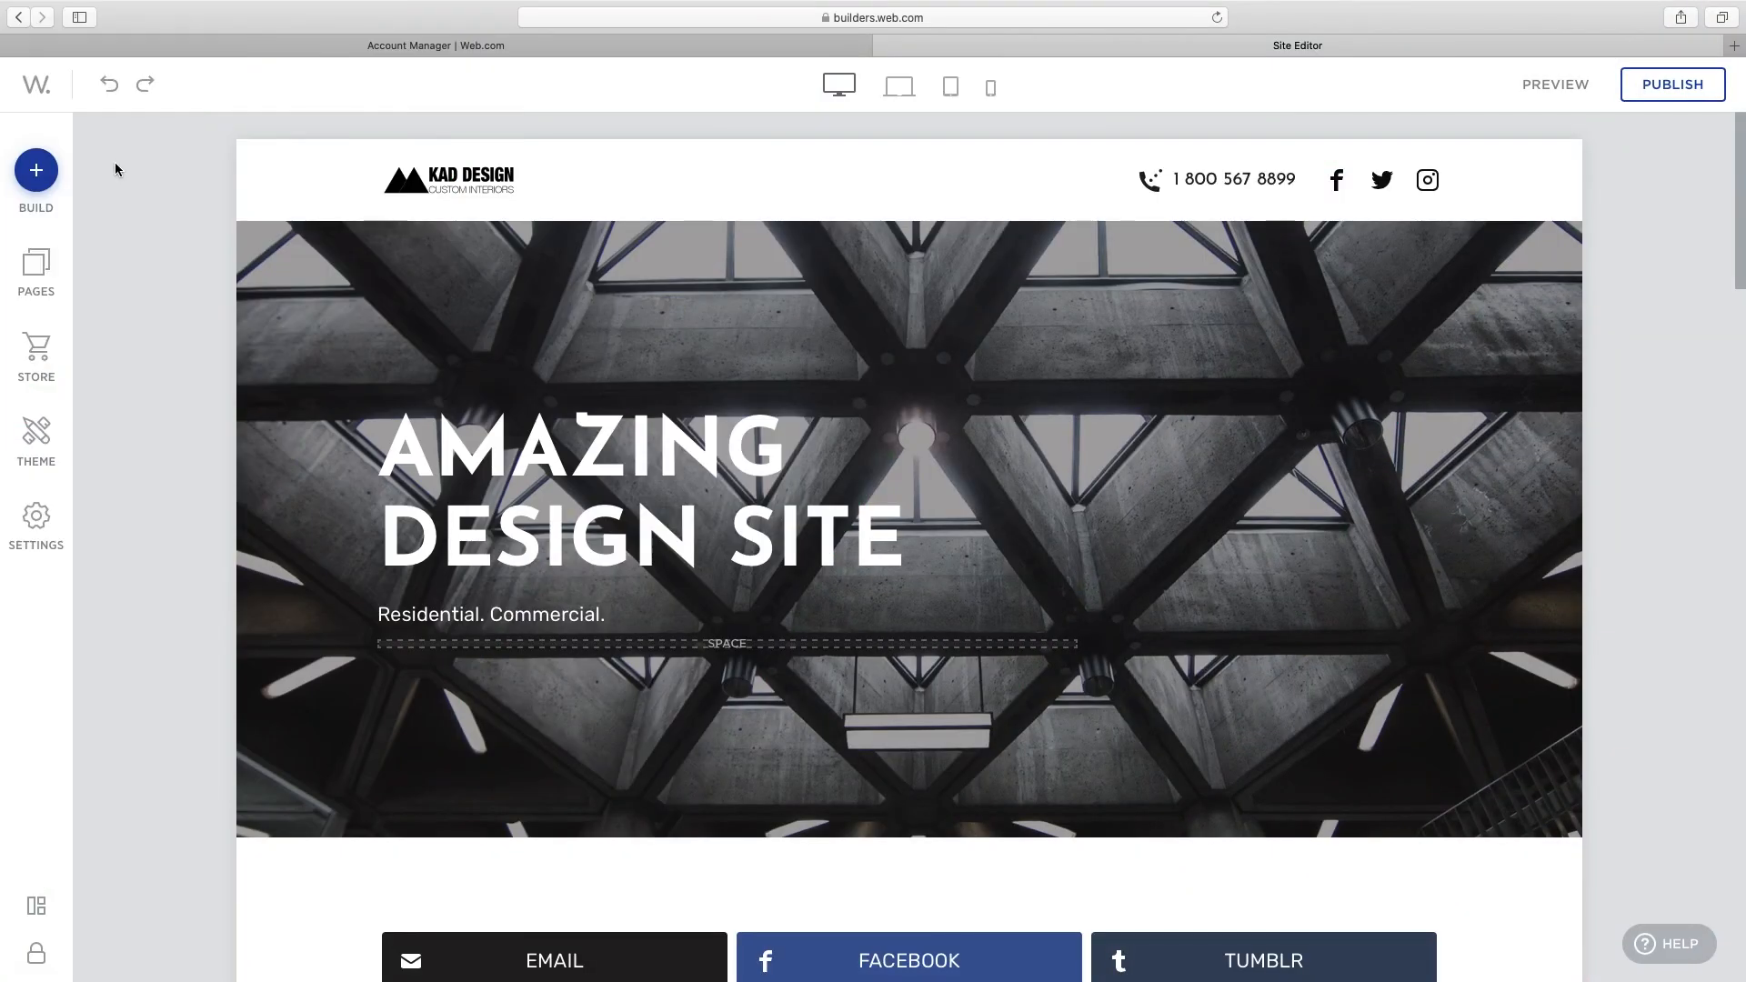
mouse_move(1553, 133)
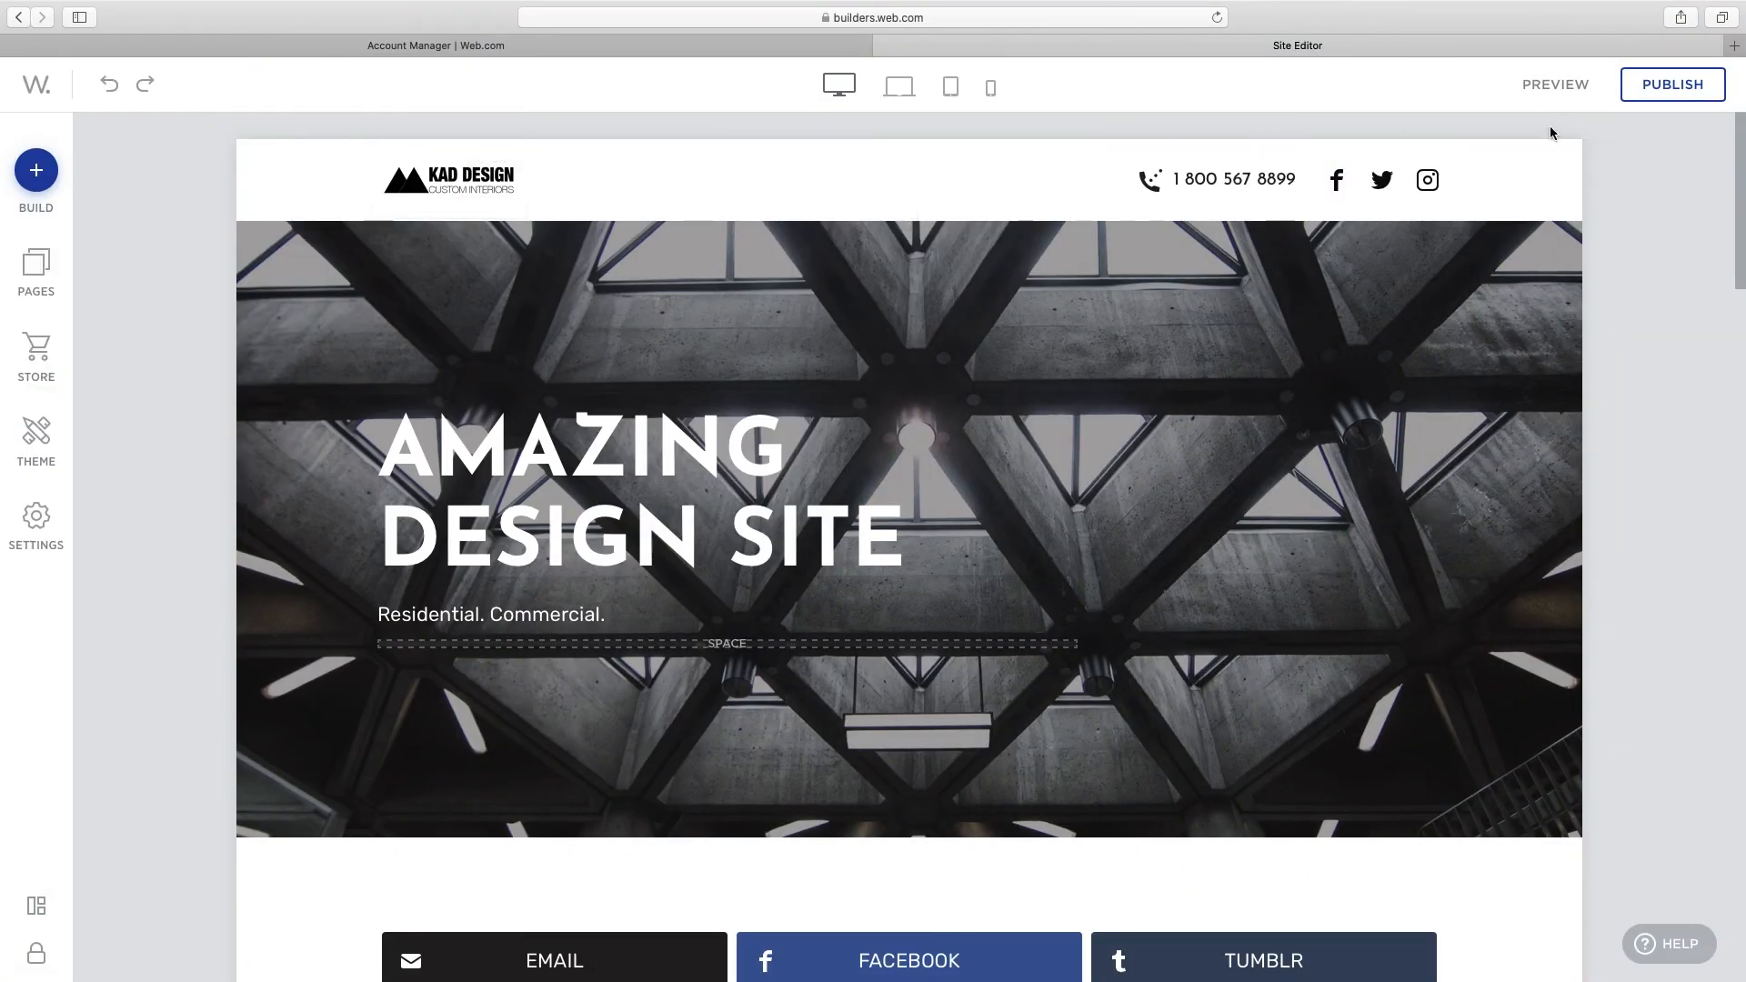
Preview the site at desktop, laptop, tablet and phone sizes, scrolling the tablet view
click(1557, 83)
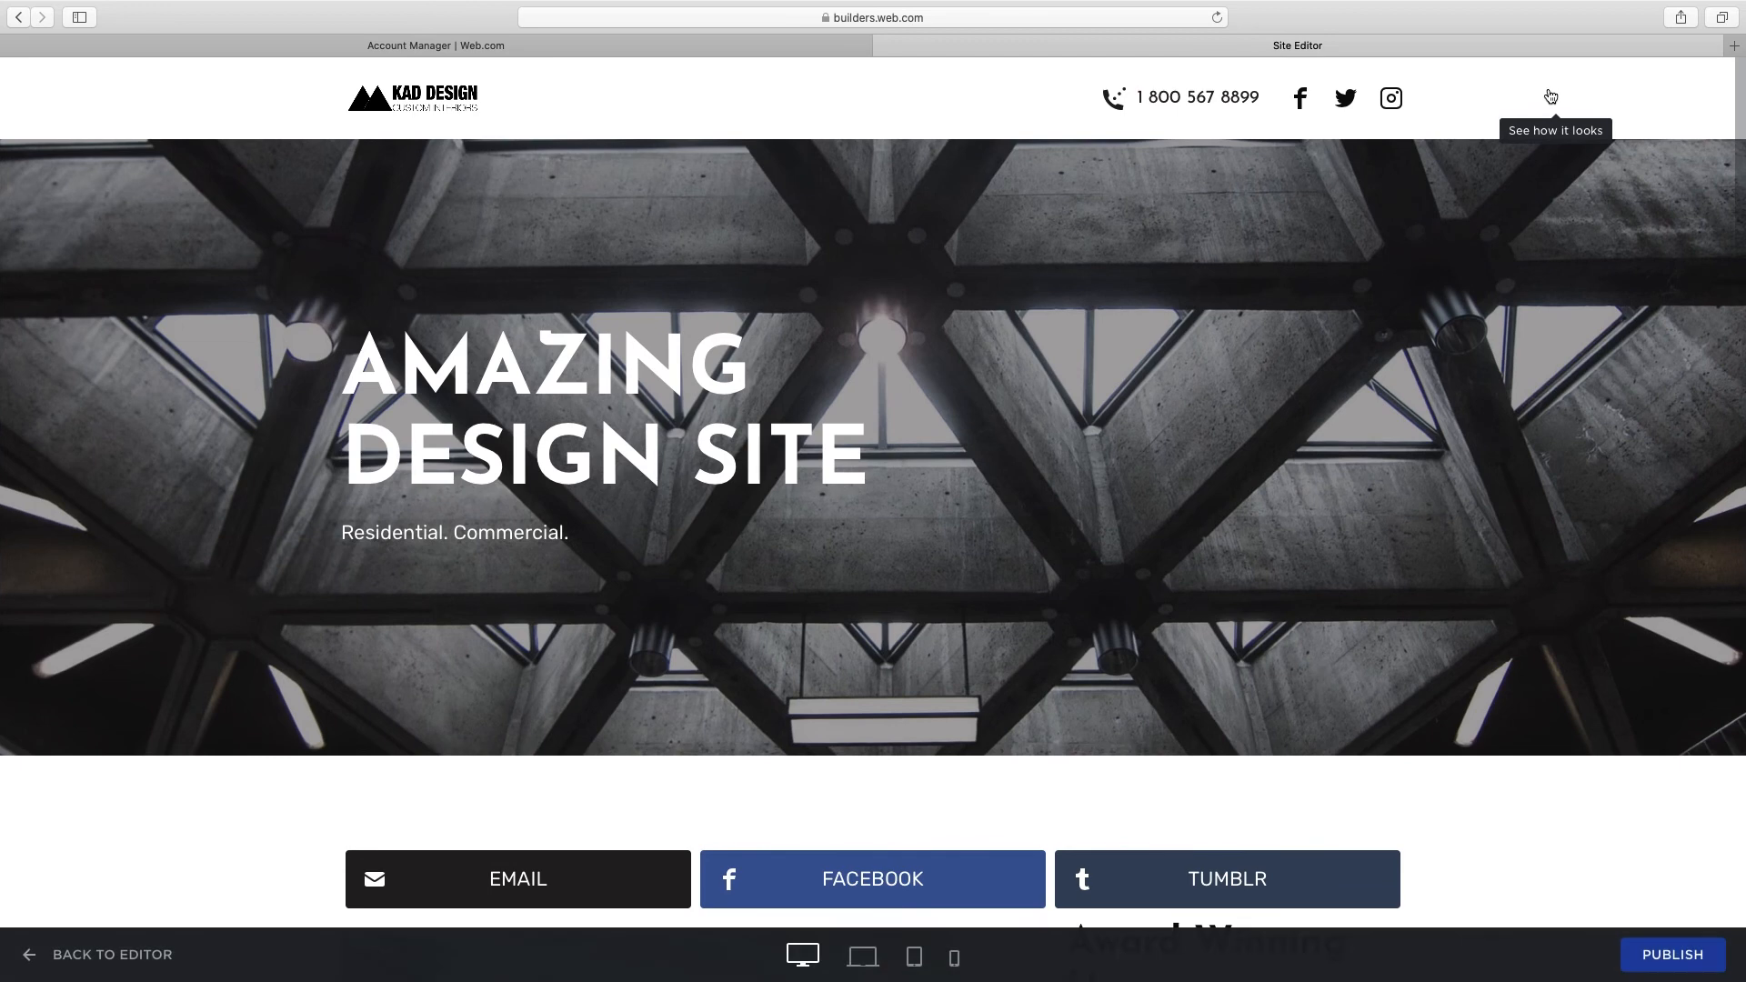
mouse_move(803, 957)
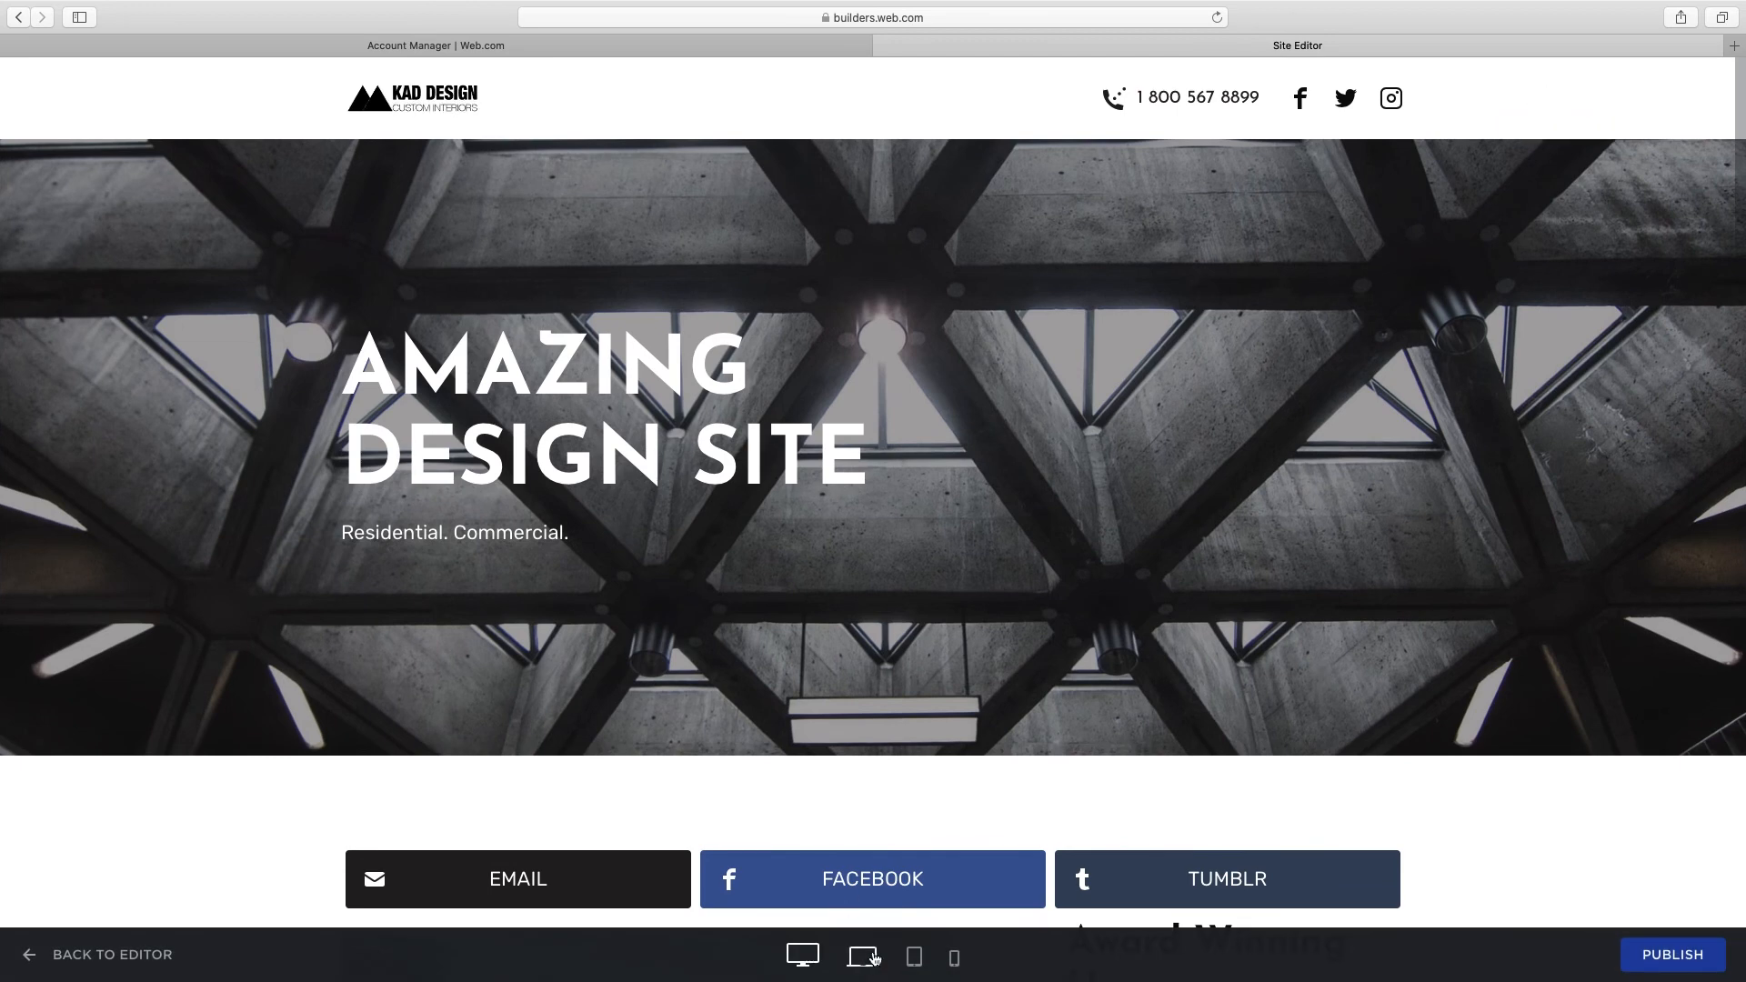
click(859, 956)
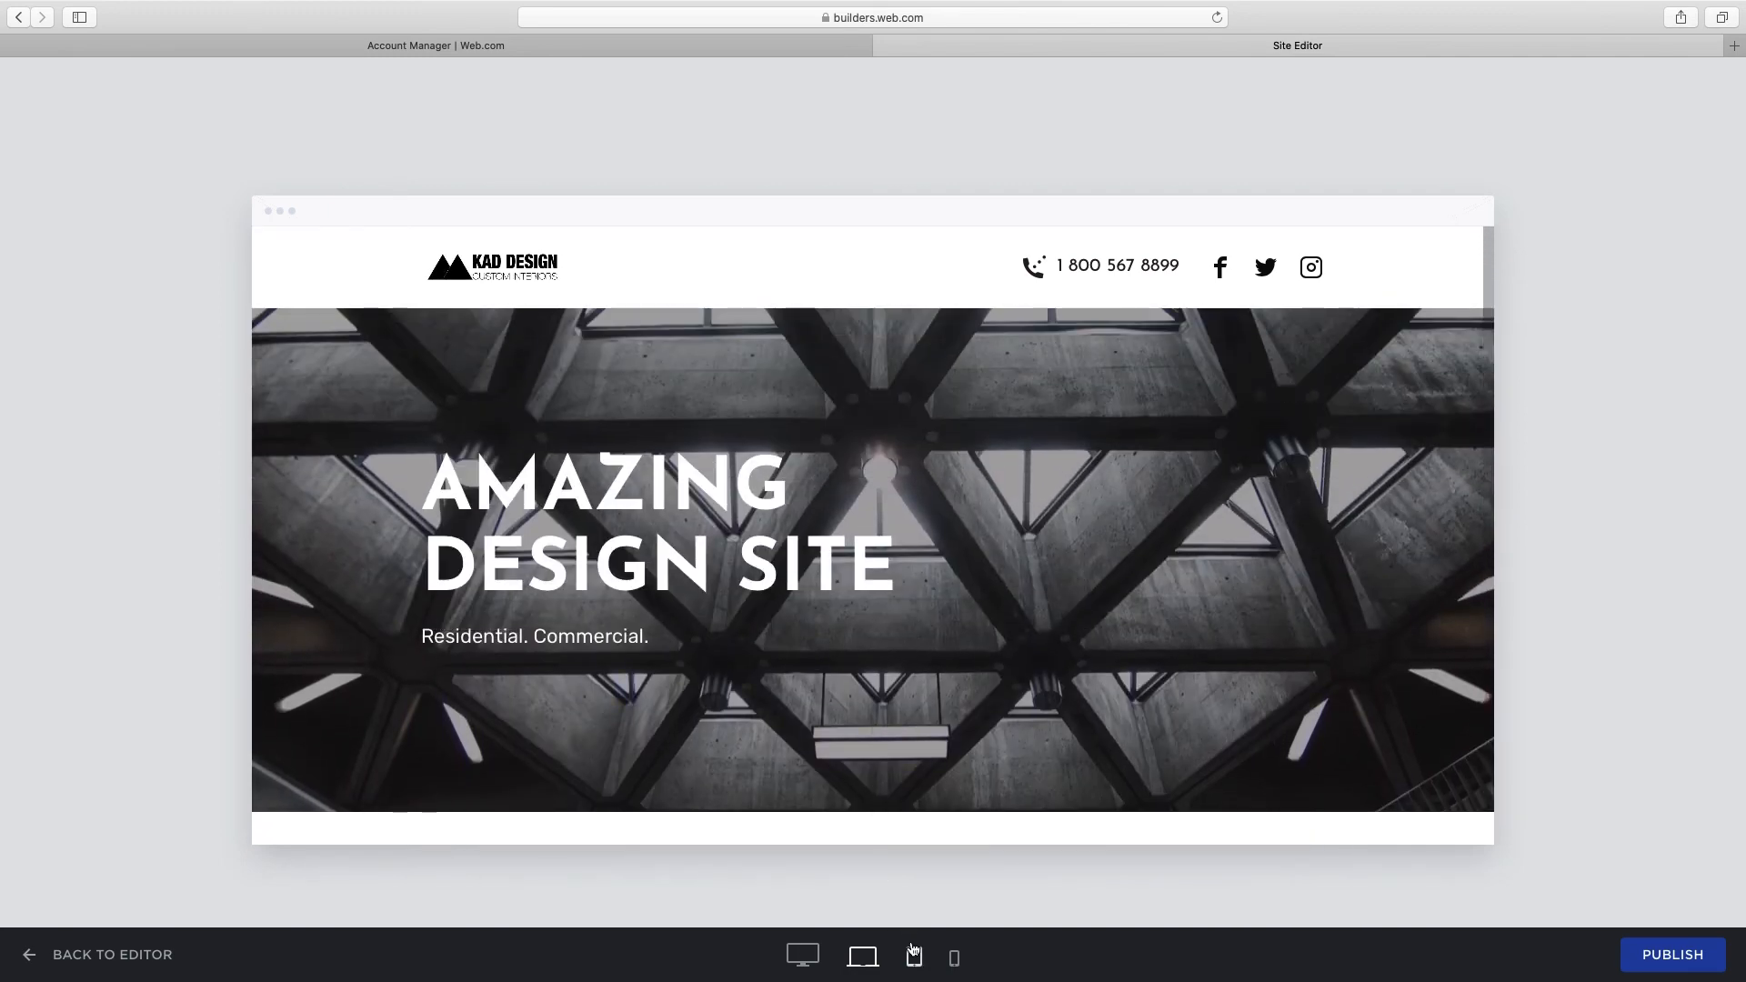
click(913, 957)
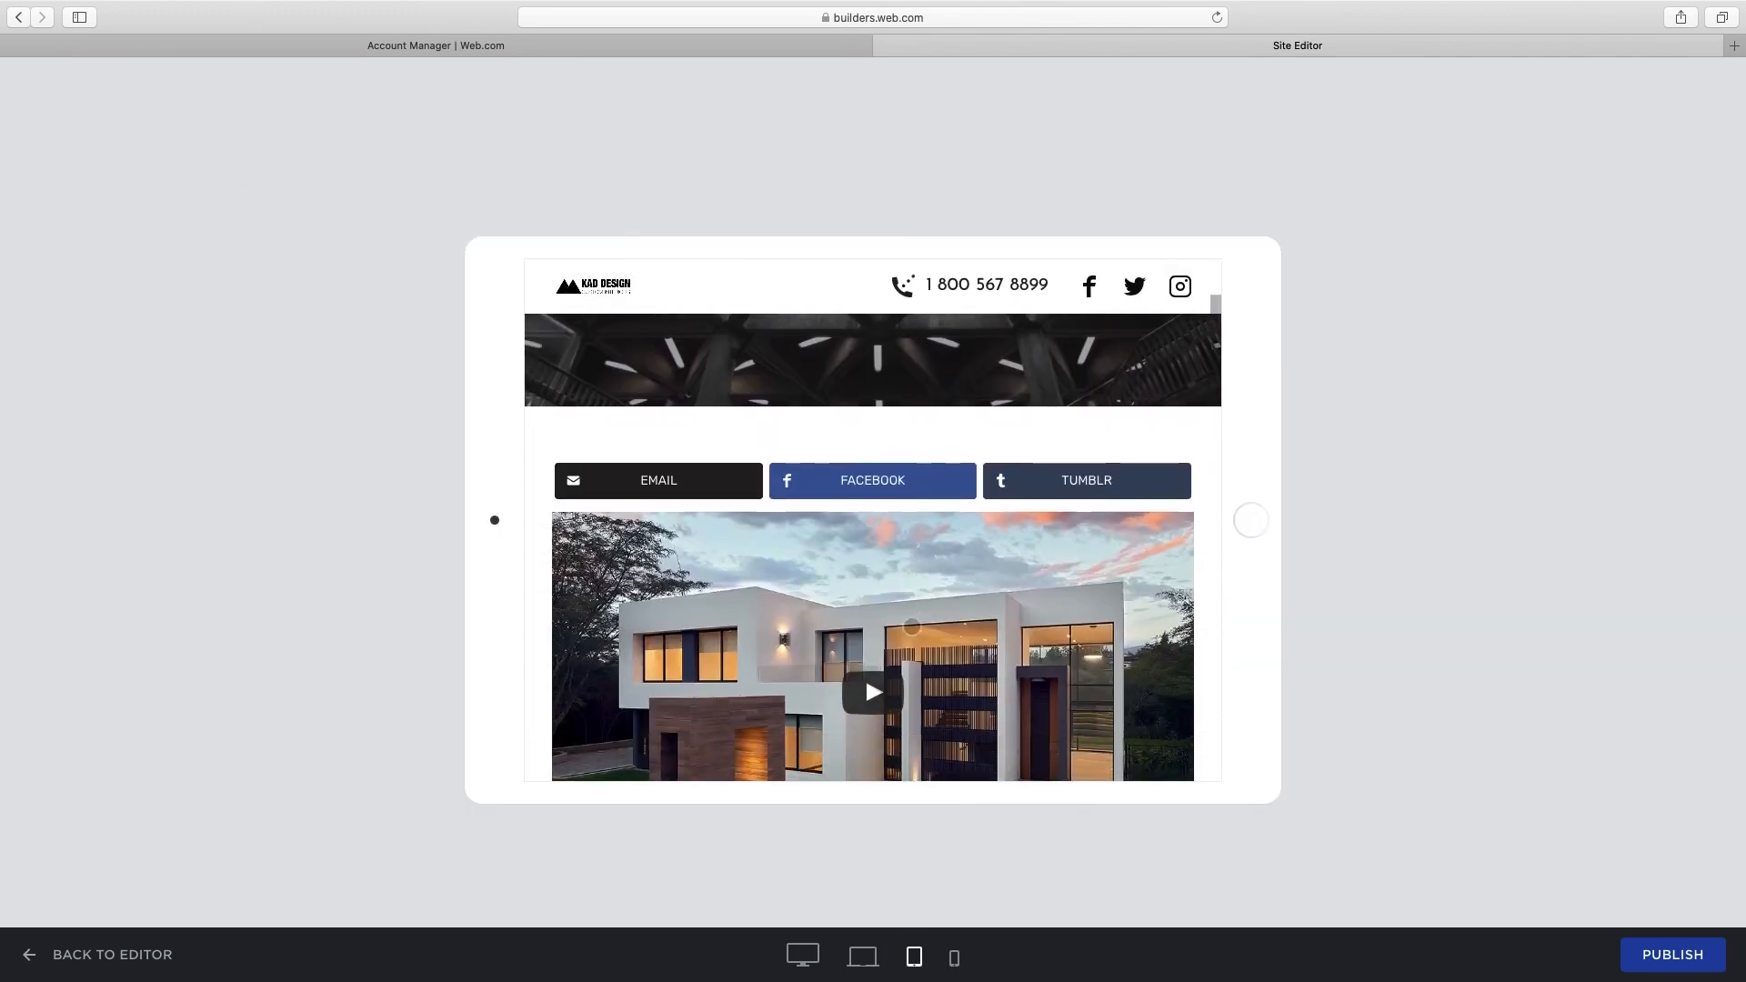
scroll(down, 3)
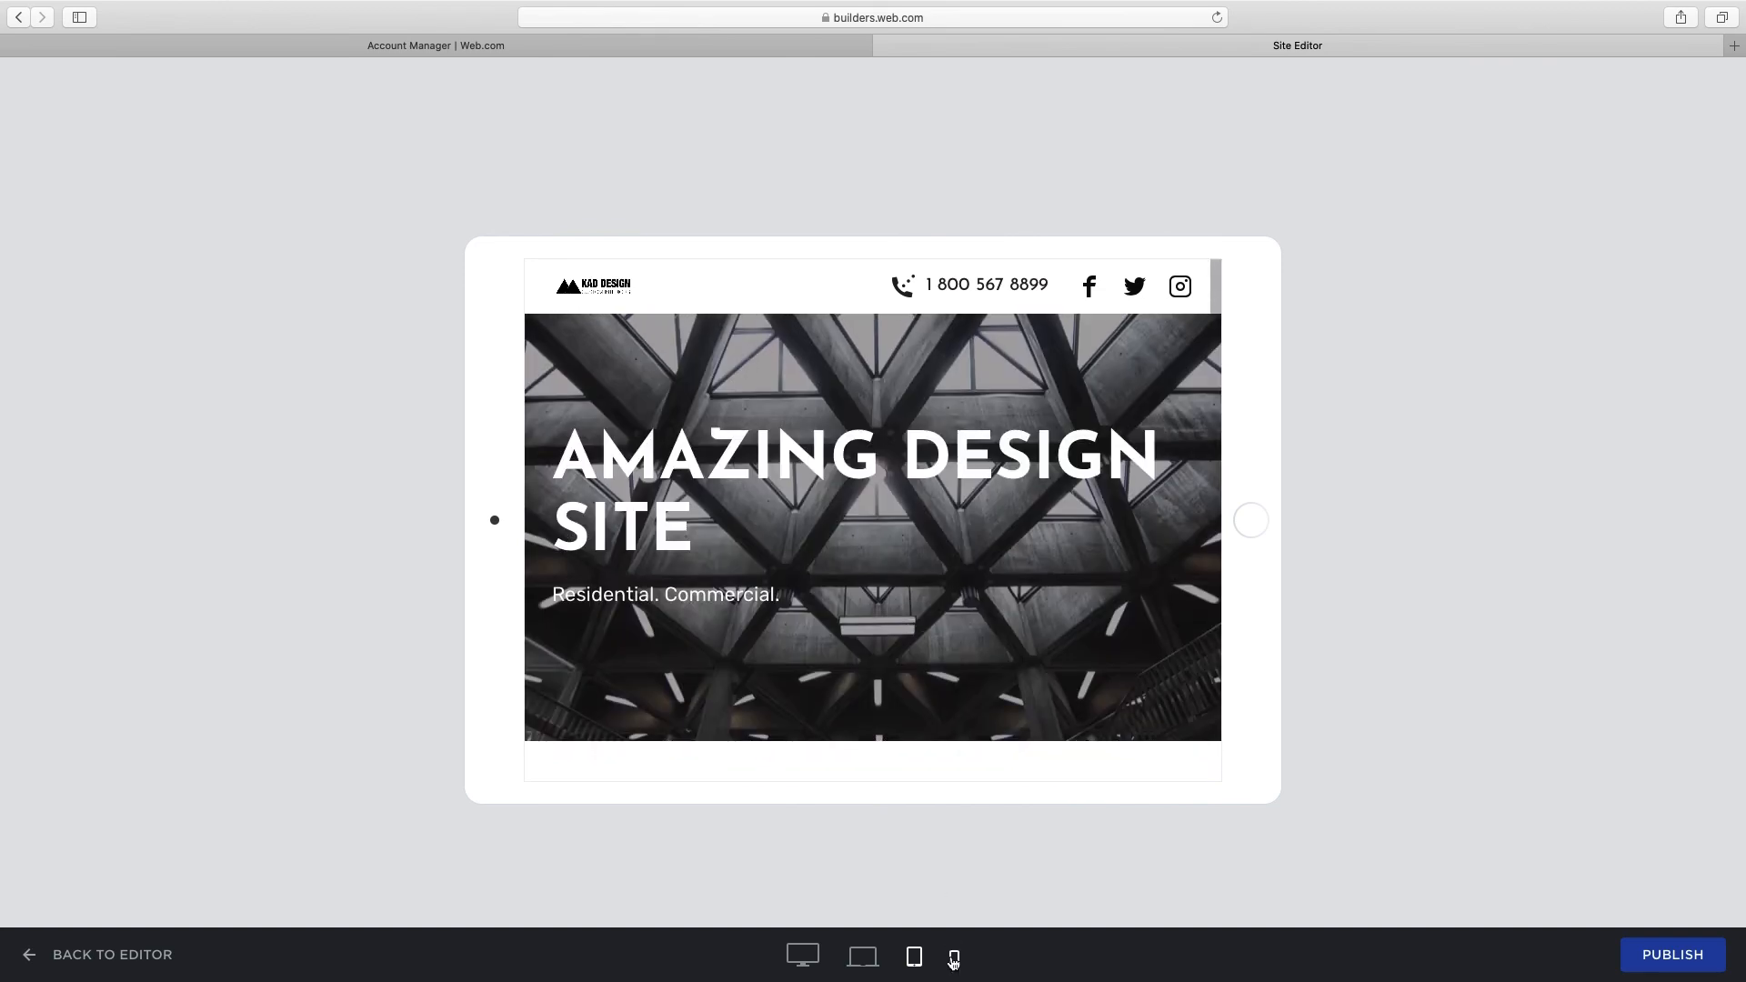
click(953, 957)
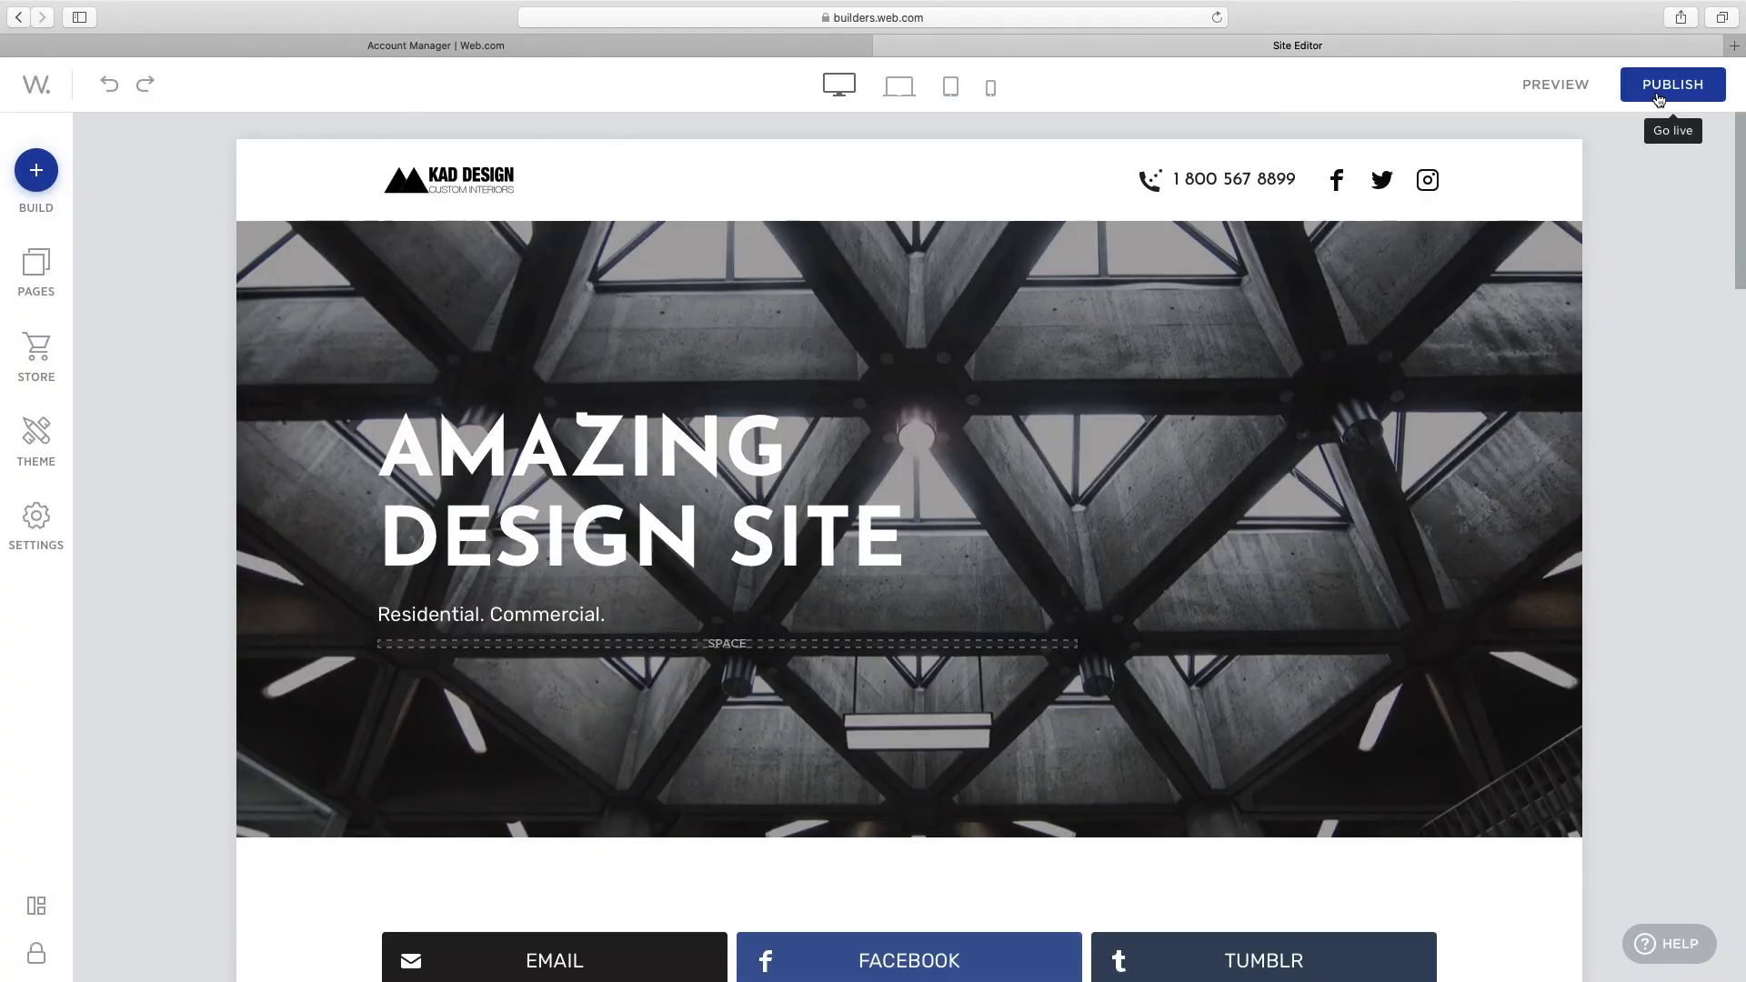
Start publishing, reaching the Choose website domain dialog with a Web.com address
click(1673, 84)
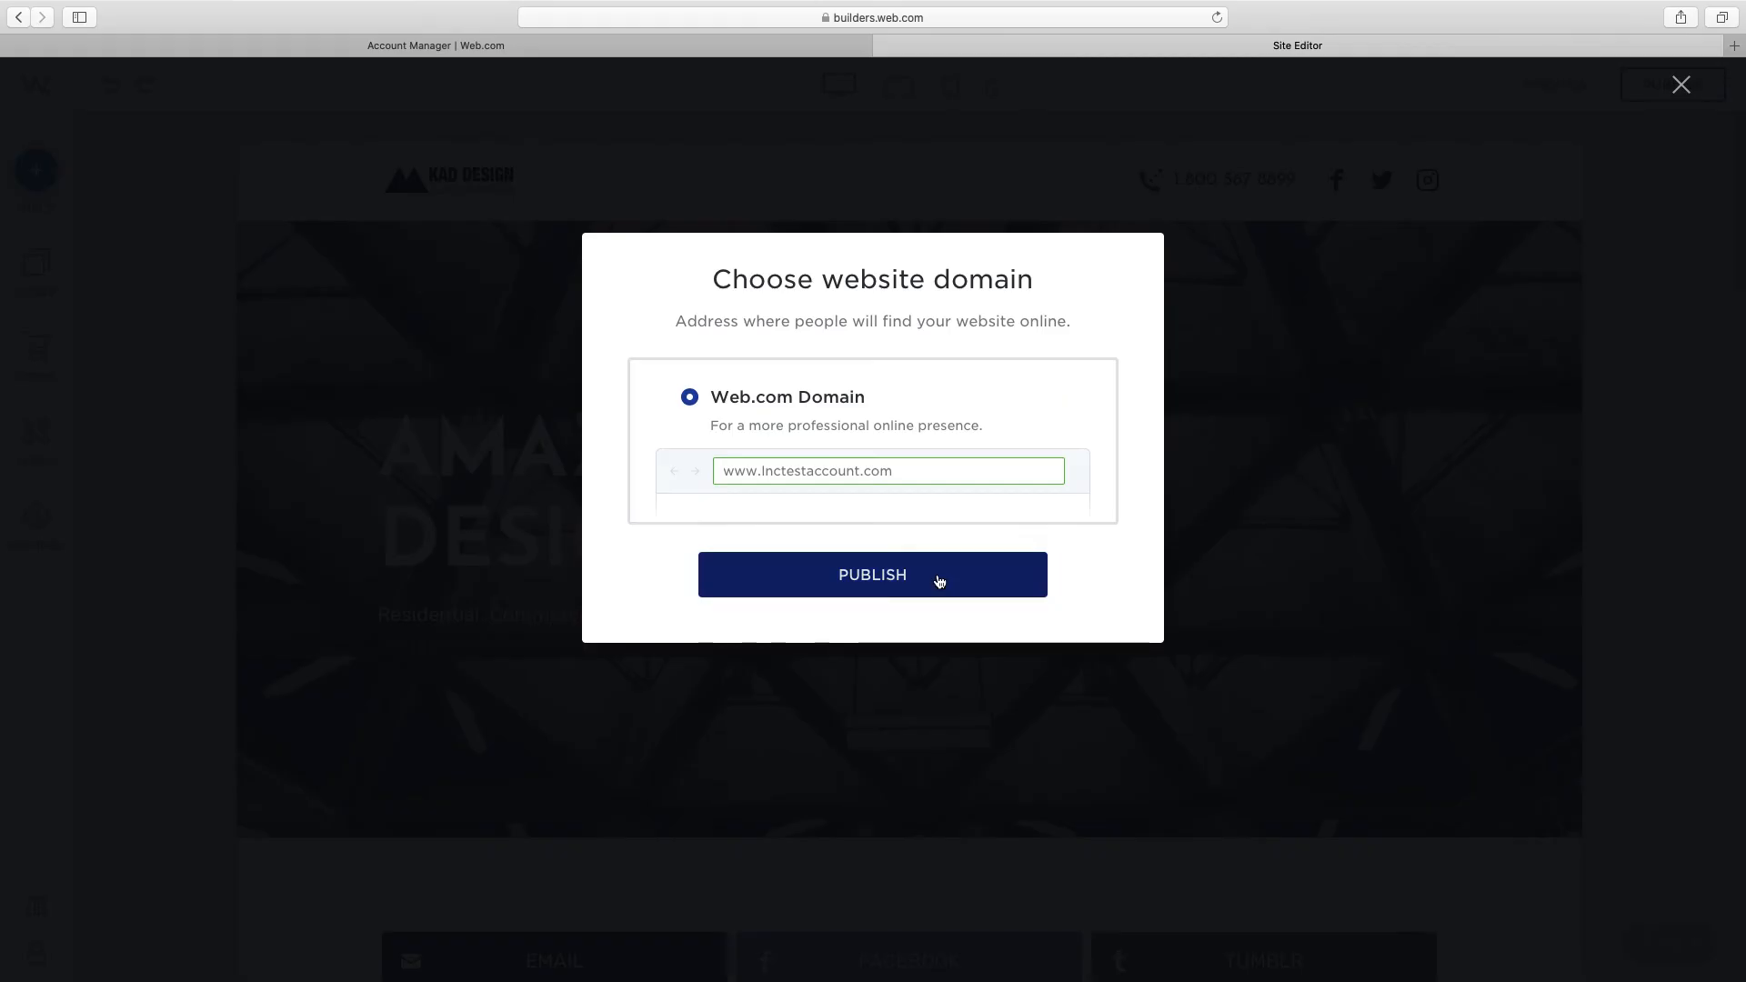